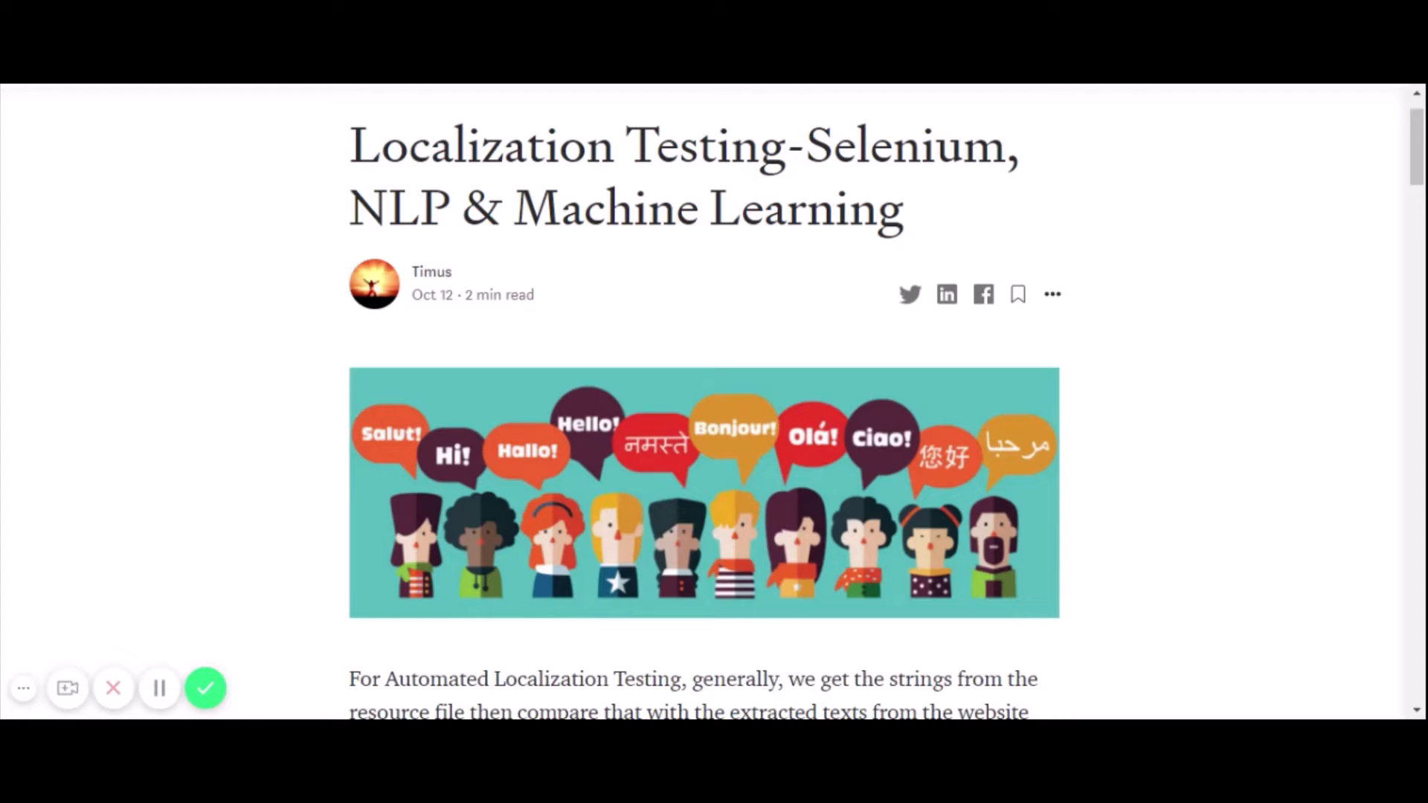
- Look through the project and bring up AT&T's Spanish (es-us) internet page in the browser
{"action": "scroll", "scroll_direction": "down", "scroll_amount": 3}
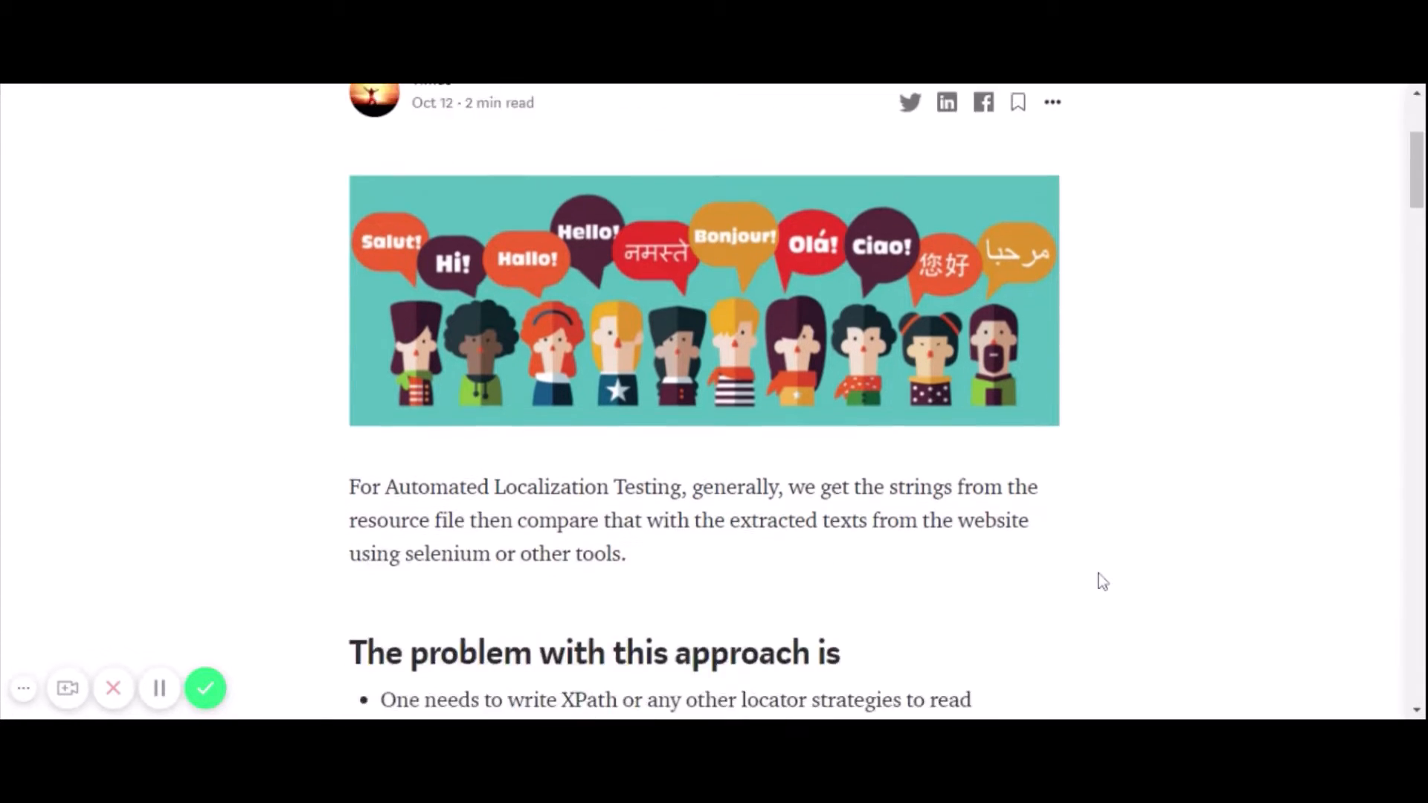
{"action": "scroll", "scroll_direction": "down", "scroll_amount": 3}
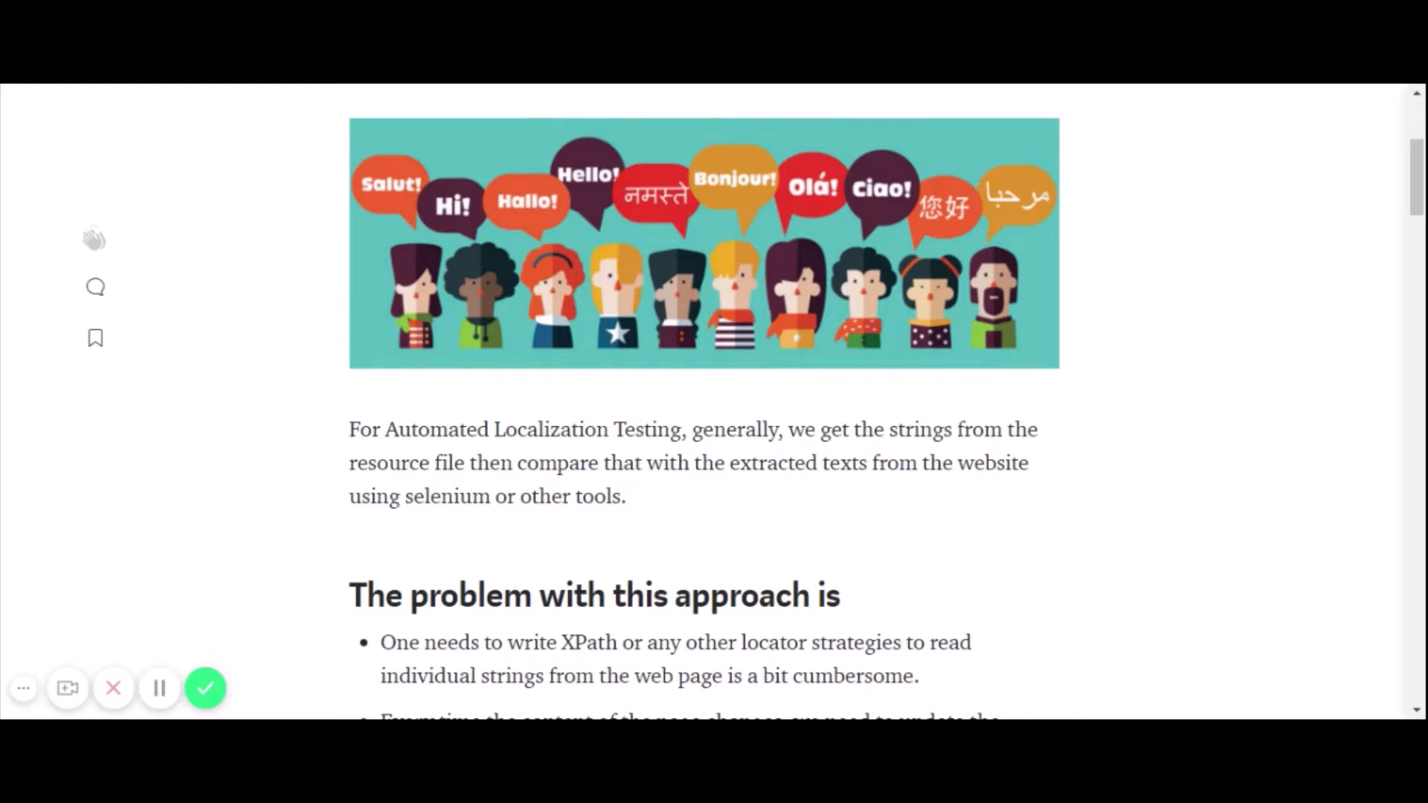
{"action": "scroll", "scroll_direction": "down", "scroll_amount": 3}
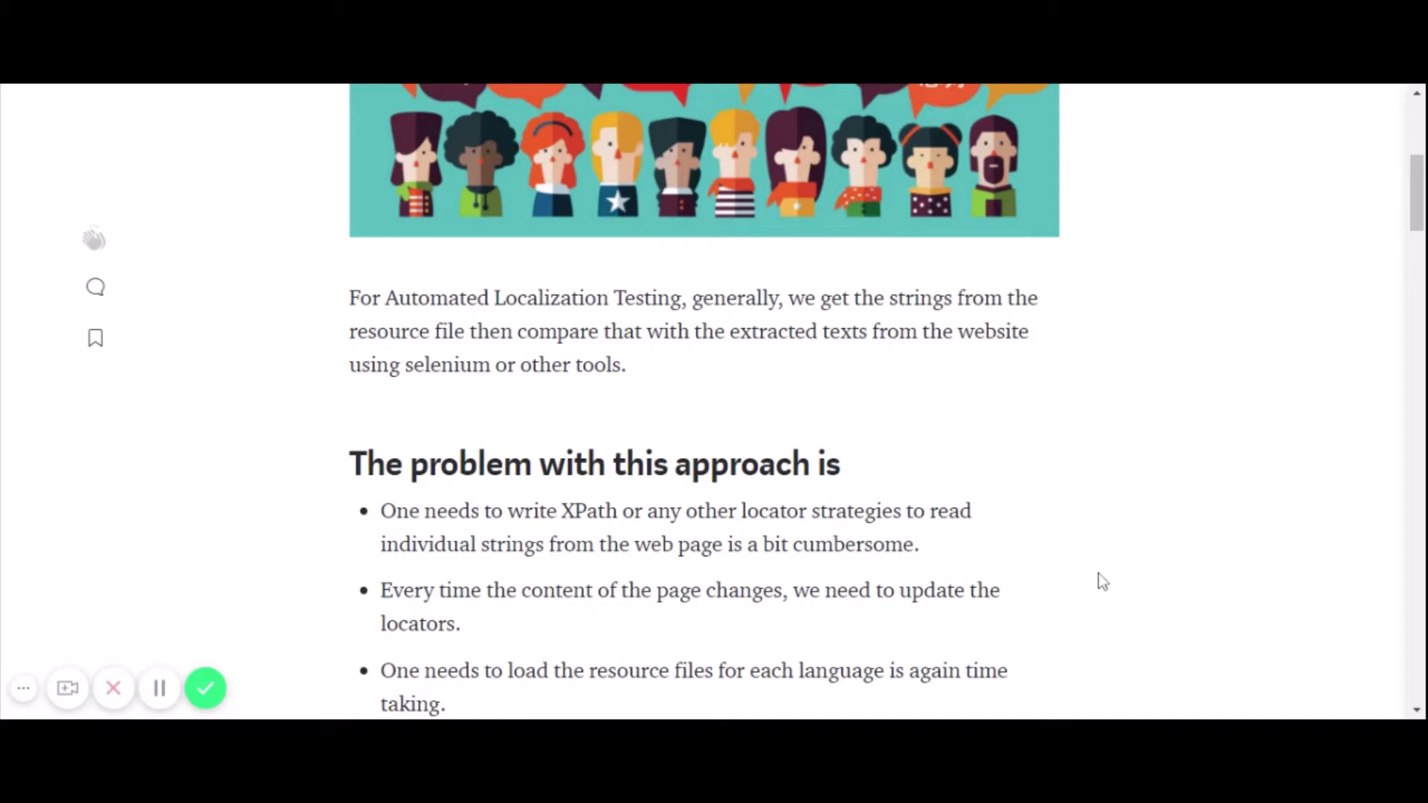
{"action": "mouse_move", "coordinate": [1100, 584]}
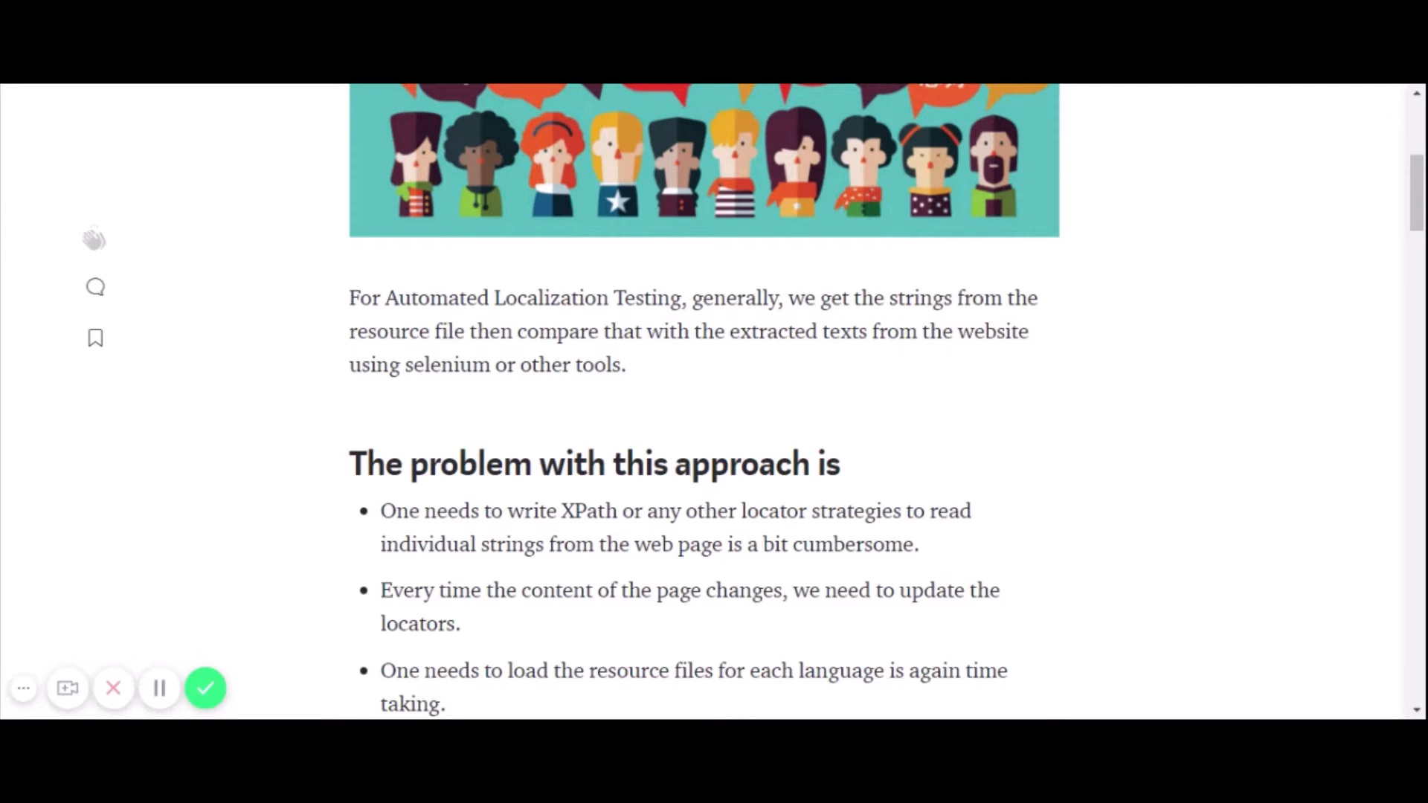
{"action": "scroll", "scroll_direction": "down", "scroll_amount": 3}
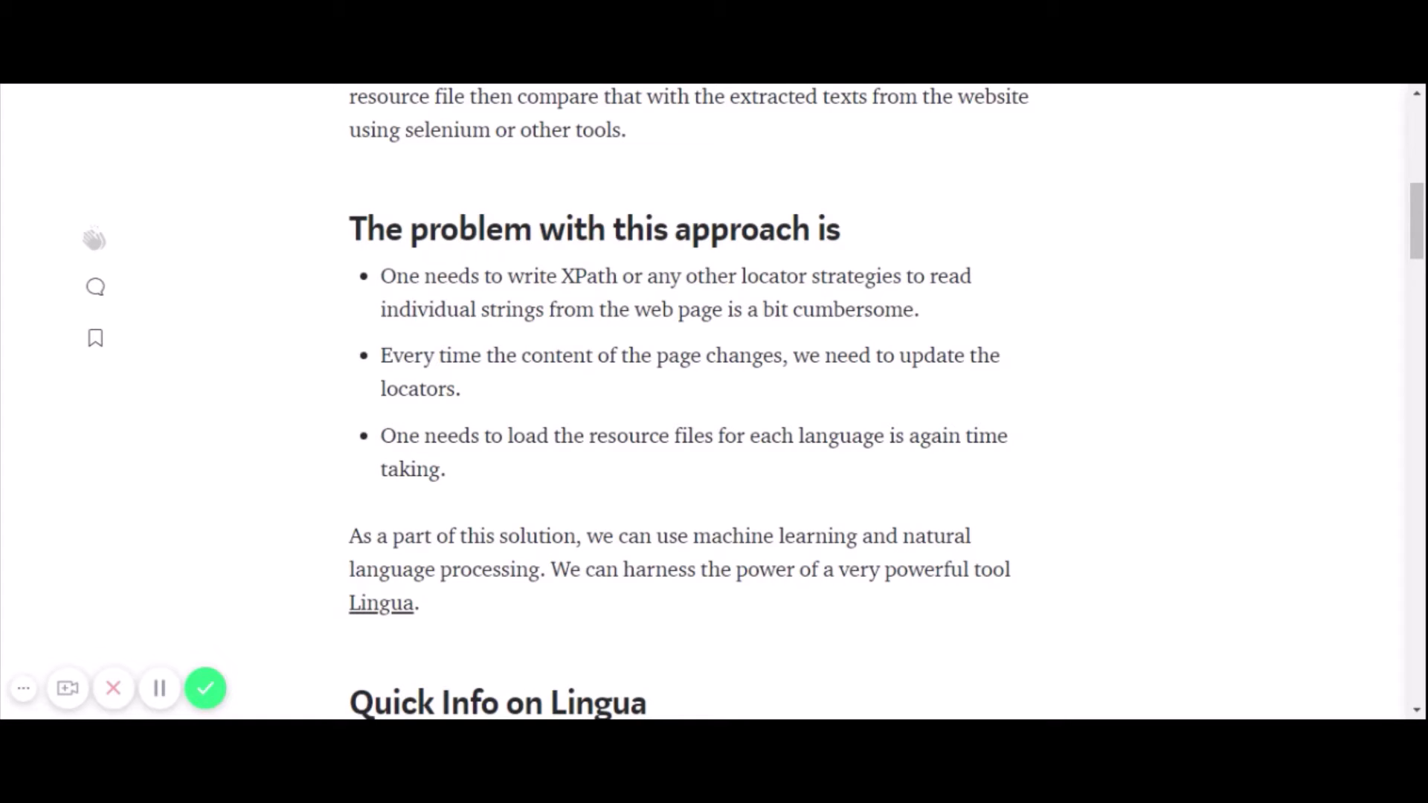
{"action": "scroll", "scroll_direction": "down", "scroll_amount": 3}
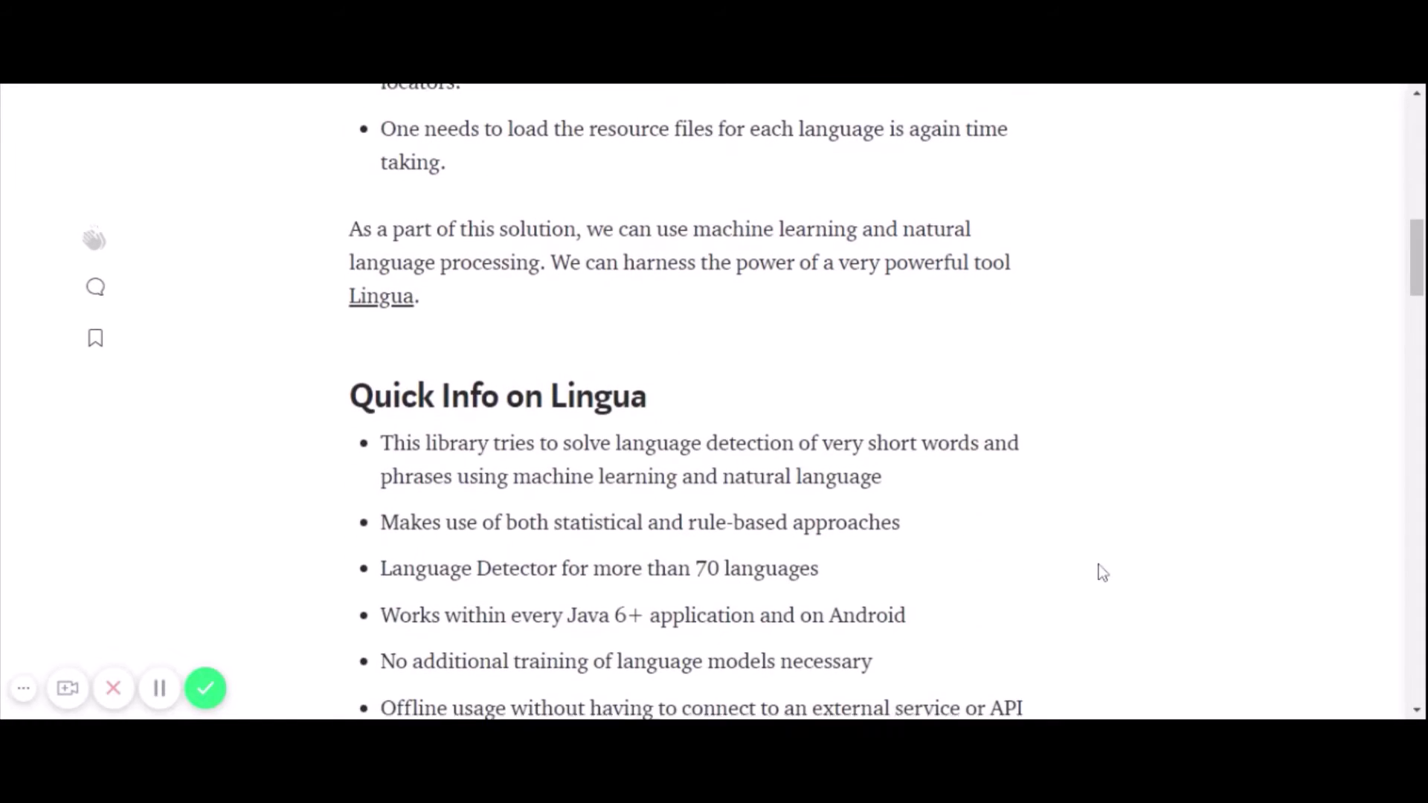
{"action": "scroll", "scroll_direction": "down", "scroll_amount": 3}
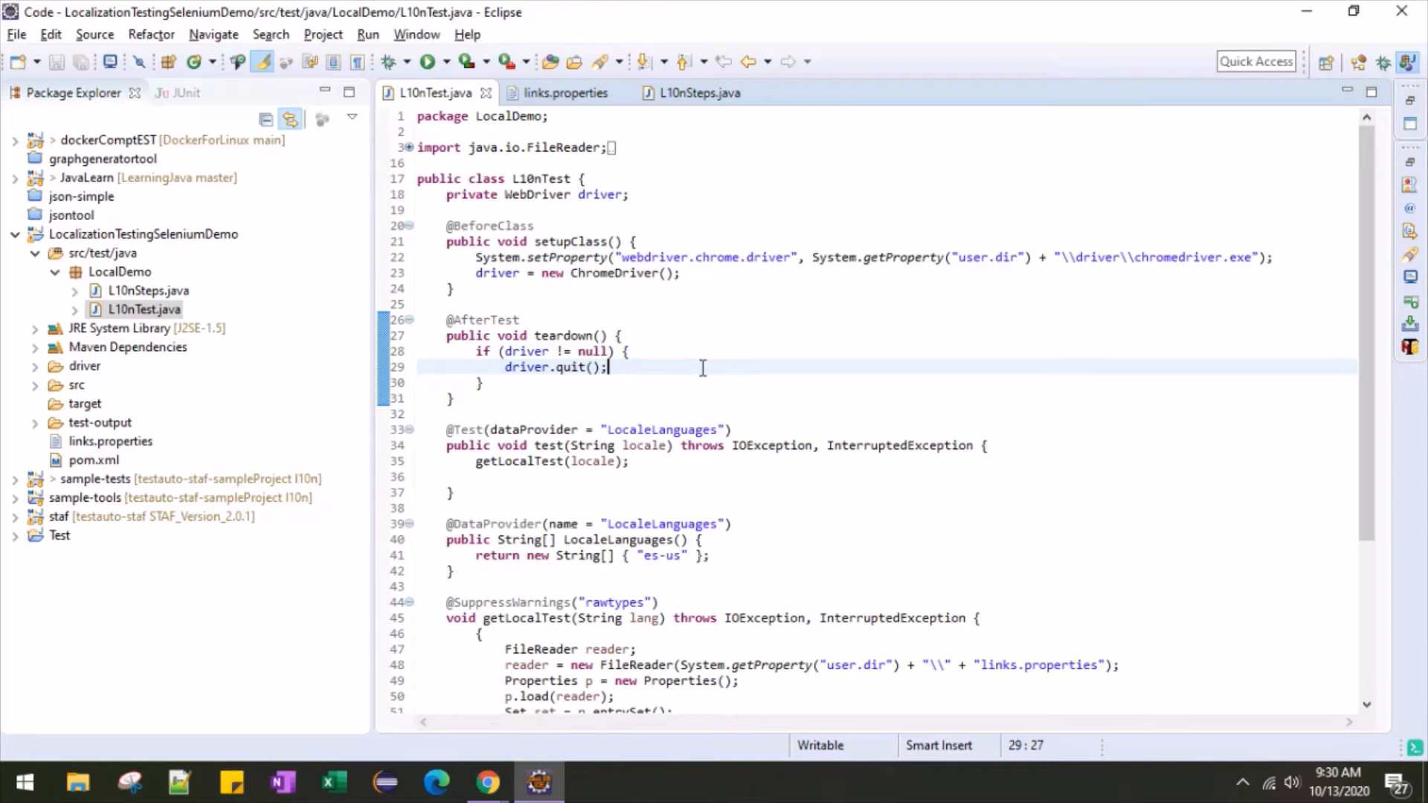
{"action": "scroll", "scroll_direction": "down", "scroll_amount": 3}
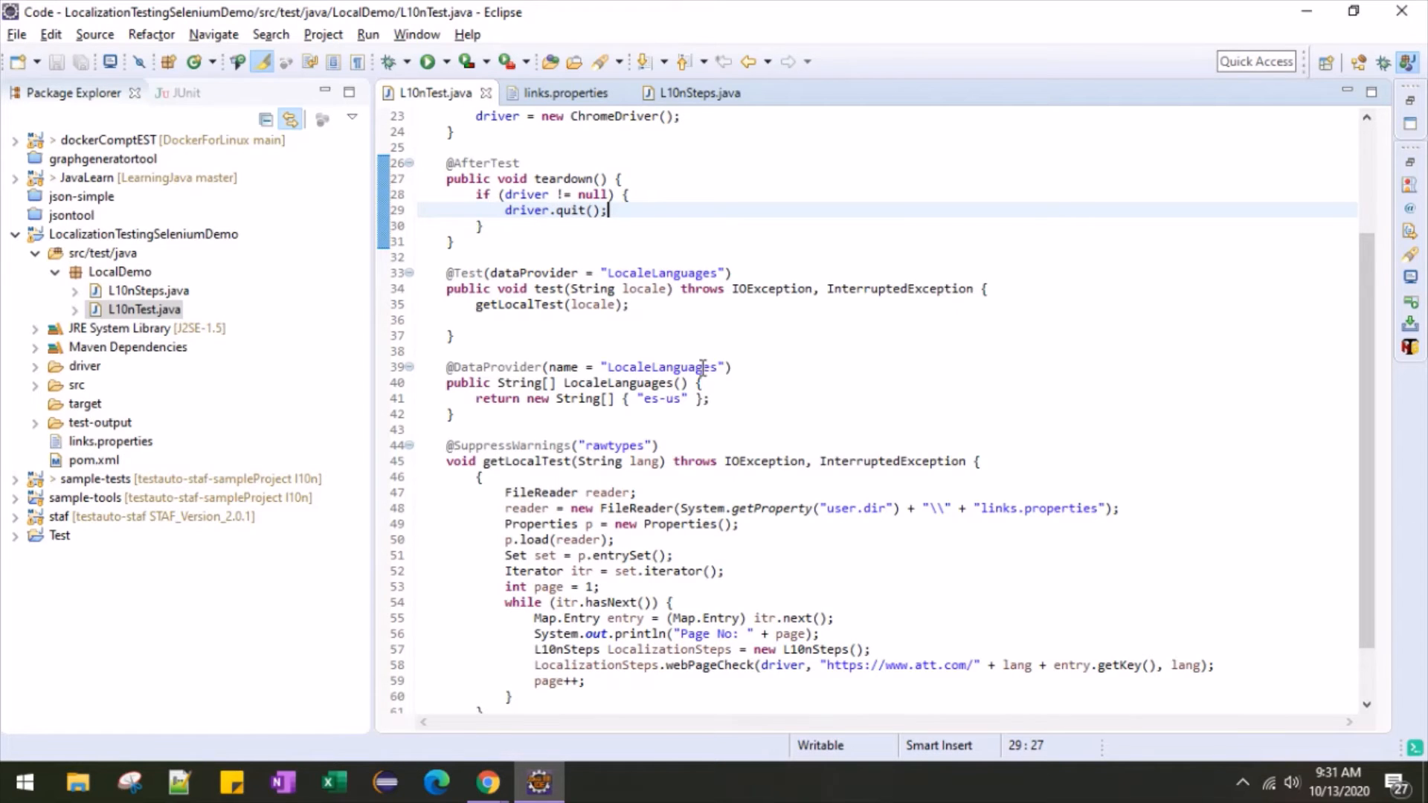
{"action": "mouse_move", "coordinate": [309, 137]}
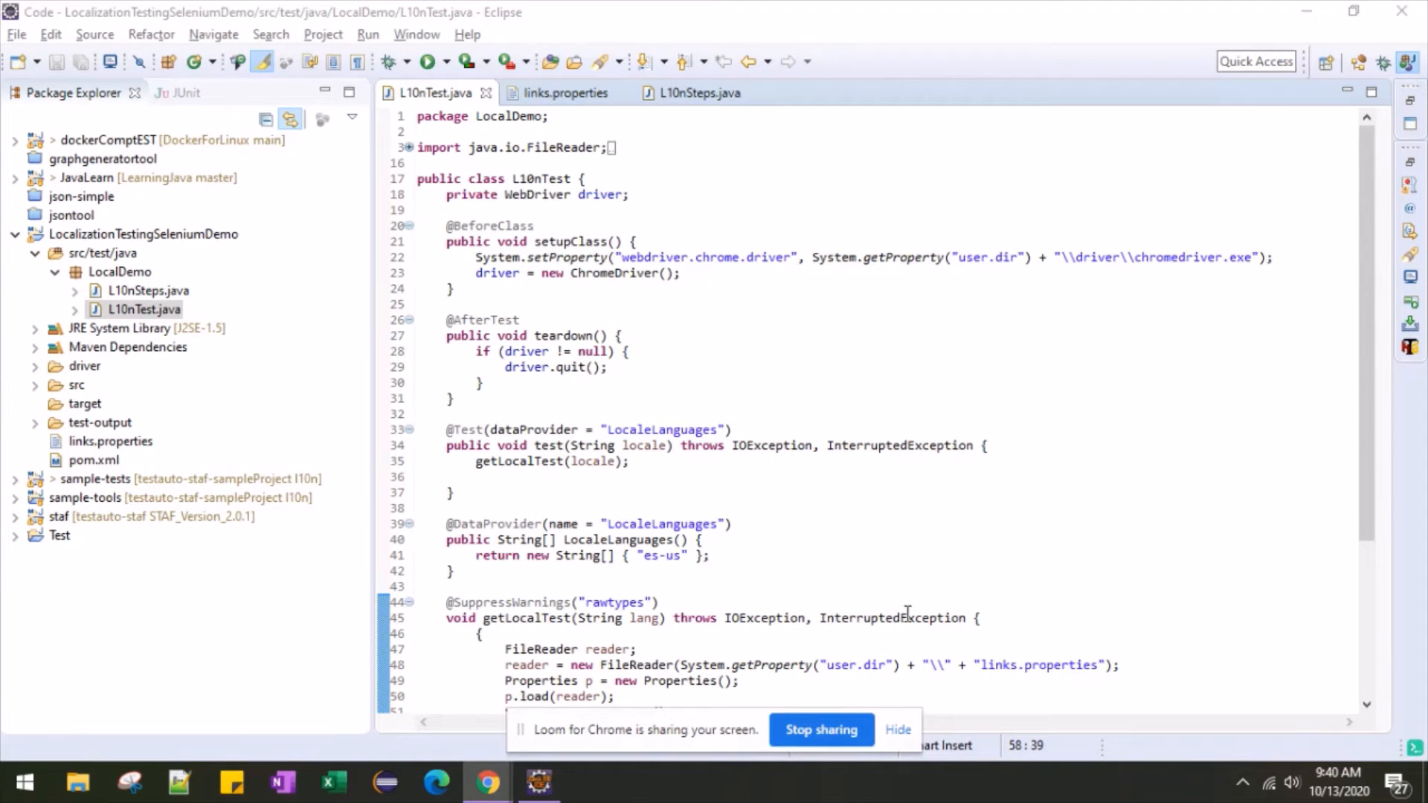
{"action": "mouse_move", "coordinate": [488, 781]}
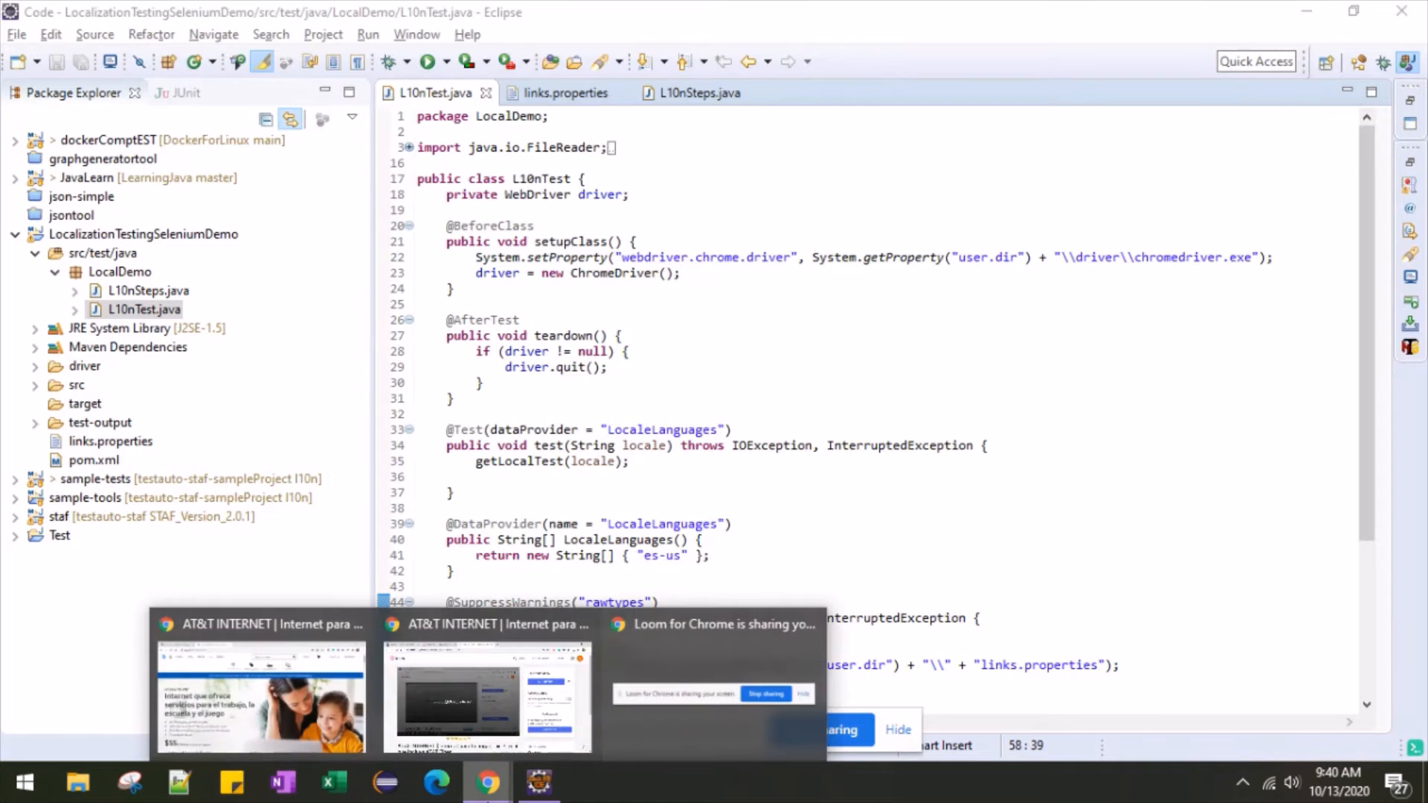
{"action": "left_click", "coordinate": [261, 692]}
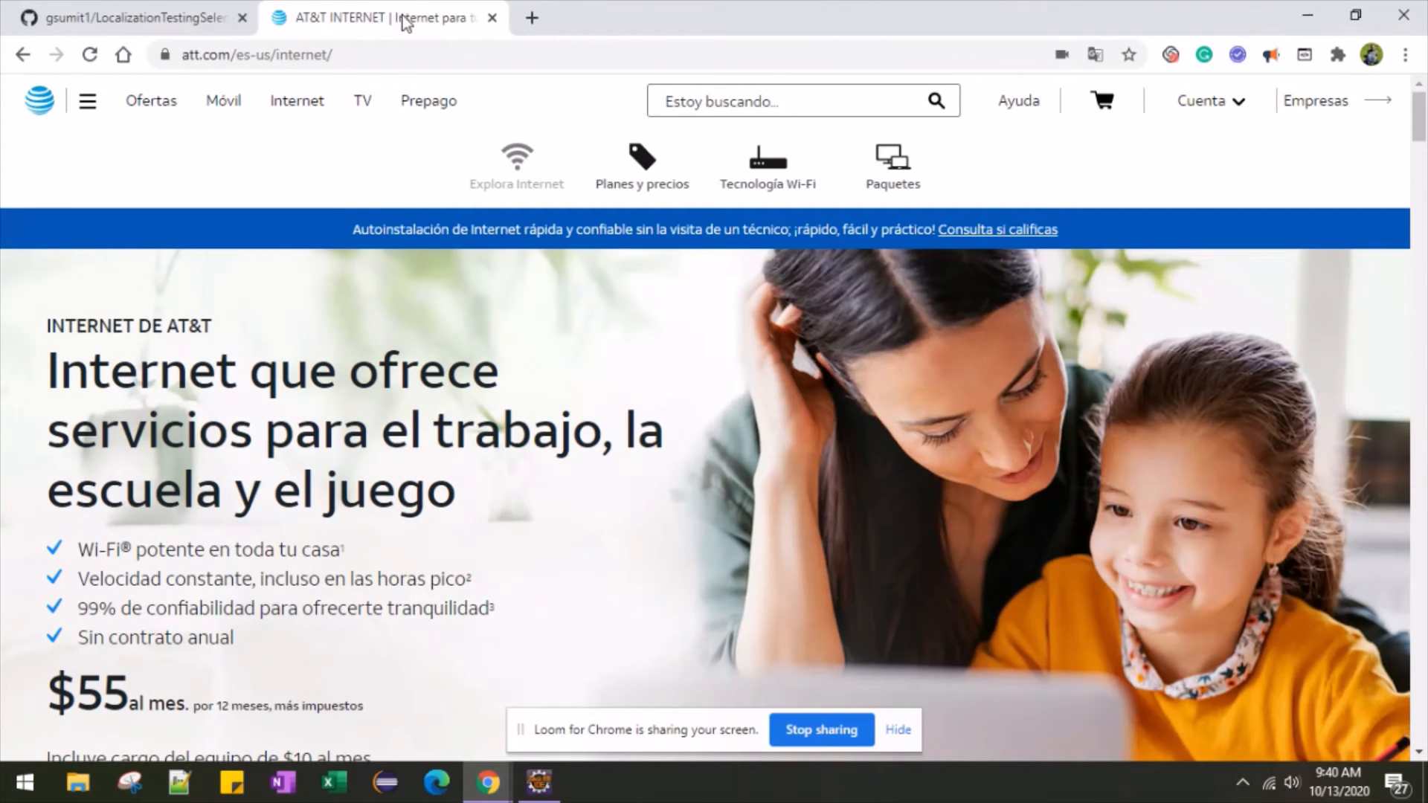
{"action": "mouse_move", "coordinate": [391, 18]}
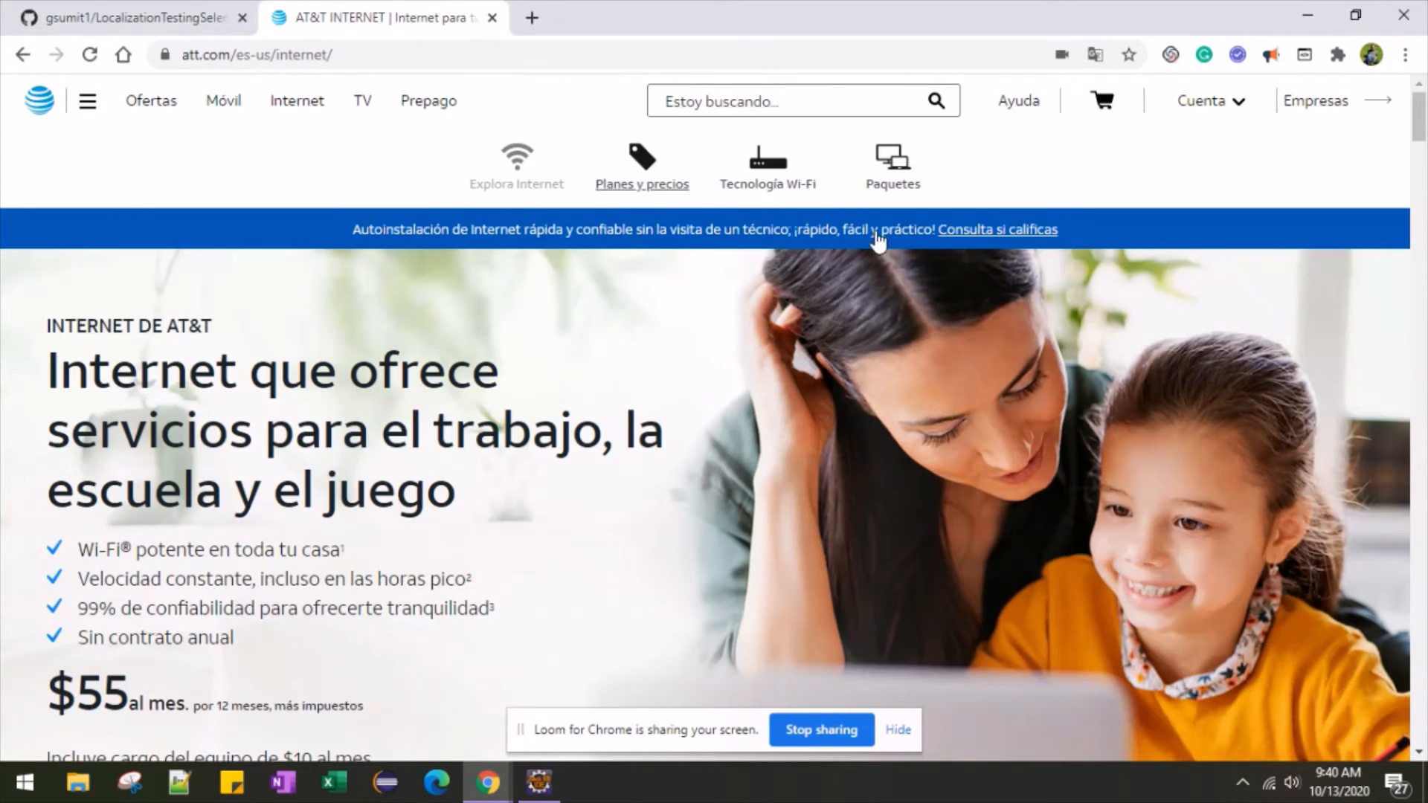
{"action": "mouse_move", "coordinate": [1309, 16]}
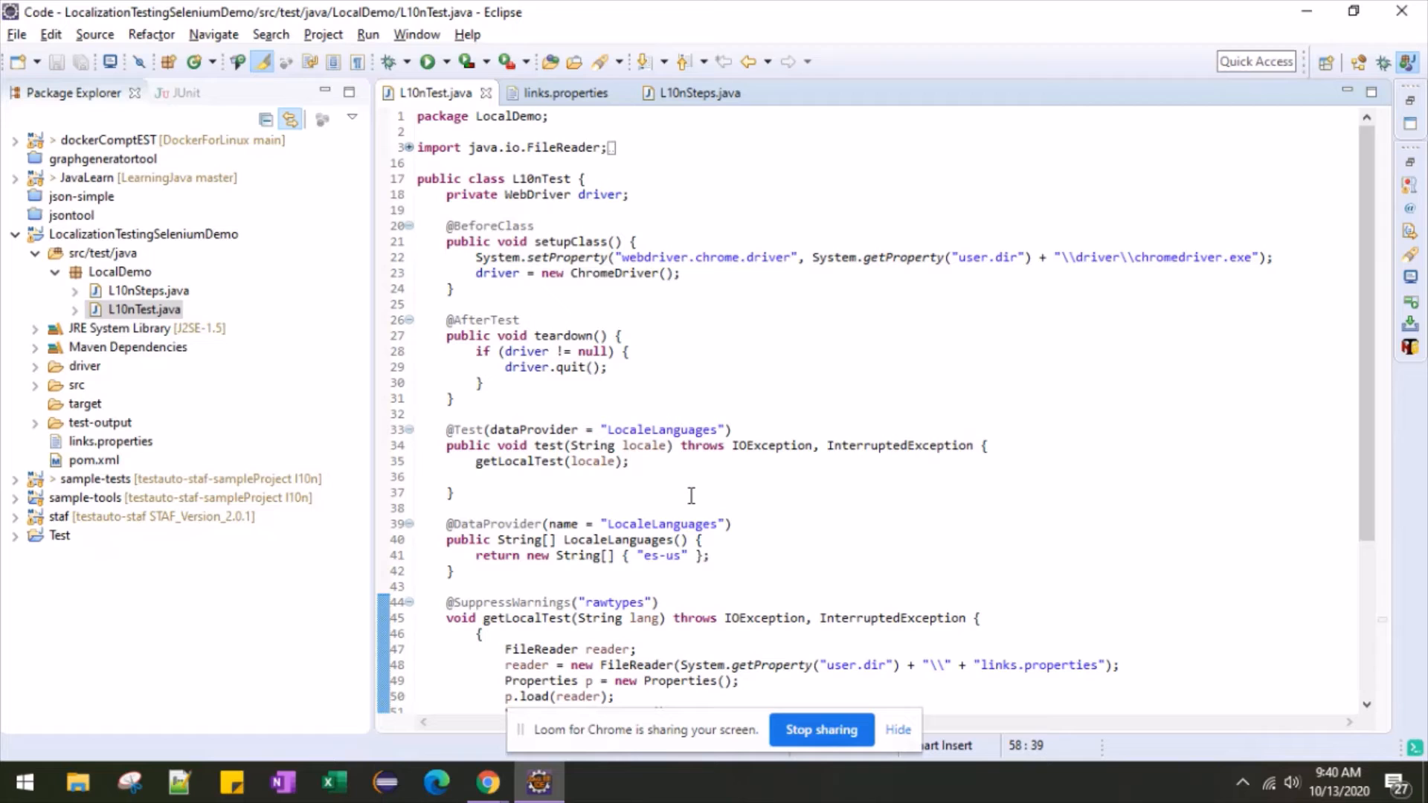
- Review the links.properties page paths and locate the webPageCheck method call in the test
{"action": "left_click", "coordinate": [565, 92]}
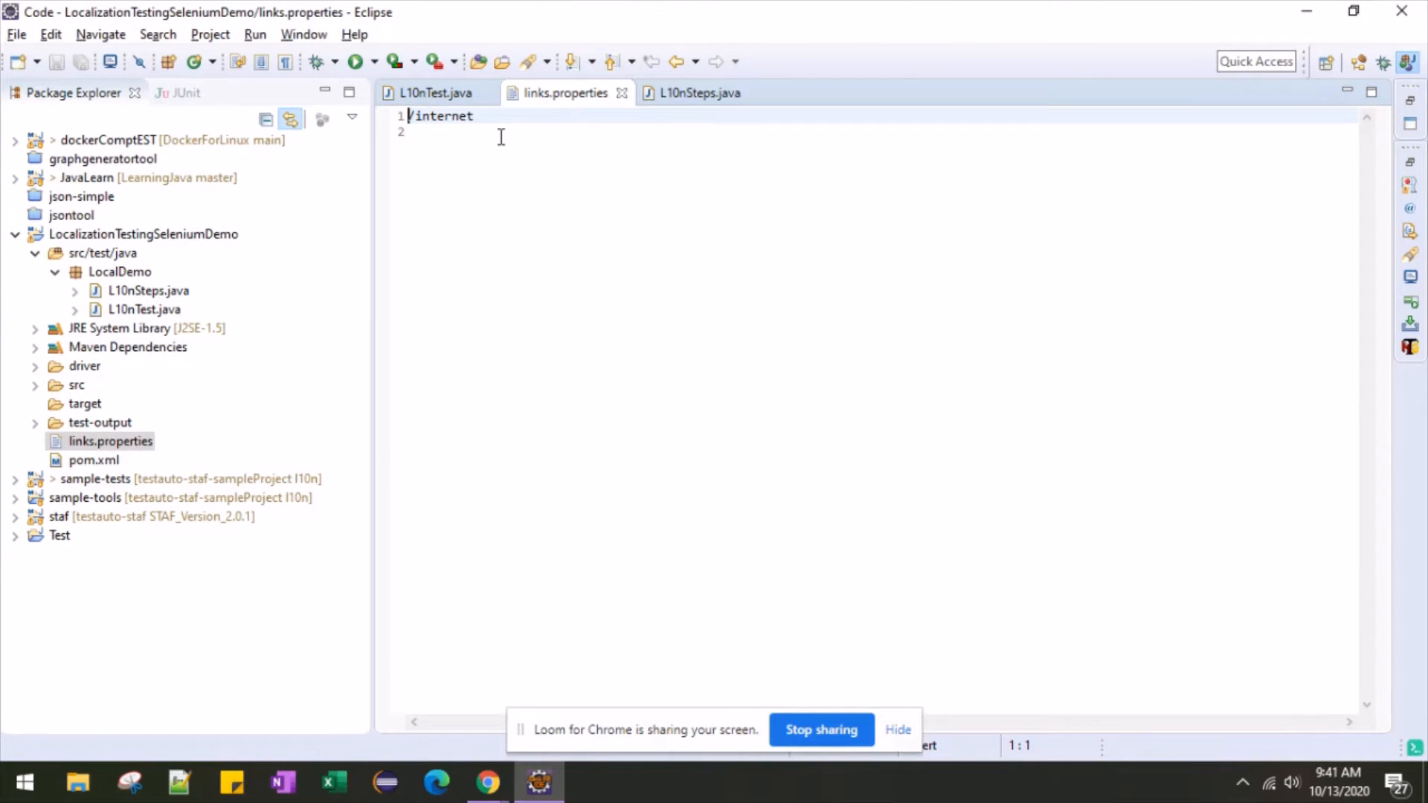
{"action": "left_click", "coordinate": [438, 92]}
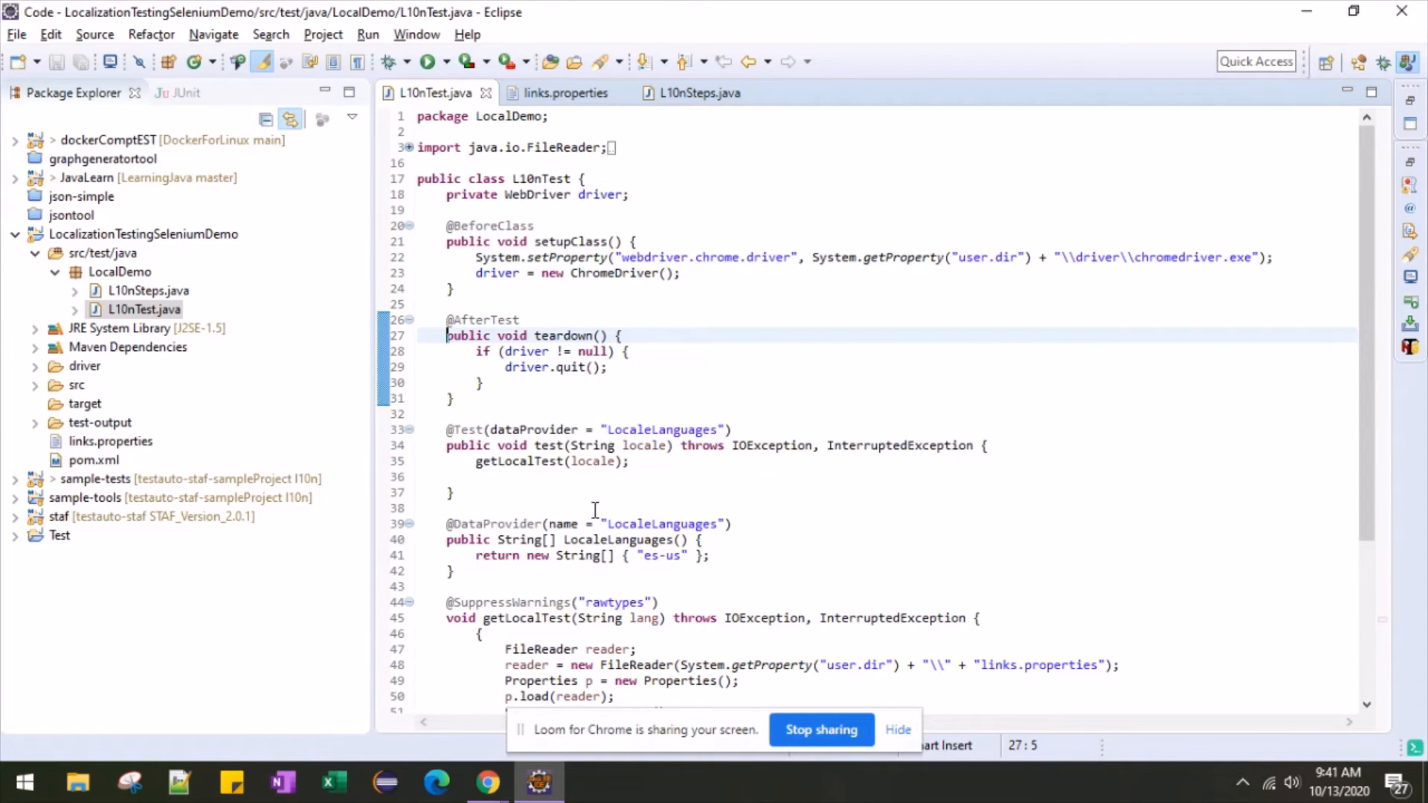
{"action": "scroll", "scroll_direction": "down", "scroll_amount": 3}
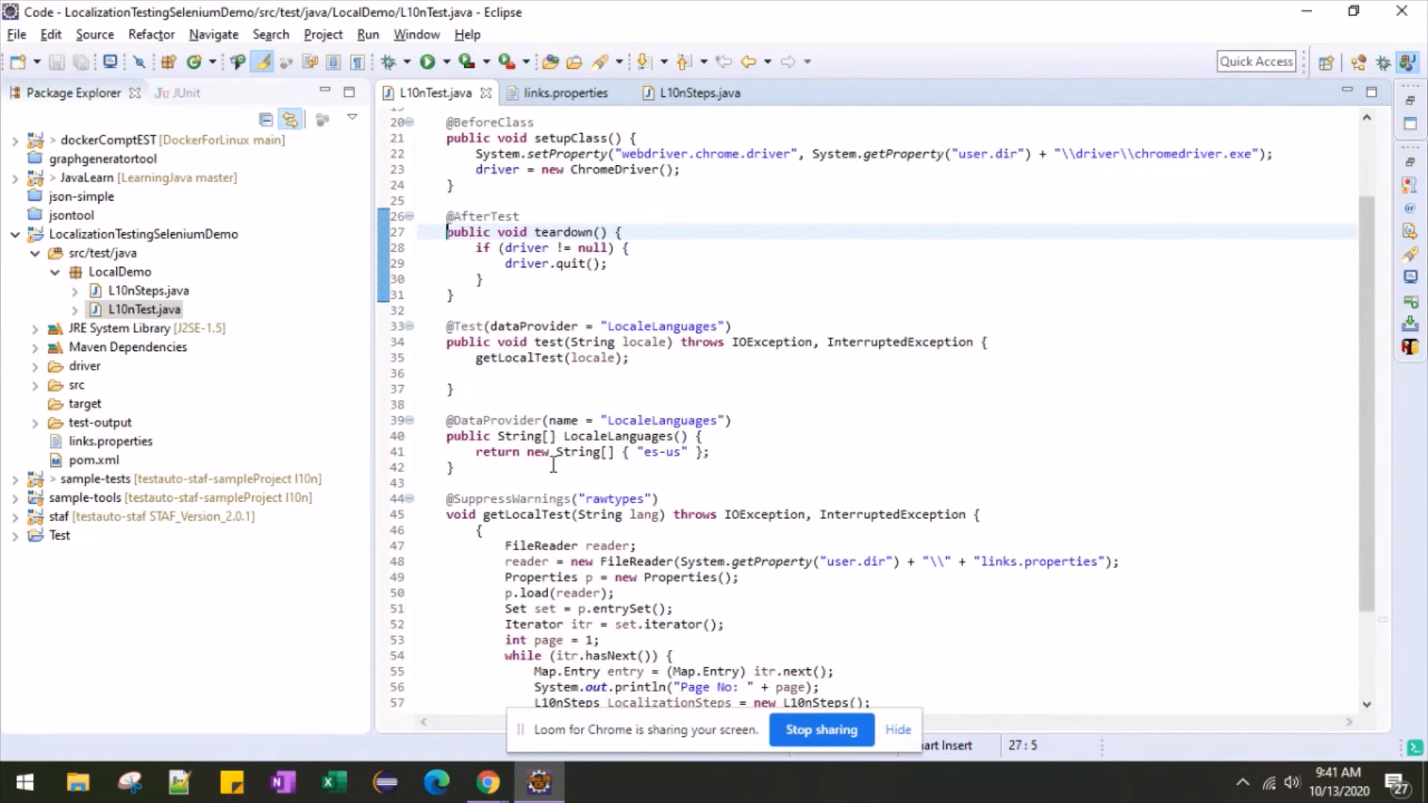
{"action": "scroll", "scroll_direction": "down", "scroll_amount": 3}
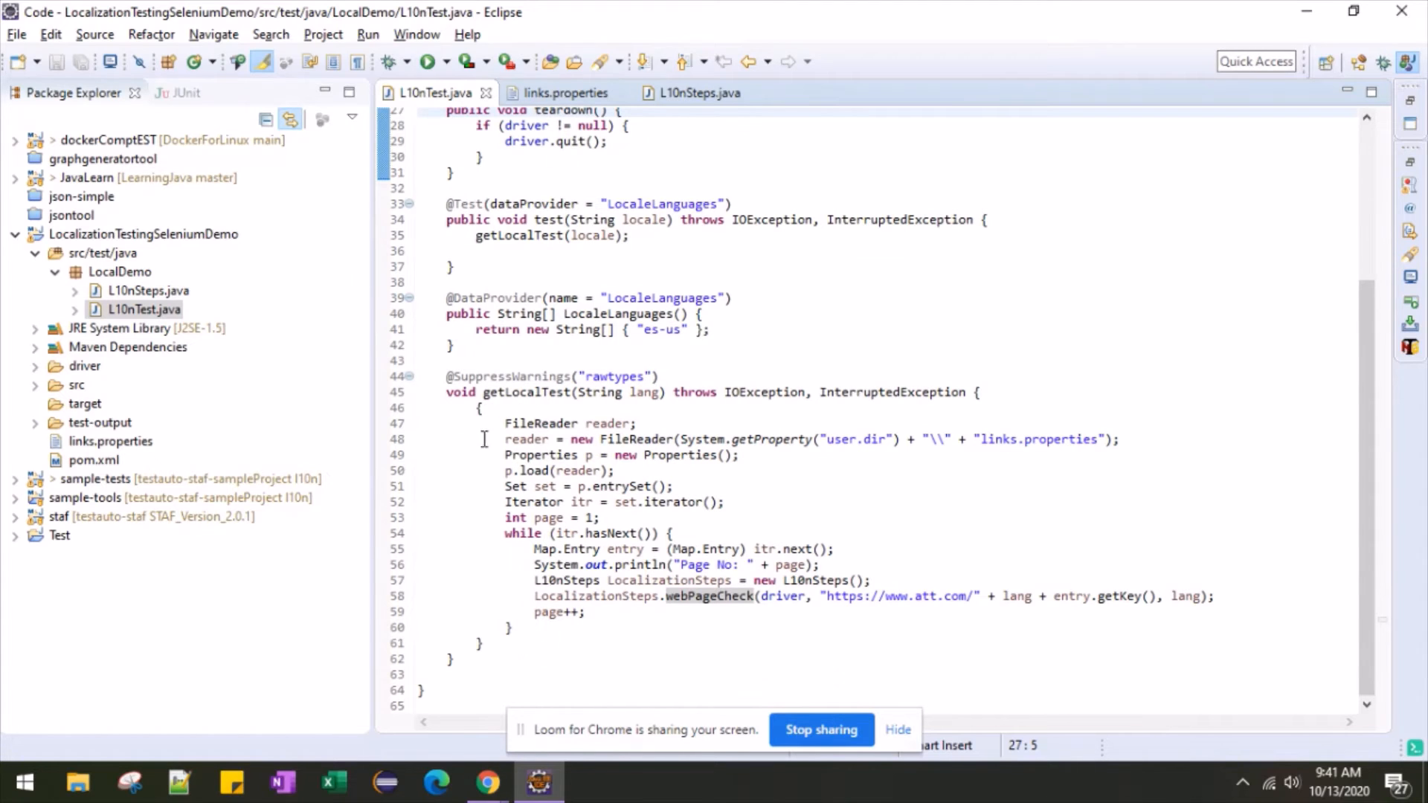
{"action": "mouse_move", "coordinate": [789, 517]}
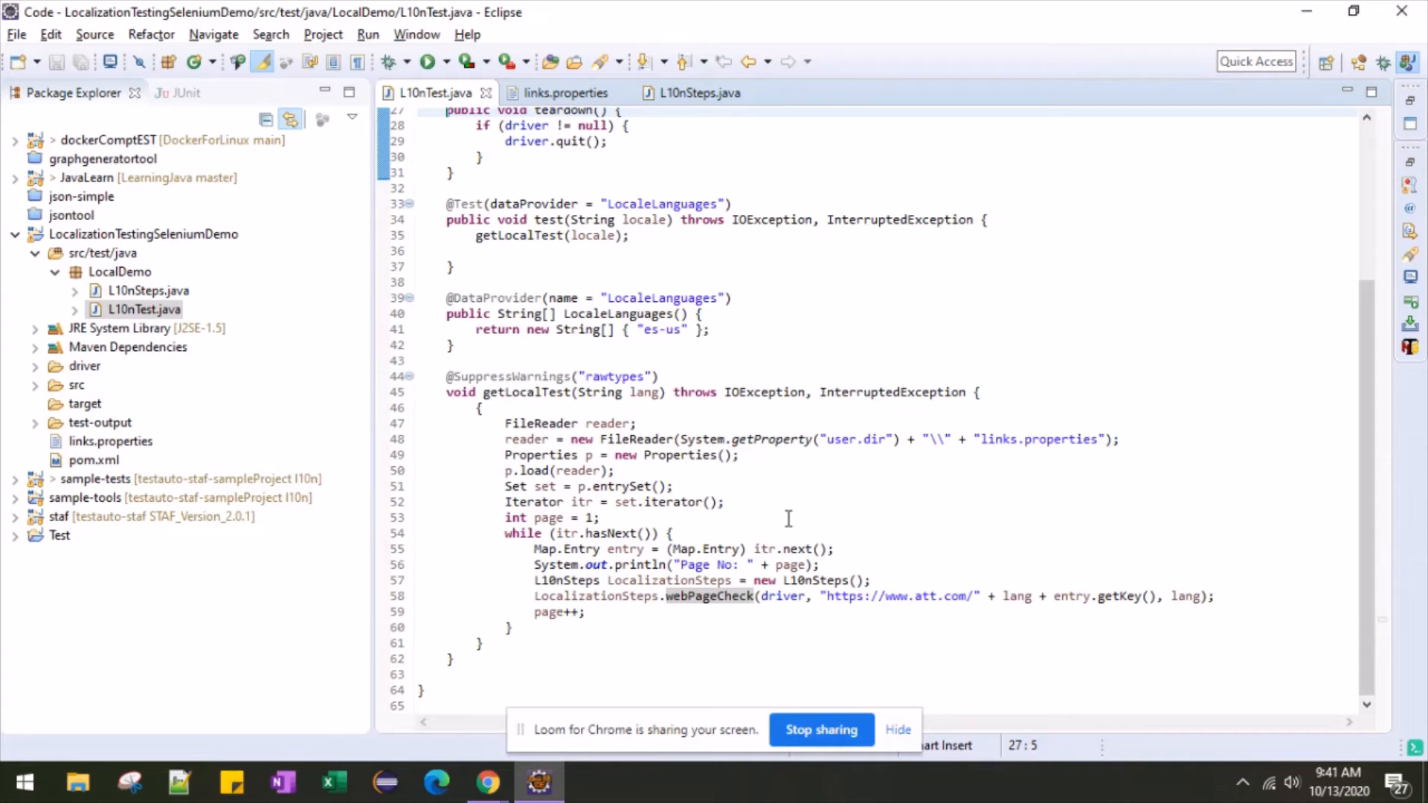
{"action": "mouse_move", "coordinate": [727, 619]}
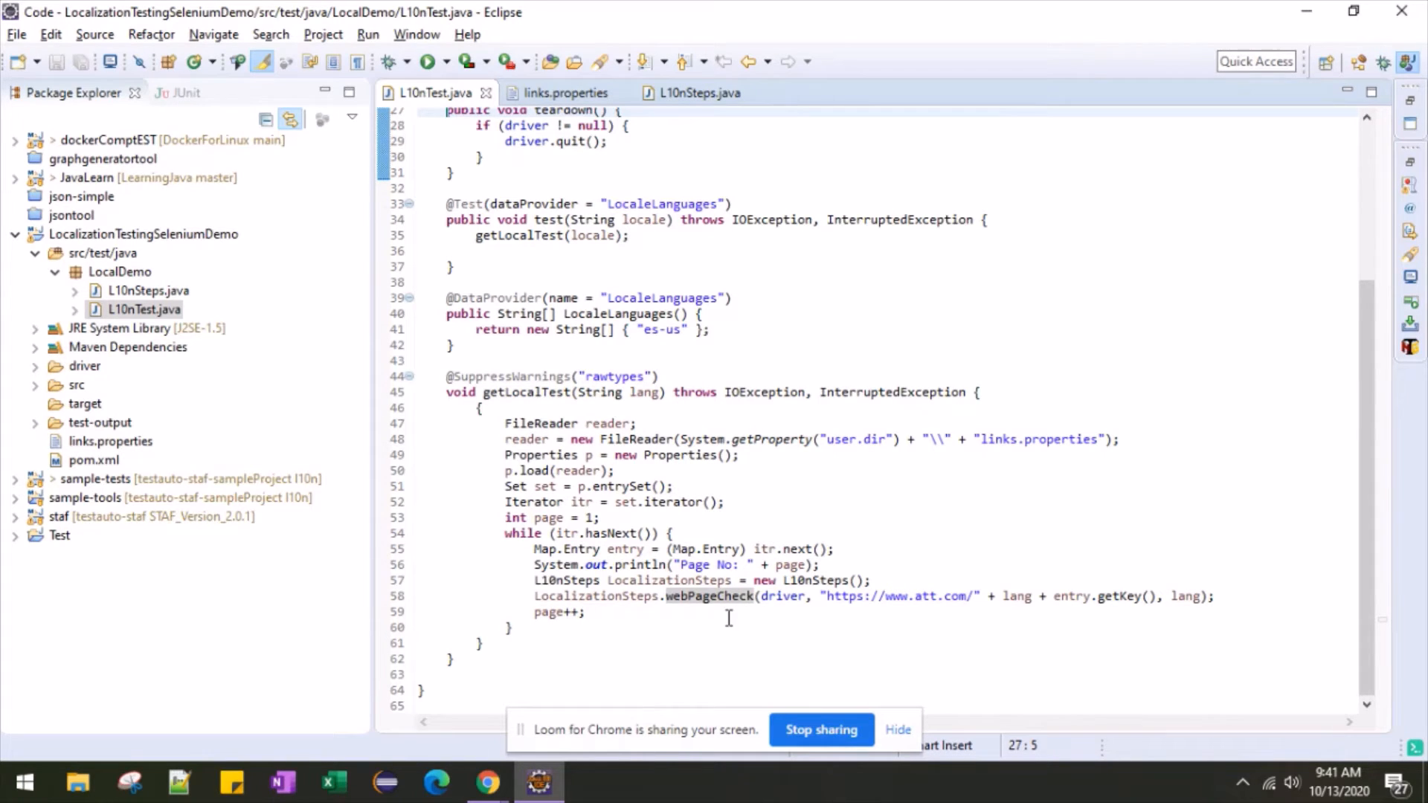
{"action": "double_click", "coordinate": [708, 596]}
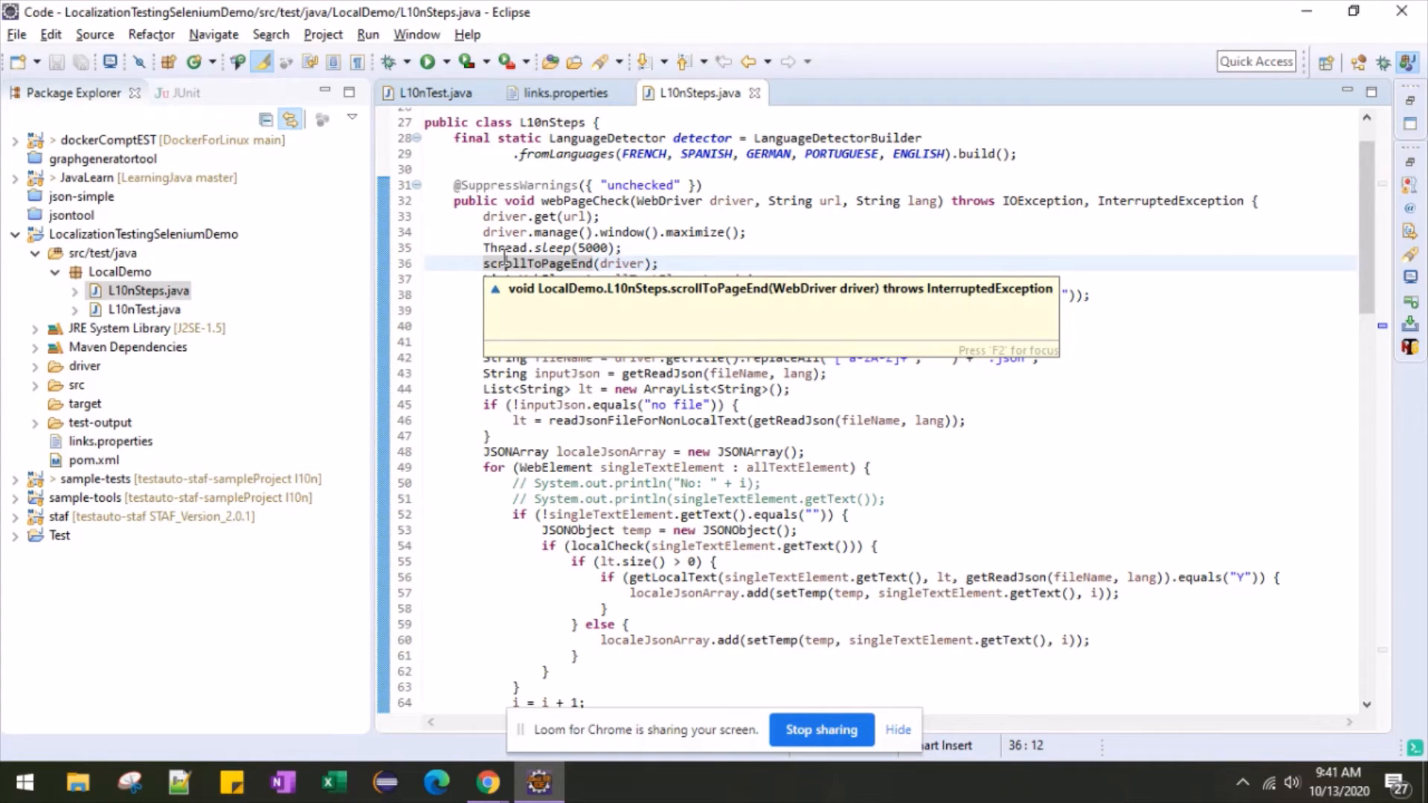
{"action": "mouse_move", "coordinate": [480, 300]}
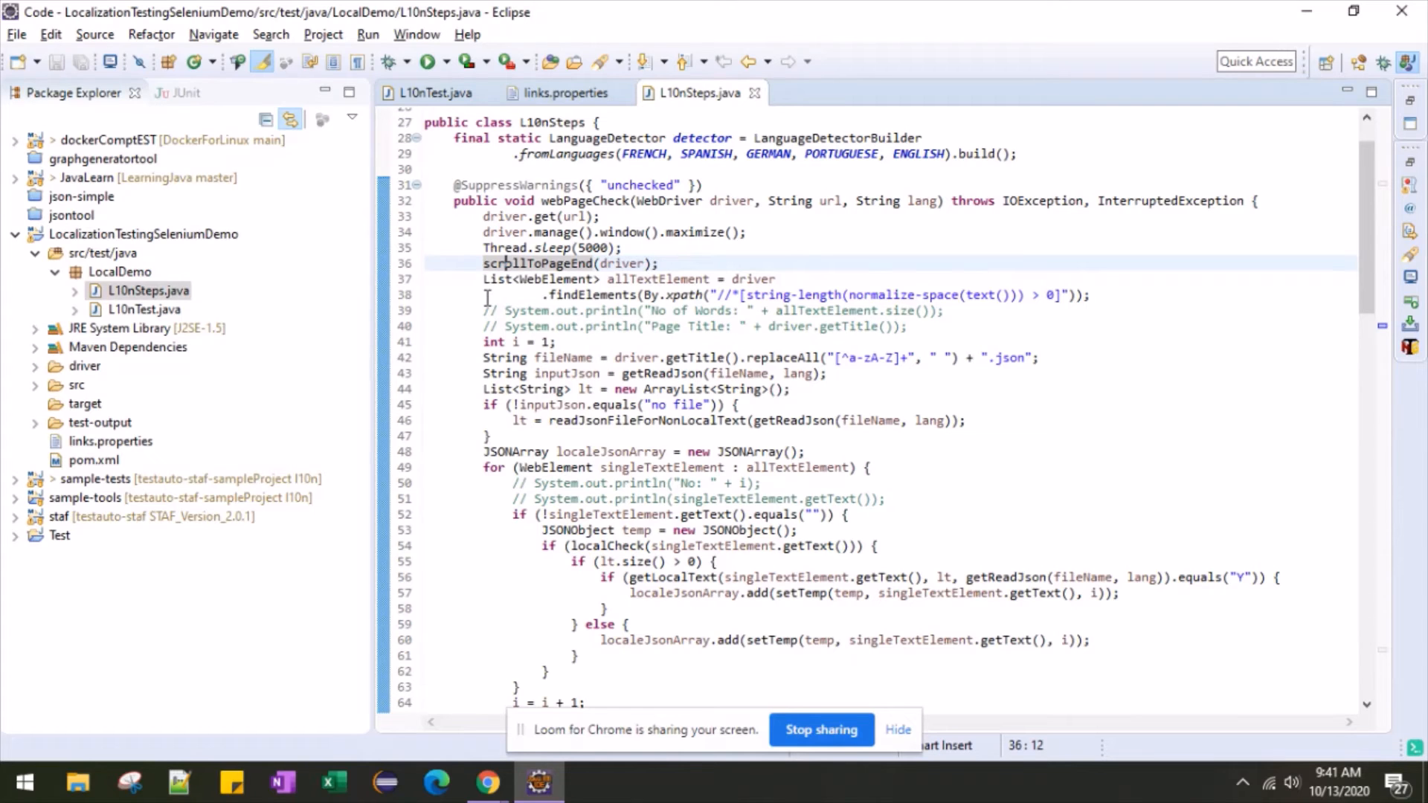
{"action": "mouse_move", "coordinate": [485, 316]}
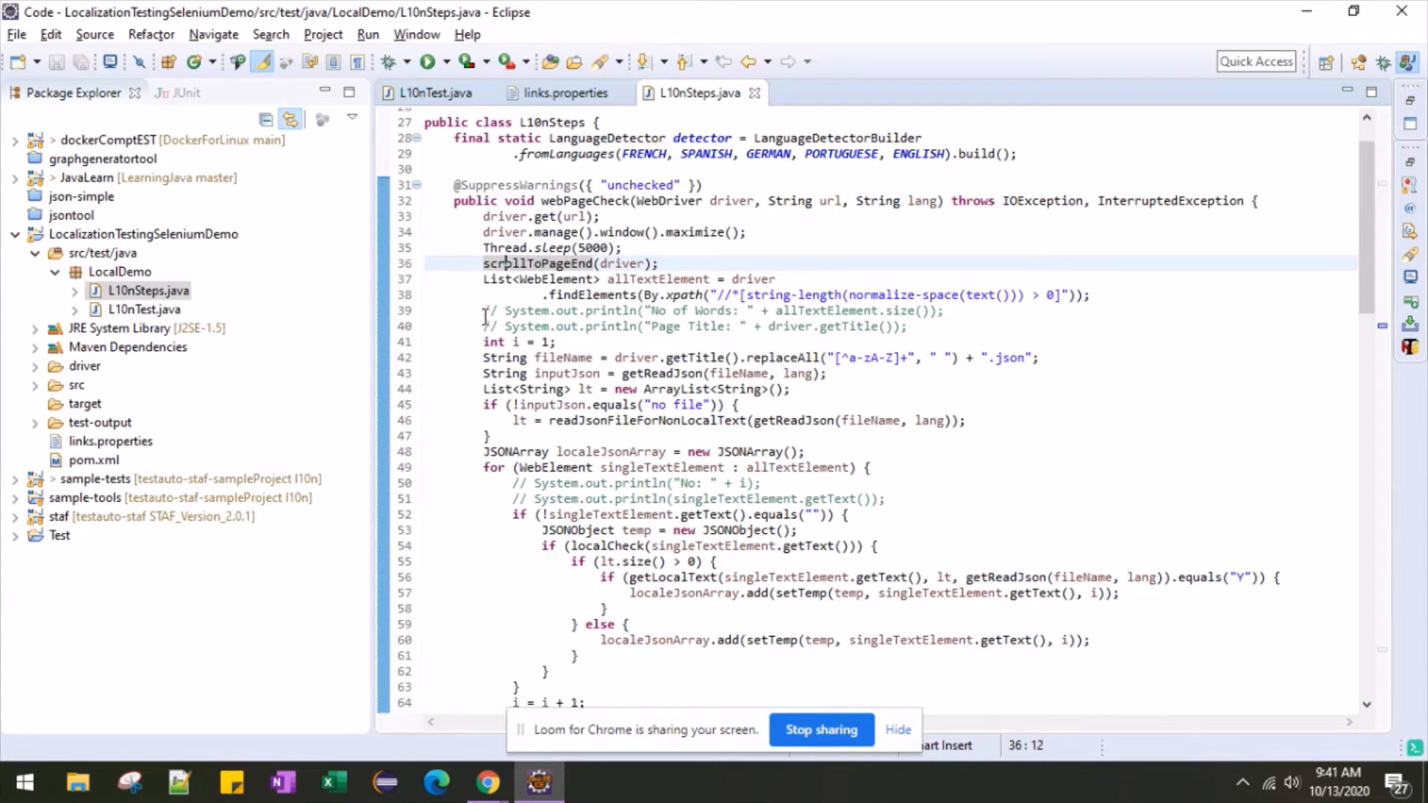
- Read through the page-checking source code in the editor
{"action": "scroll", "scroll_direction": "down", "scroll_amount": 3}
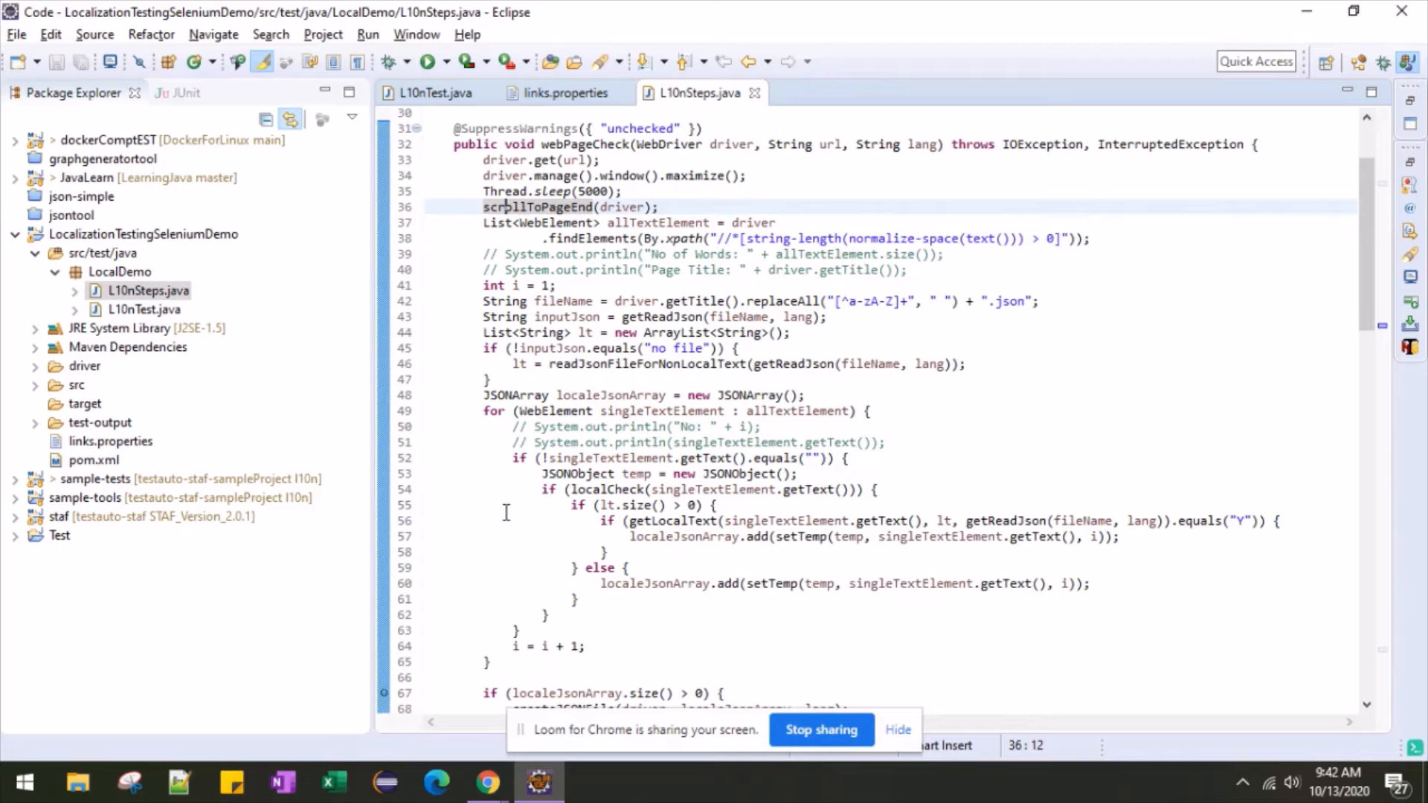
{"action": "scroll", "scroll_direction": "down", "scroll_amount": 3}
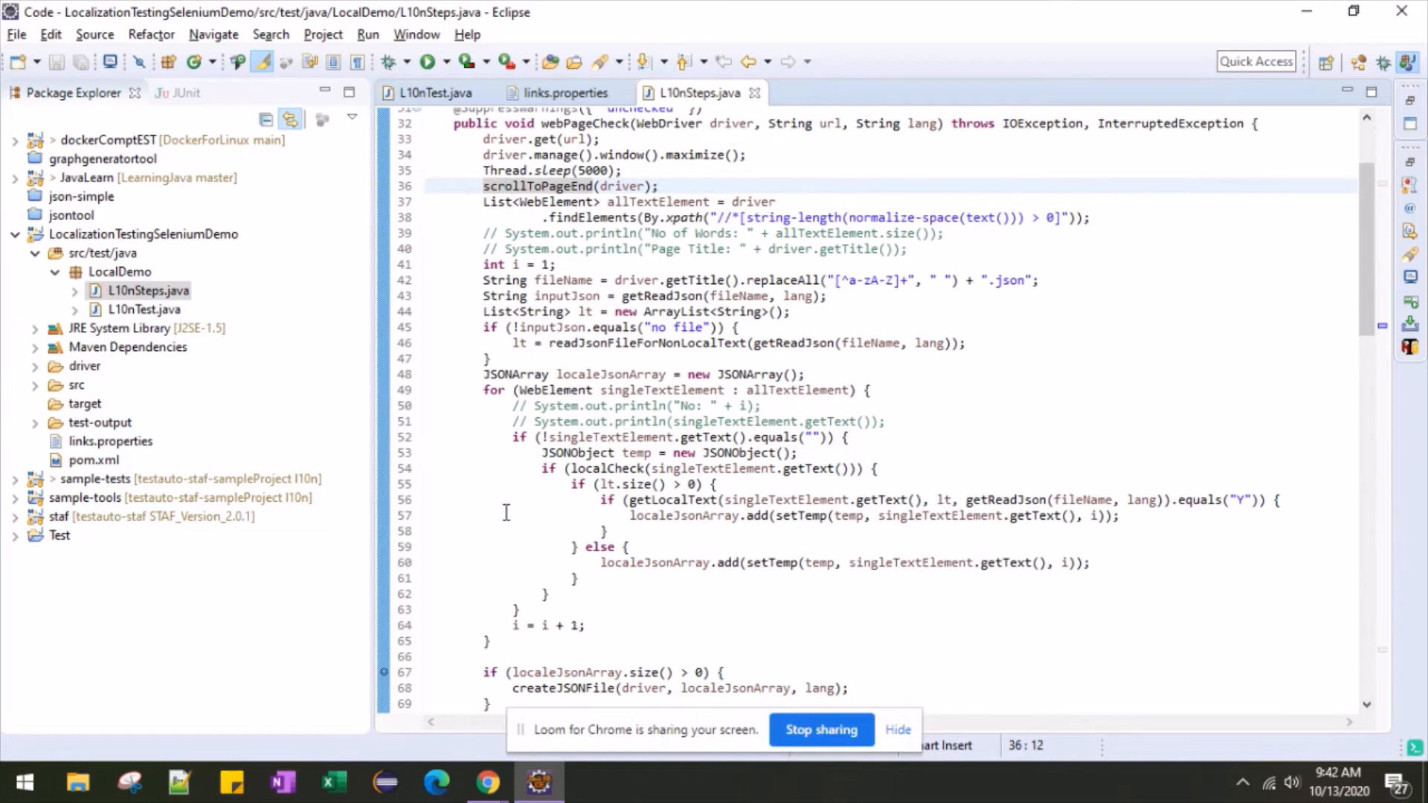
{"action": "scroll", "scroll_direction": "down", "scroll_amount": 3}
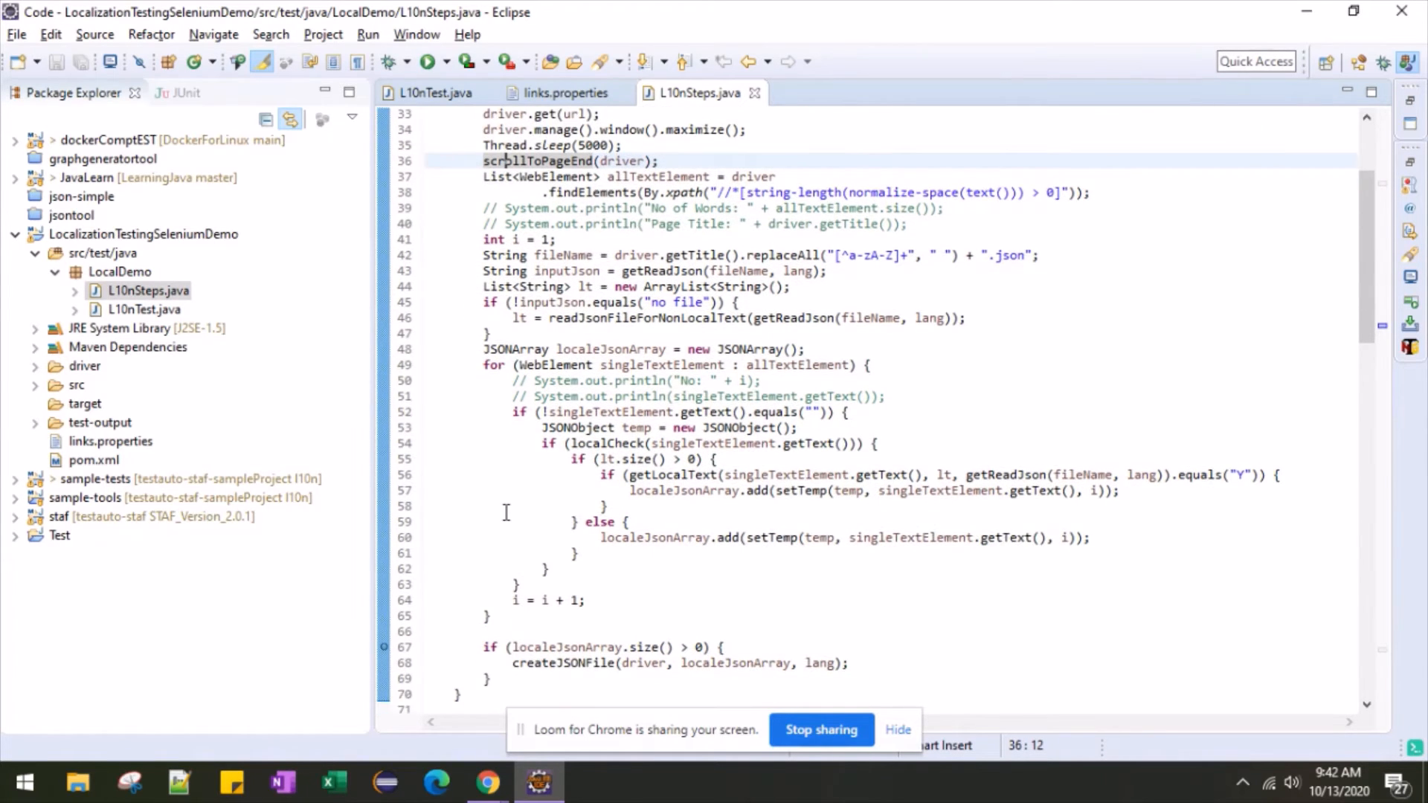
{"action": "scroll", "scroll_direction": "down", "scroll_amount": 3}
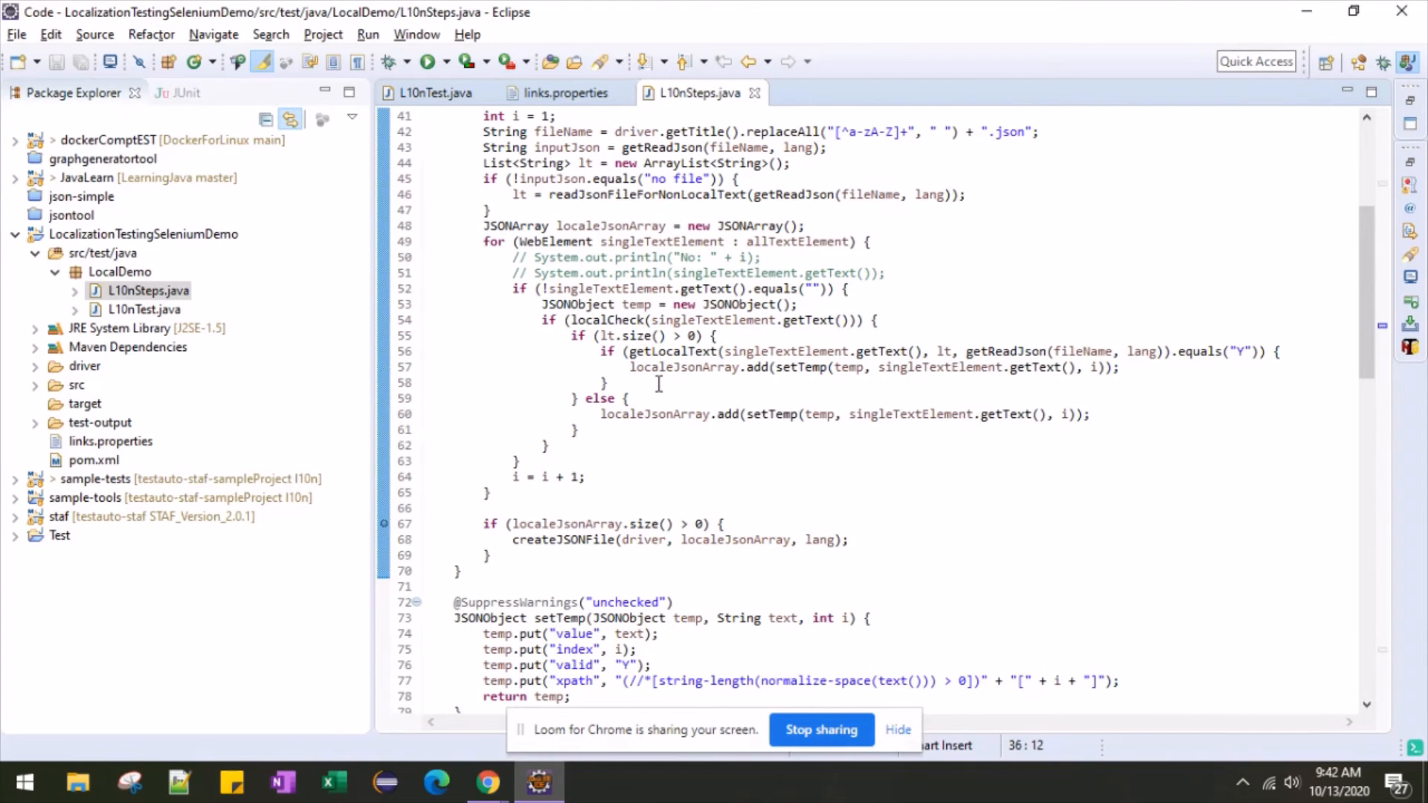
{"action": "scroll", "scroll_direction": "down", "scroll_amount": 3}
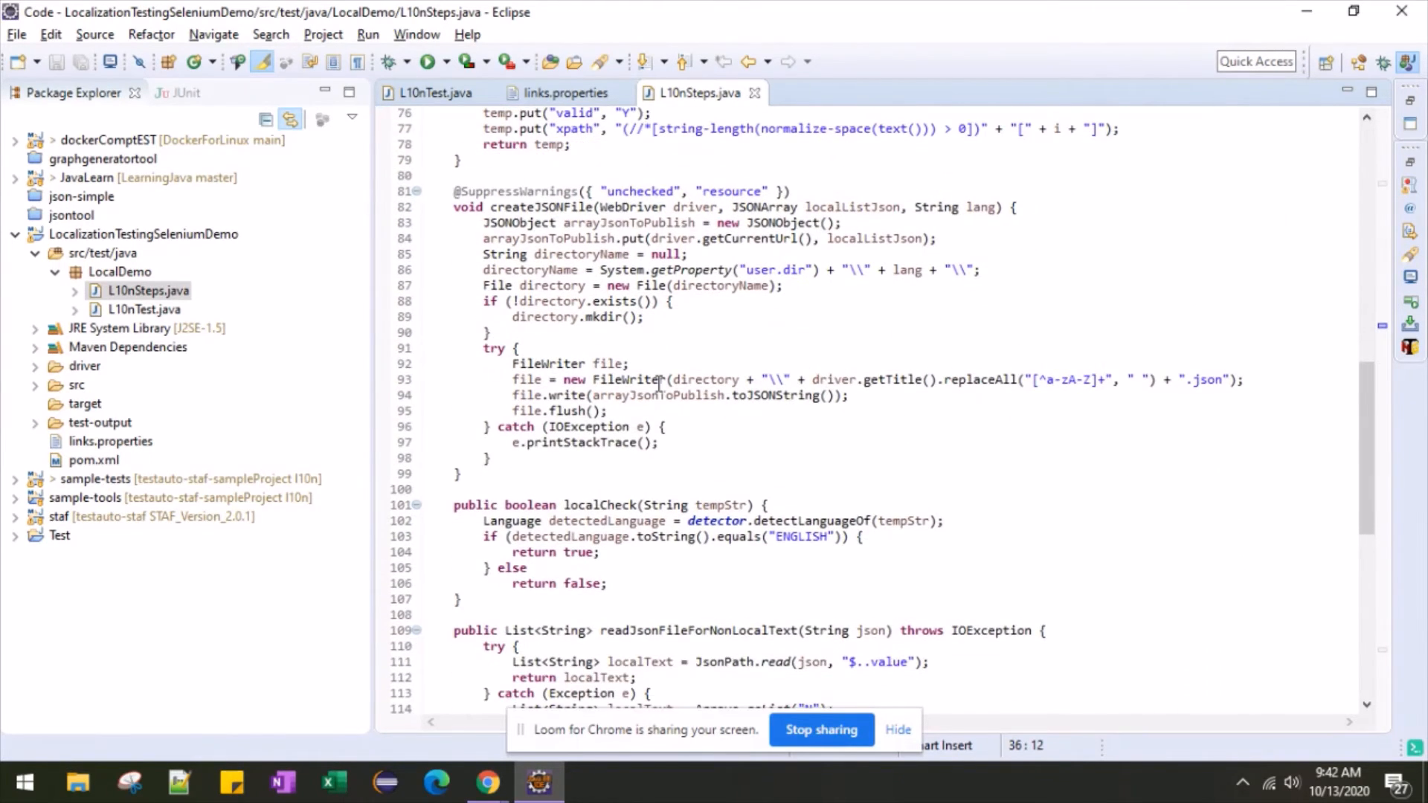
{"action": "mouse_move", "coordinate": [775, 521]}
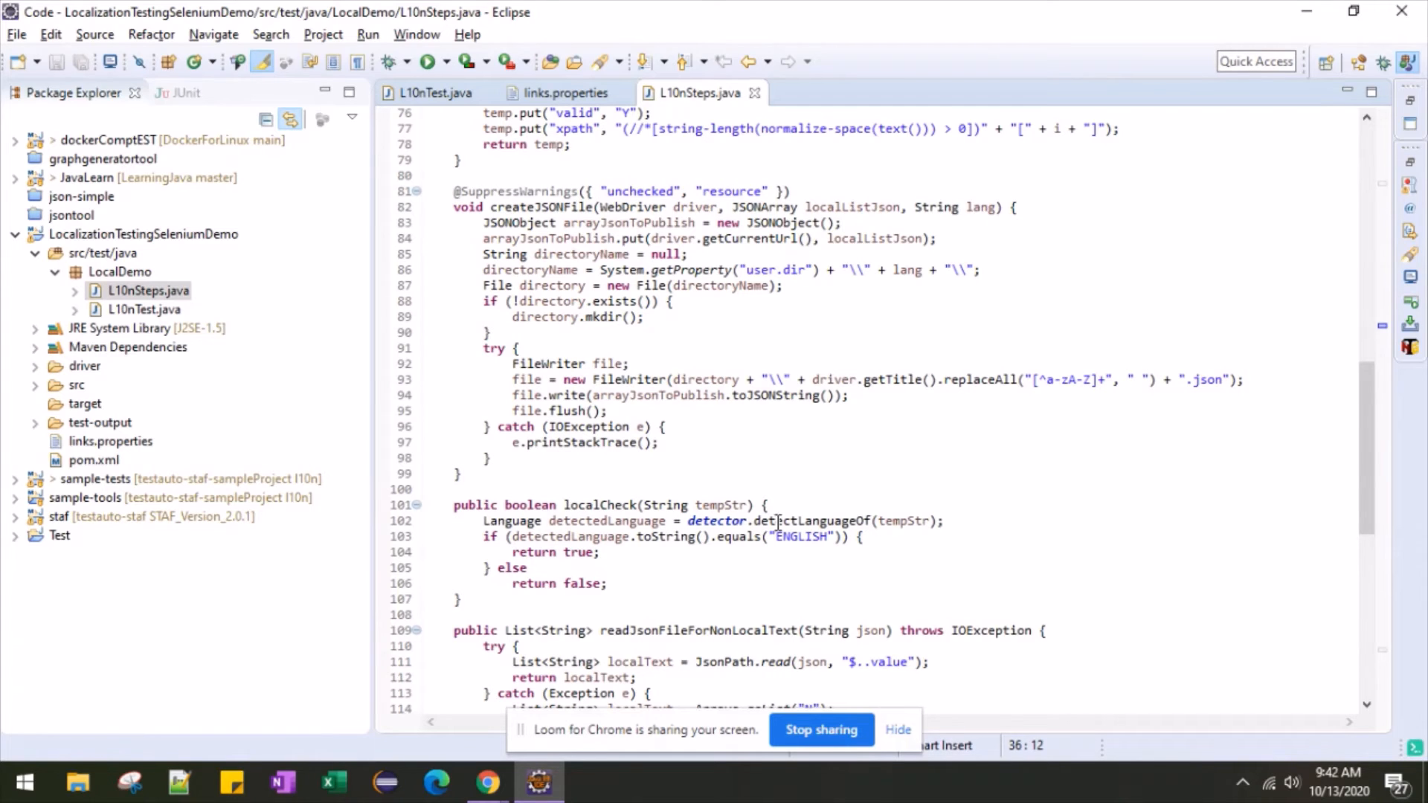
{"action": "mouse_move", "coordinate": [720, 537]}
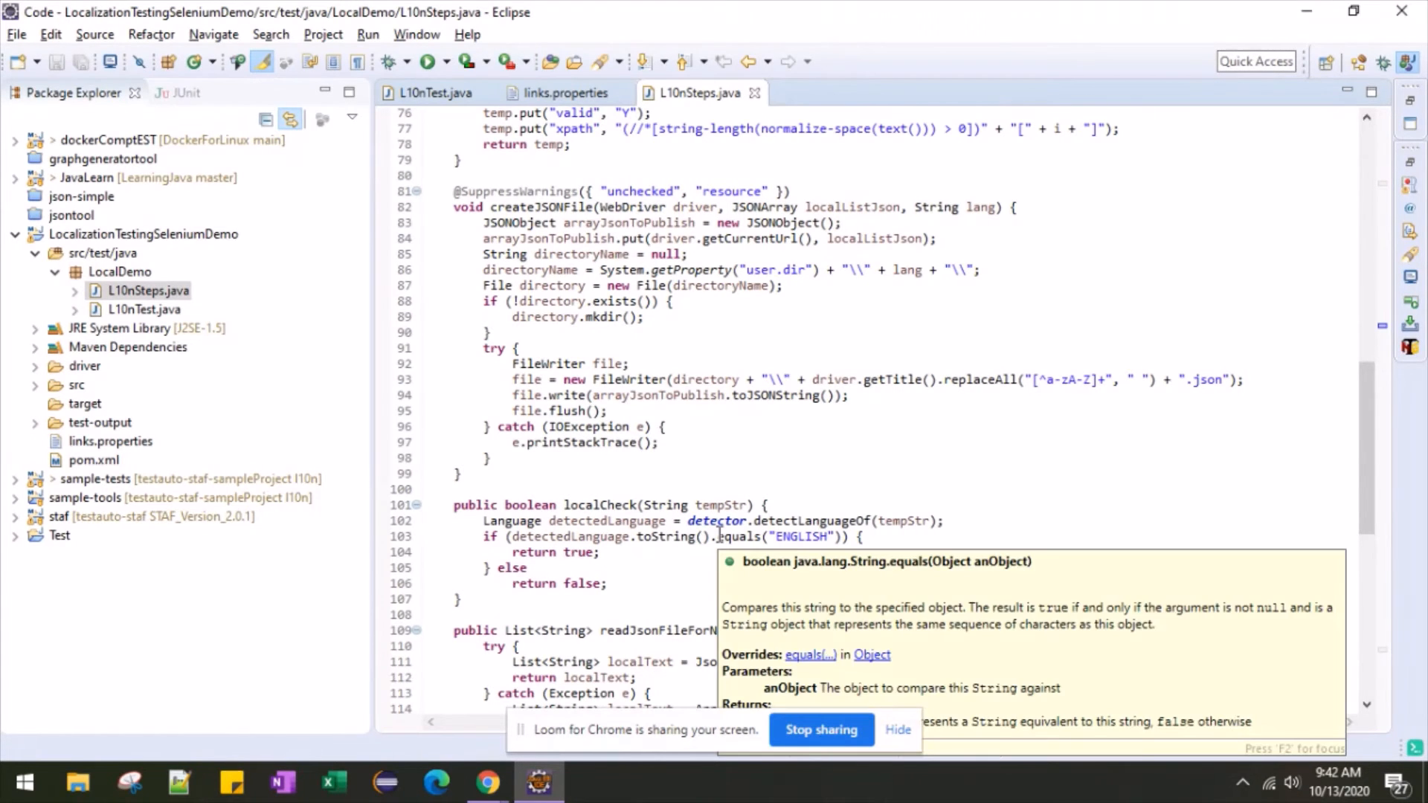
{"action": "left_click", "coordinate": [720, 505]}
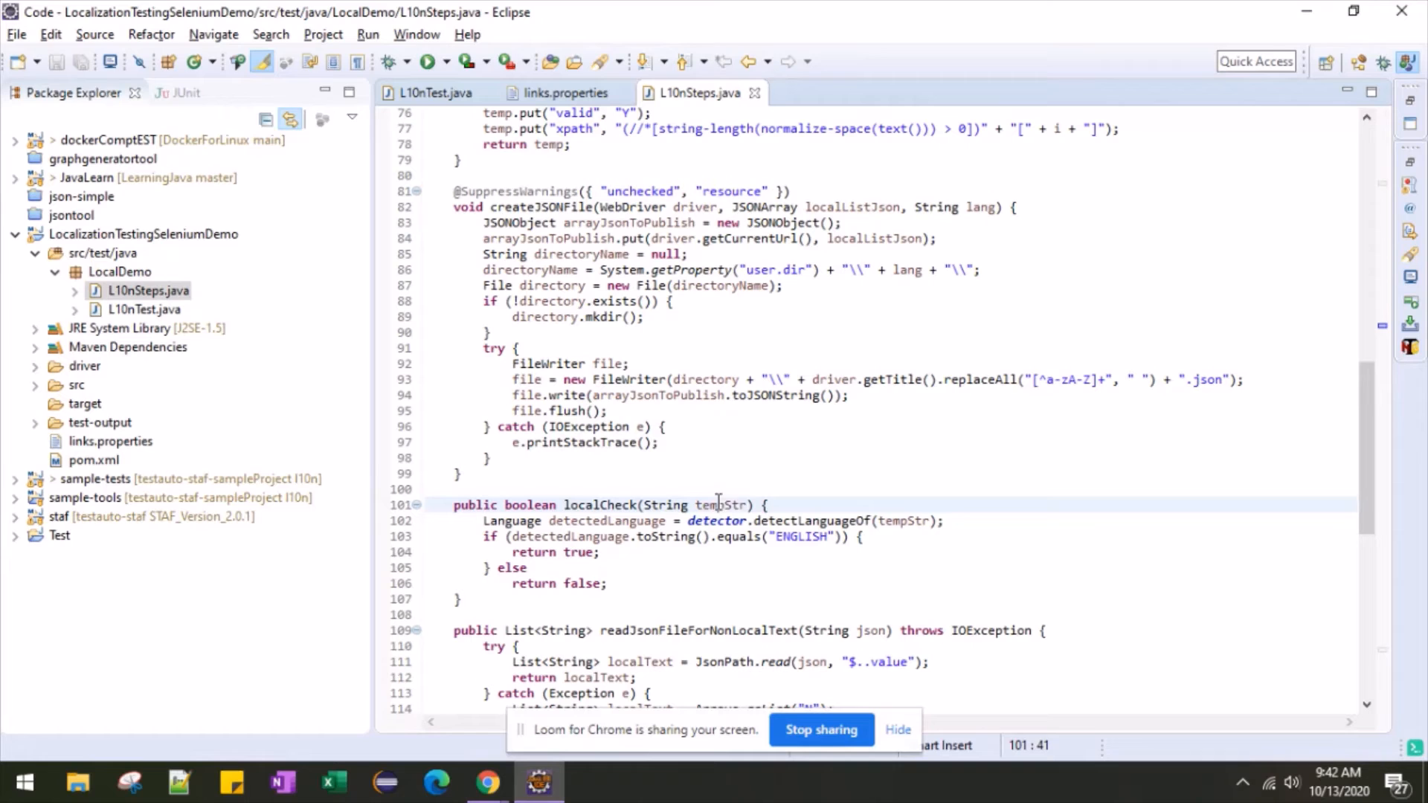
{"action": "double_click", "coordinate": [723, 504]}
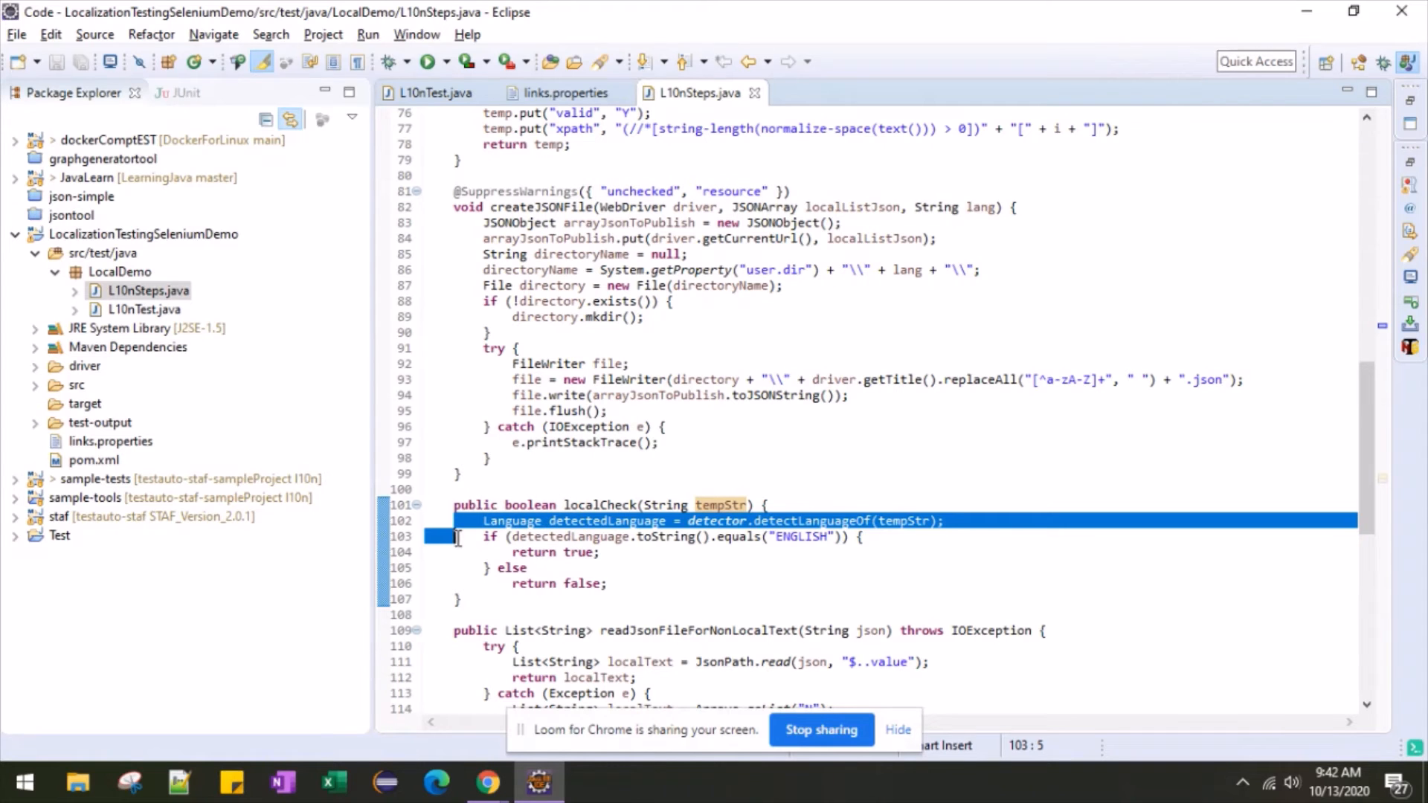
{"action": "left_click", "coordinate": [459, 537]}
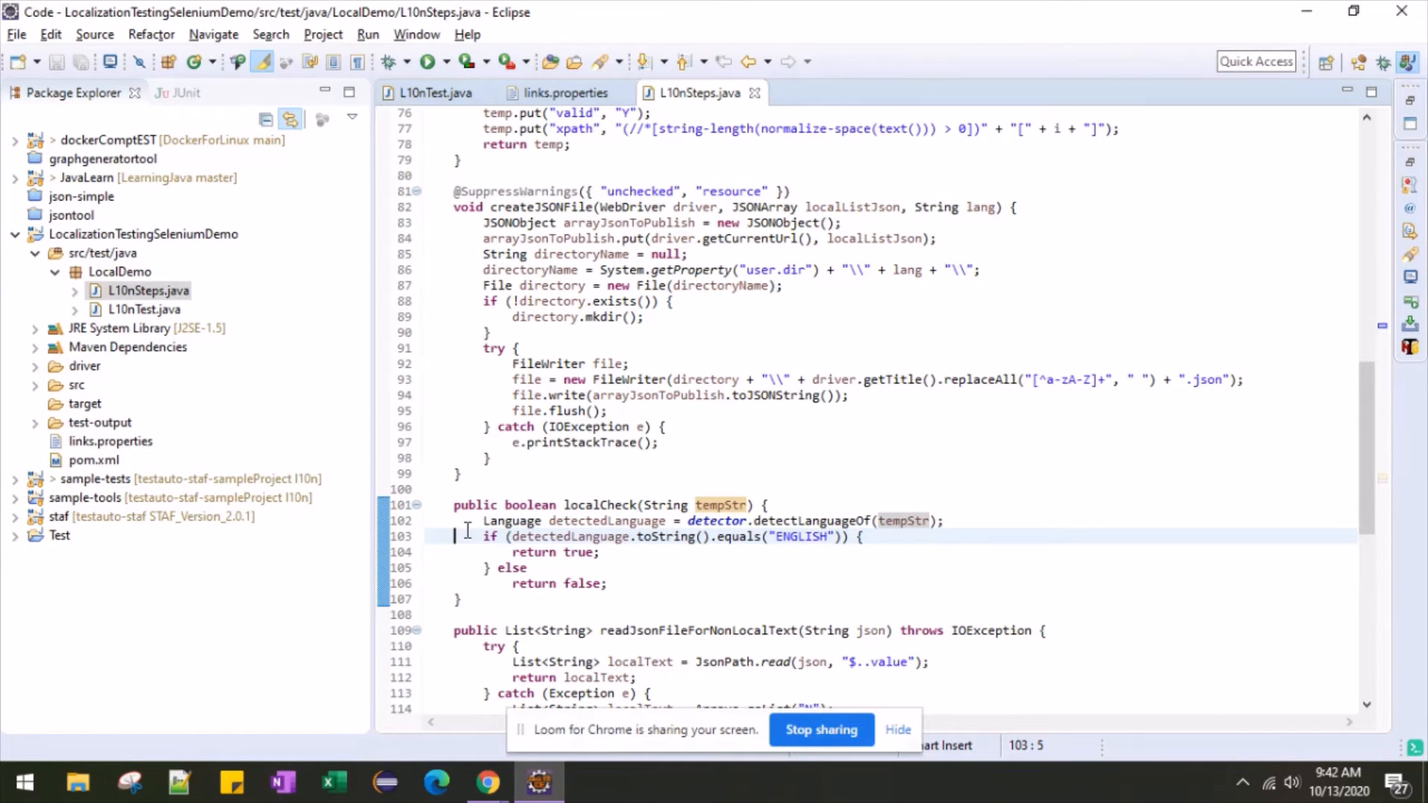
{"action": "scroll", "scroll_direction": "up", "scroll_amount": 3}
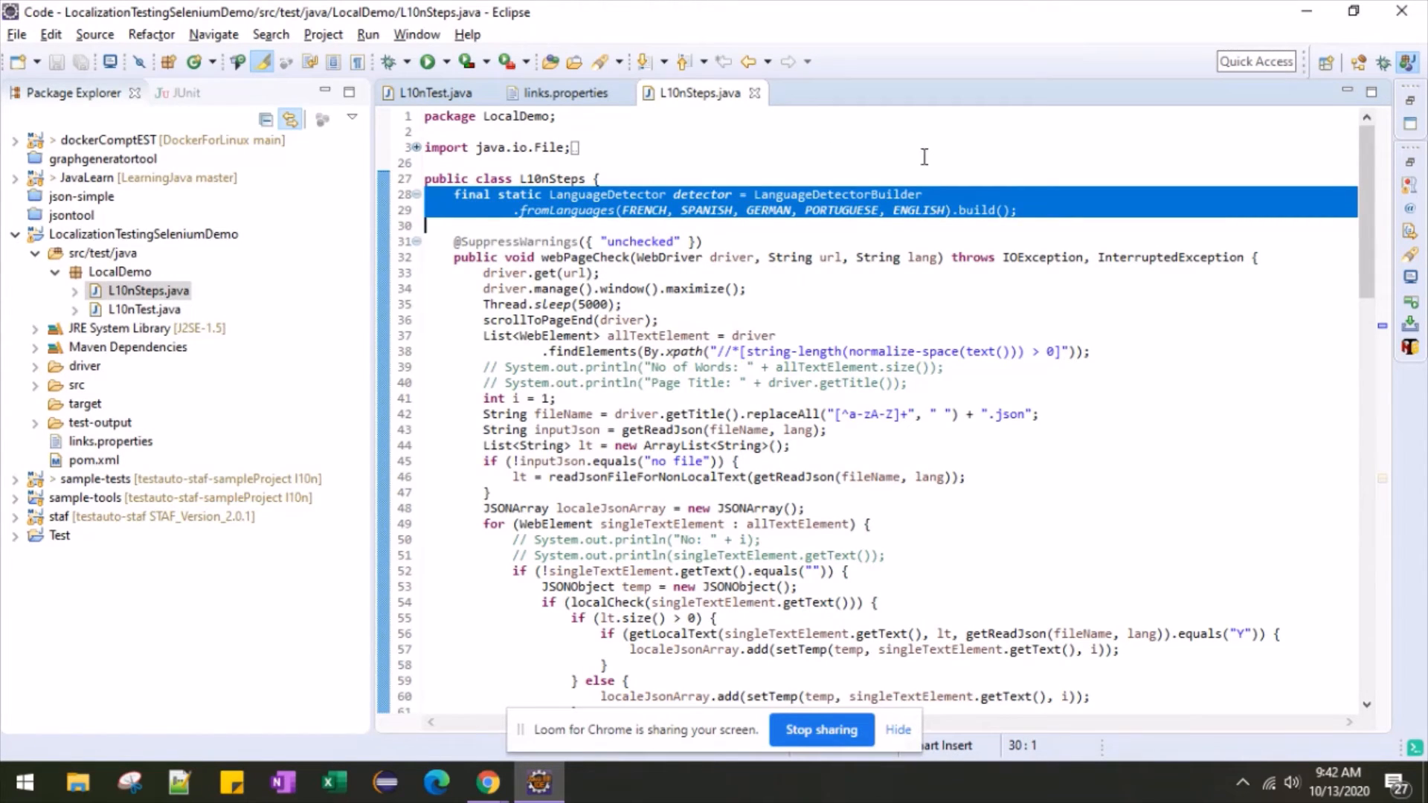
{"action": "left_click", "coordinate": [665, 226]}
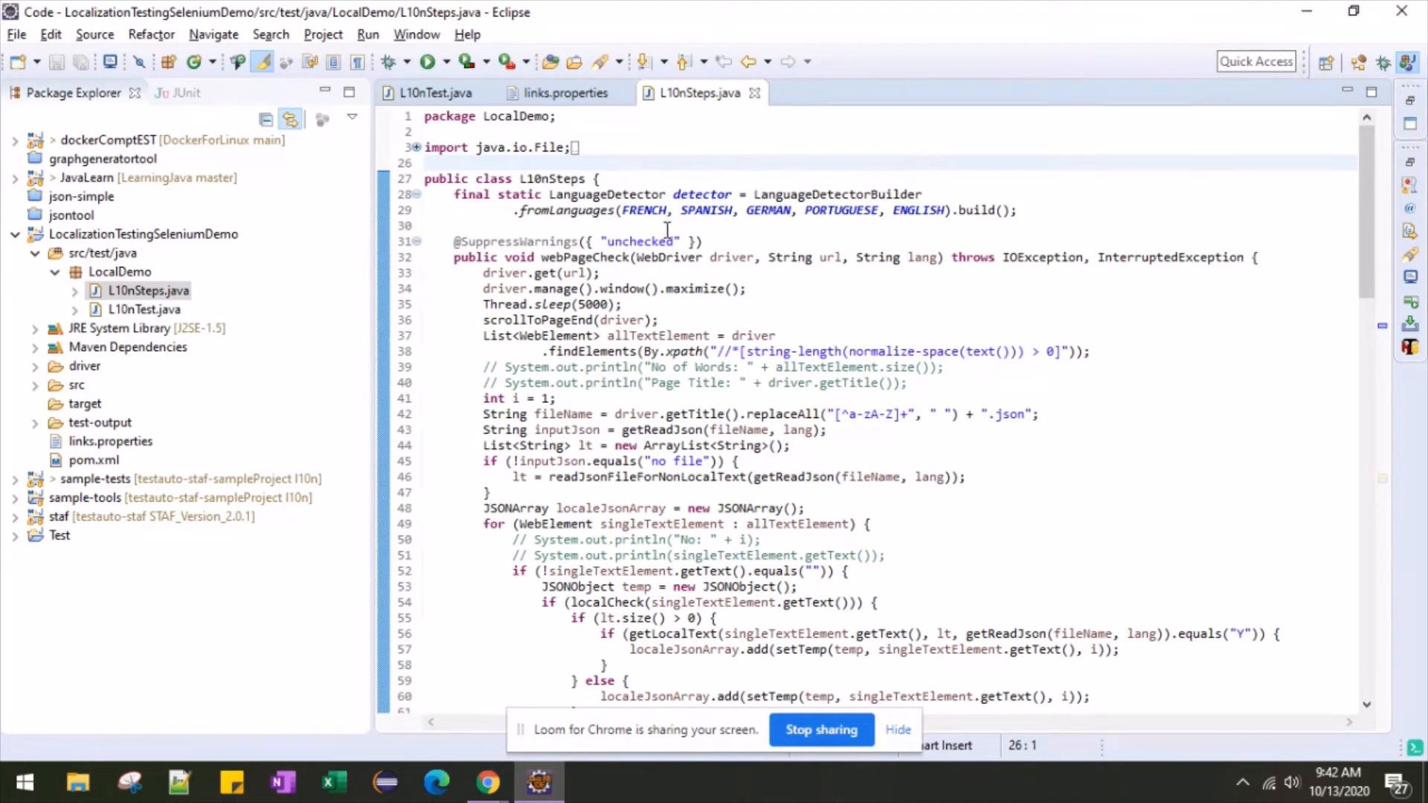
{"action": "mouse_move", "coordinate": [837, 194]}
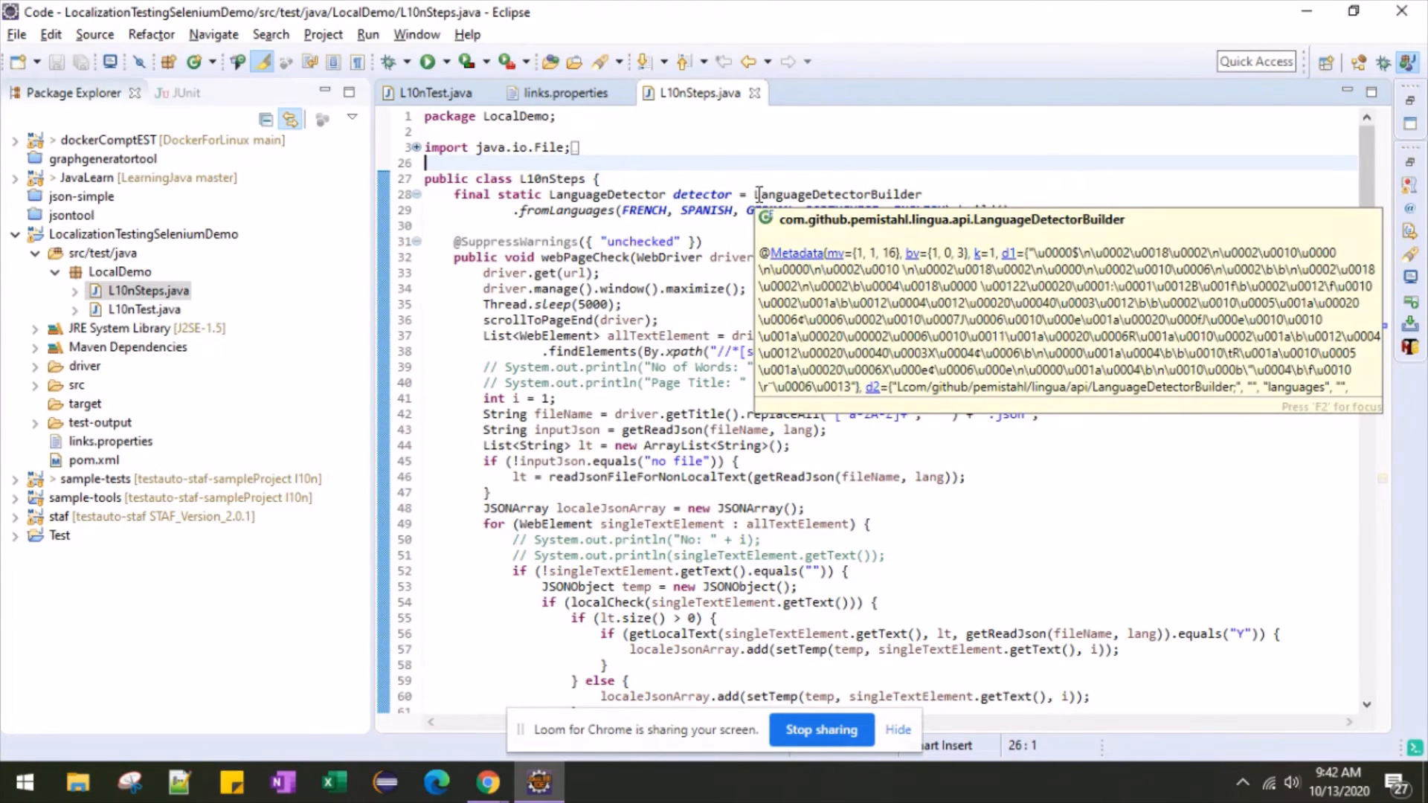
- Scroll through the remainder of the test source before running it
{"action": "scroll", "scroll_direction": "down", "scroll_amount": 3}
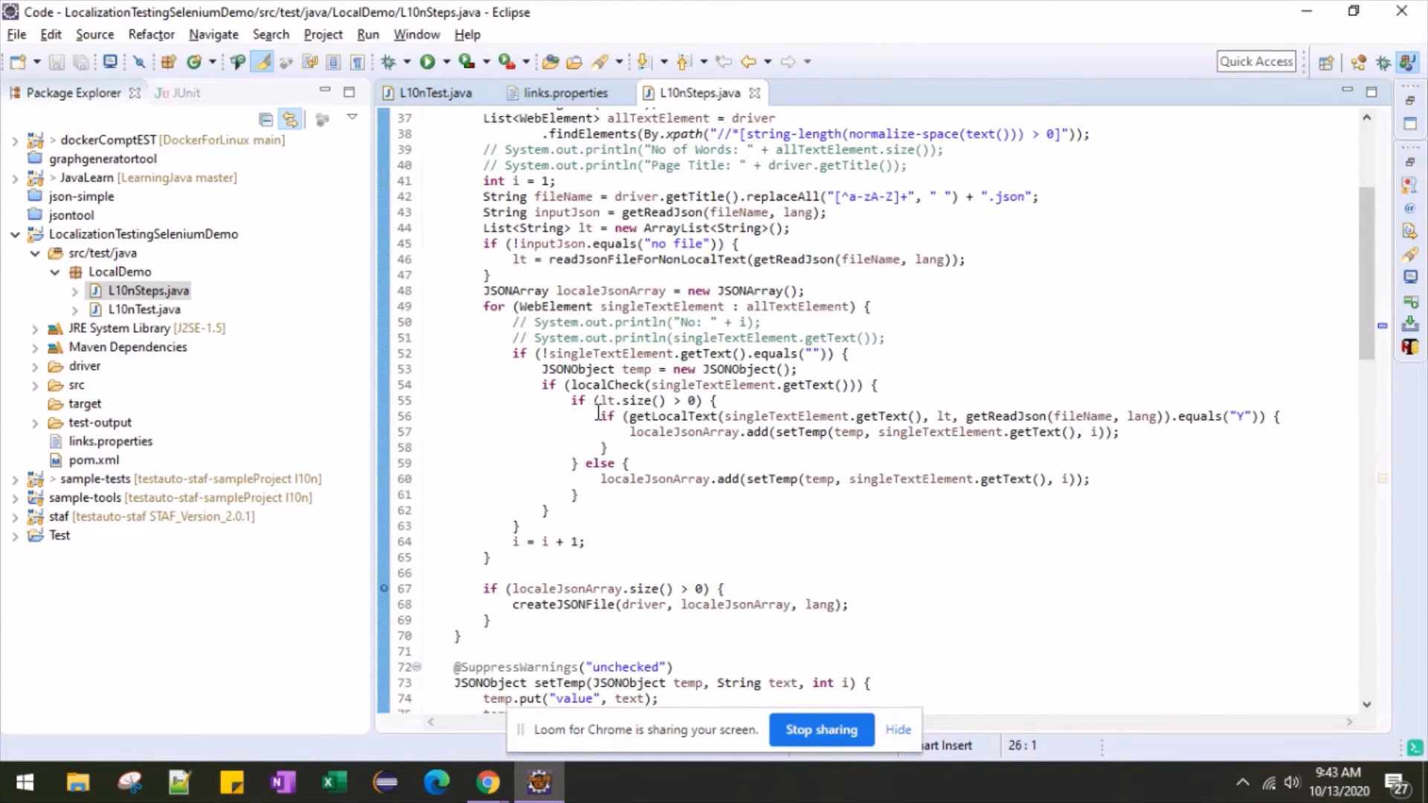
{"action": "scroll", "scroll_direction": "down", "scroll_amount": 3}
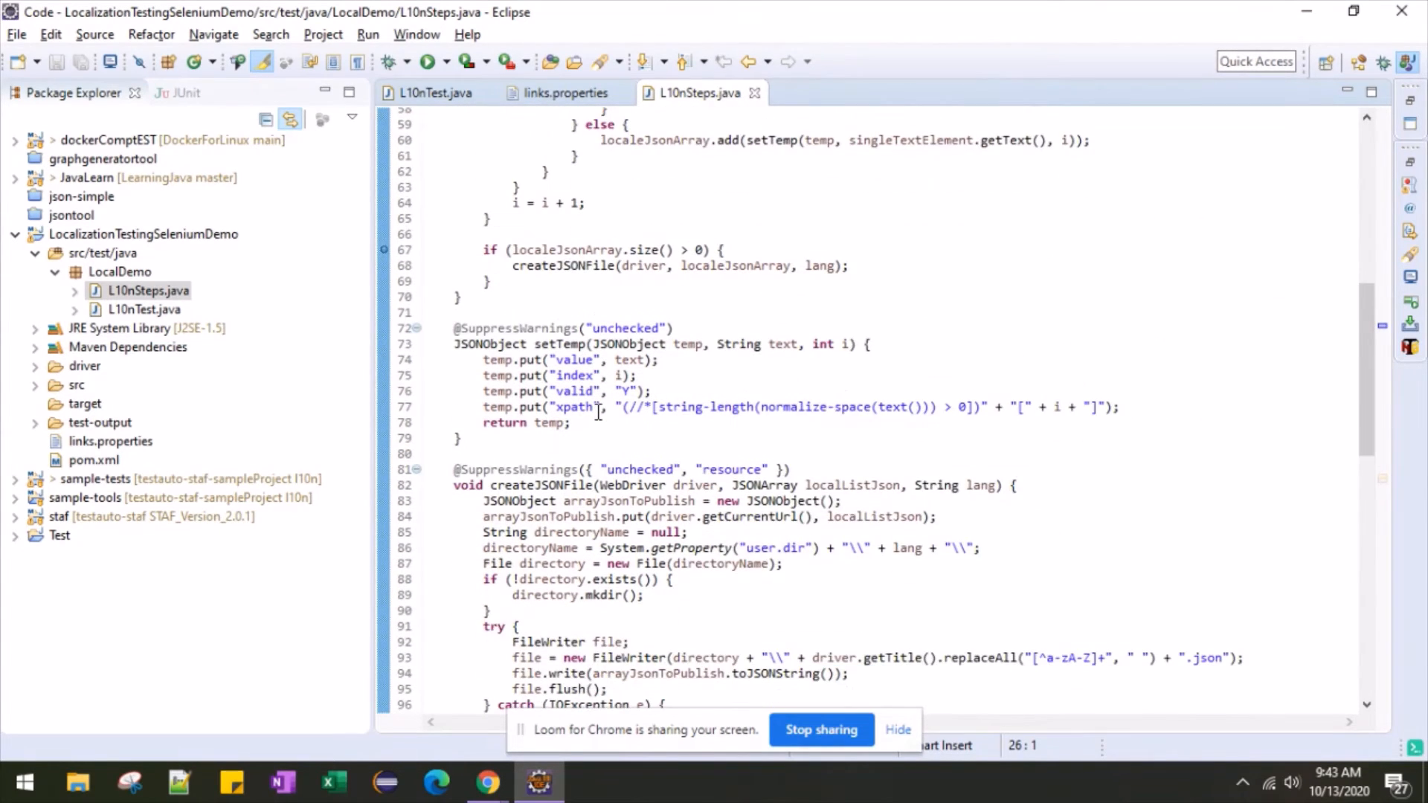
{"action": "scroll", "scroll_direction": "down", "scroll_amount": 3}
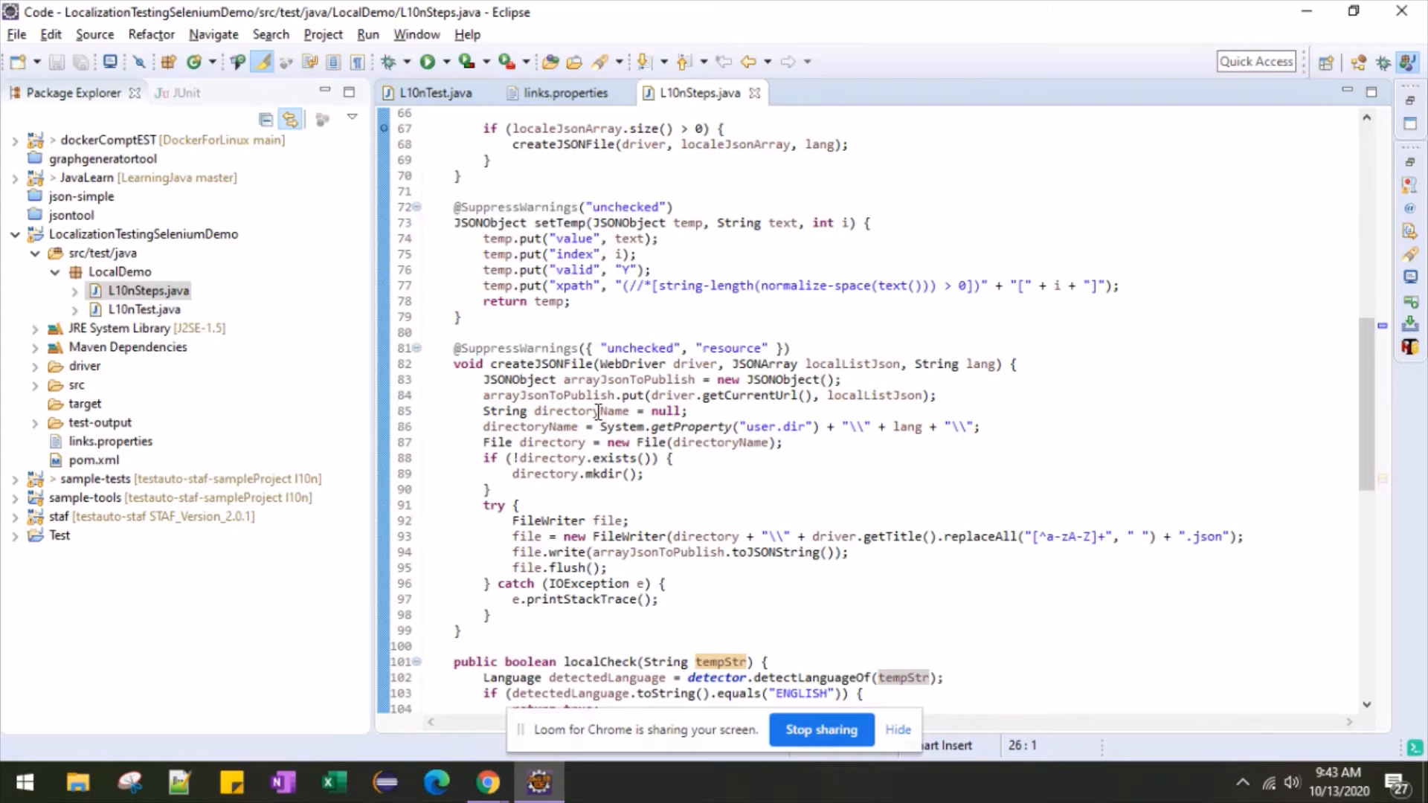
{"action": "scroll", "scroll_direction": "down", "scroll_amount": 3}
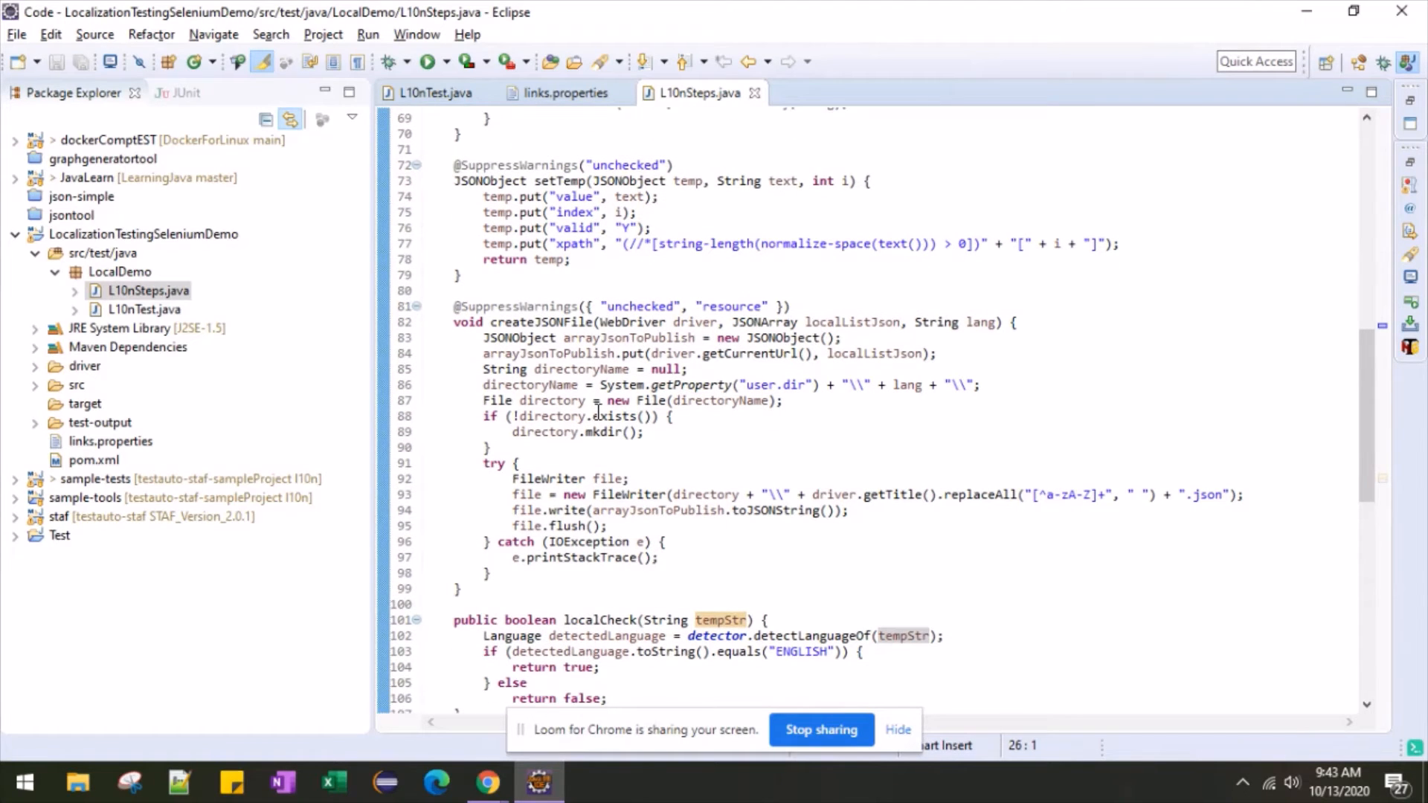
{"action": "scroll", "scroll_direction": "up", "scroll_amount": 3}
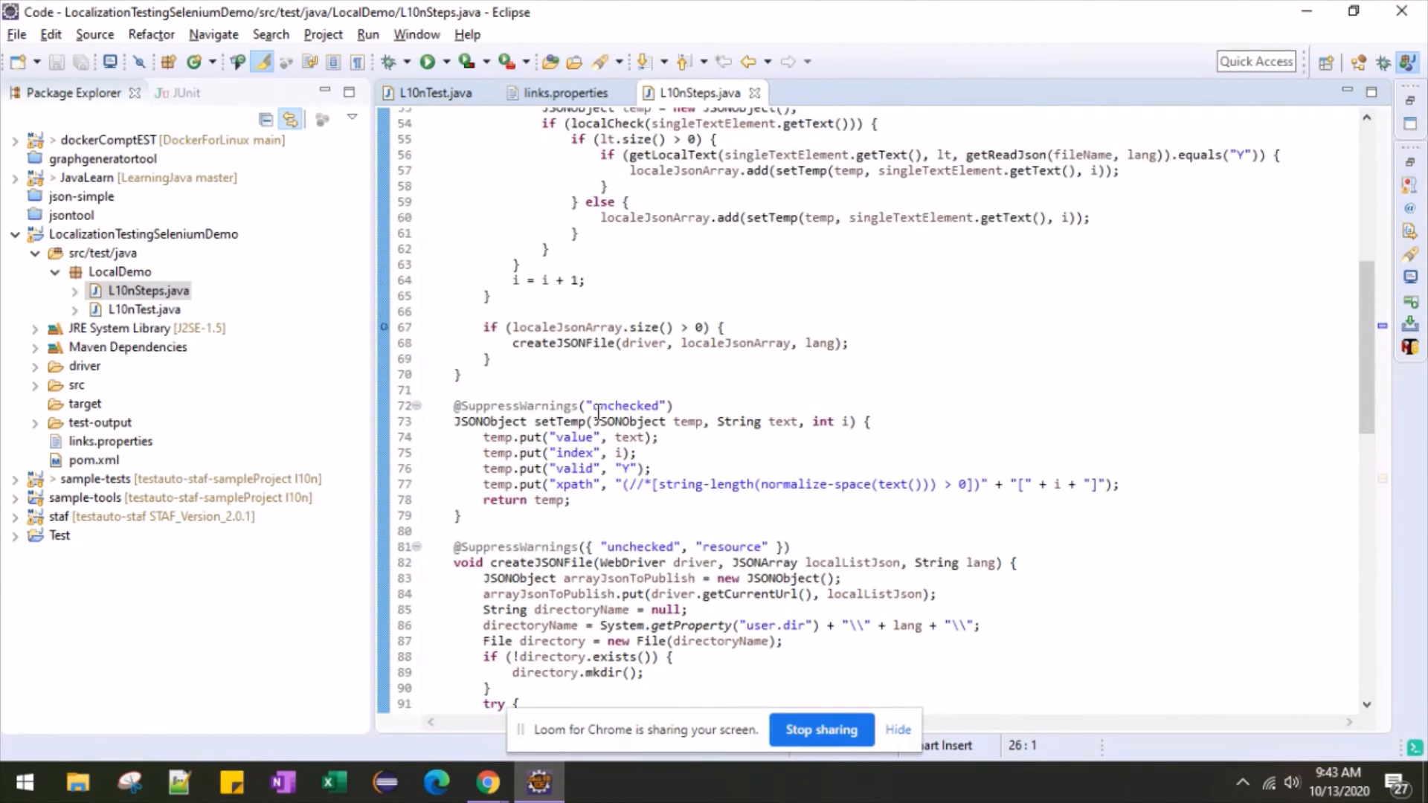
{"action": "scroll", "scroll_direction": "up", "scroll_amount": 3}
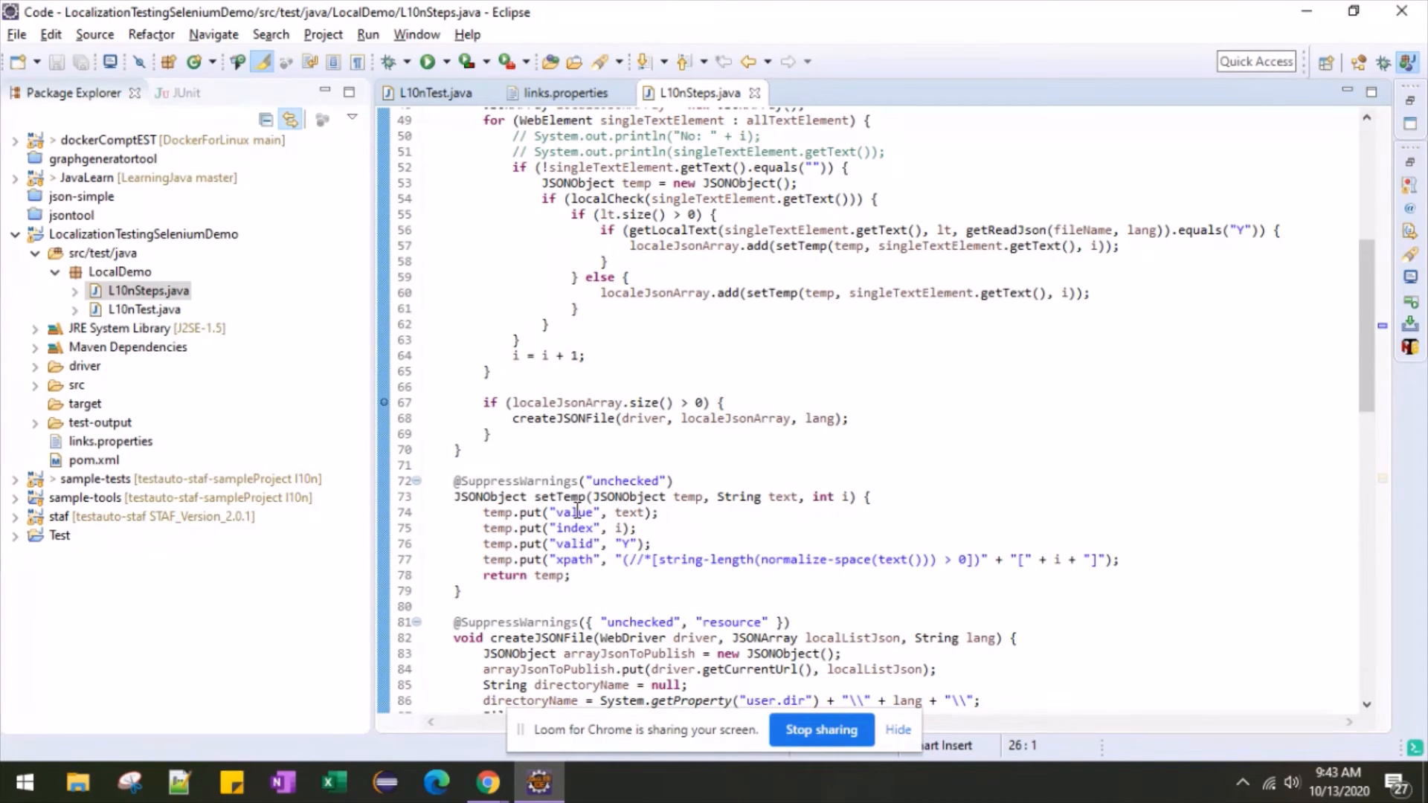
{"action": "mouse_move", "coordinate": [627, 513]}
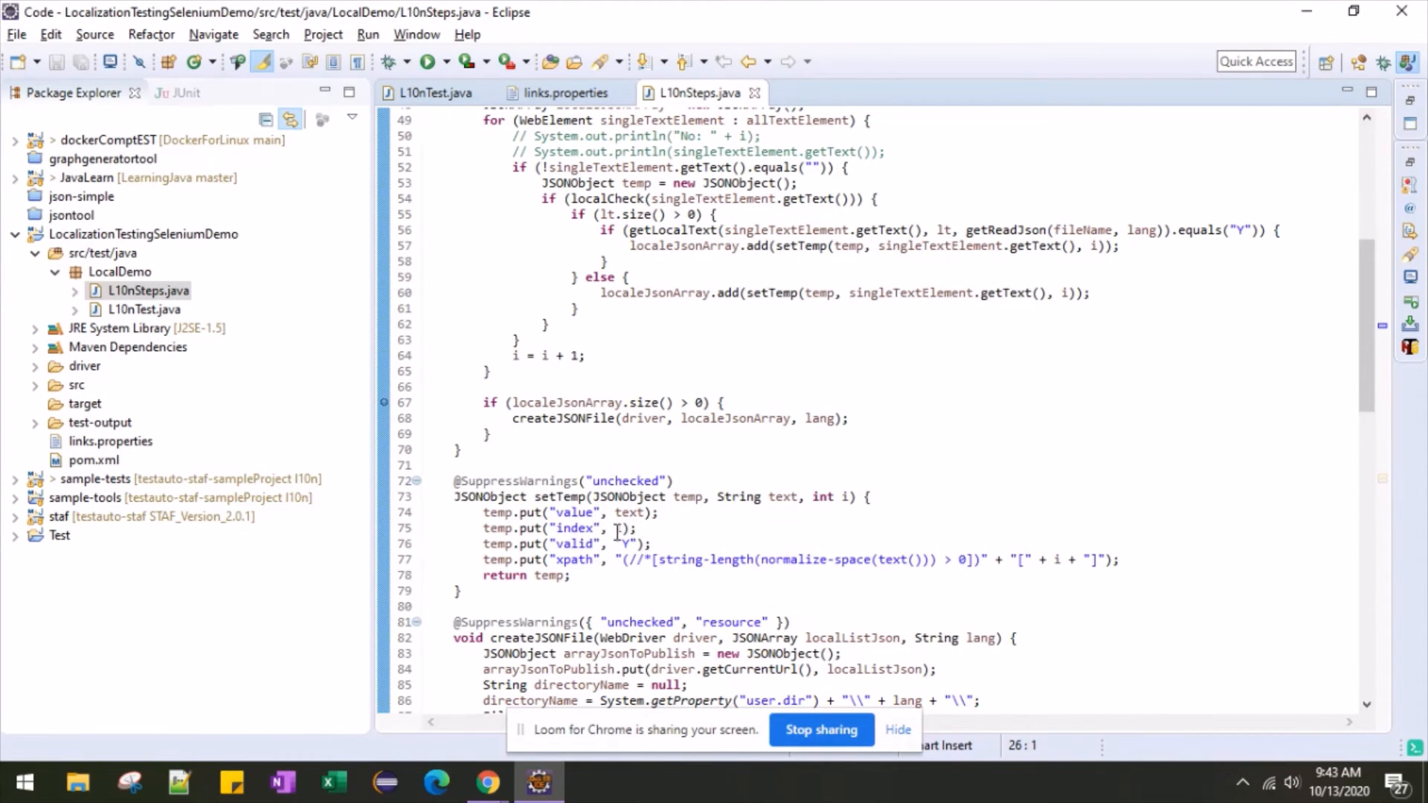
{"action": "mouse_move", "coordinate": [574, 545]}
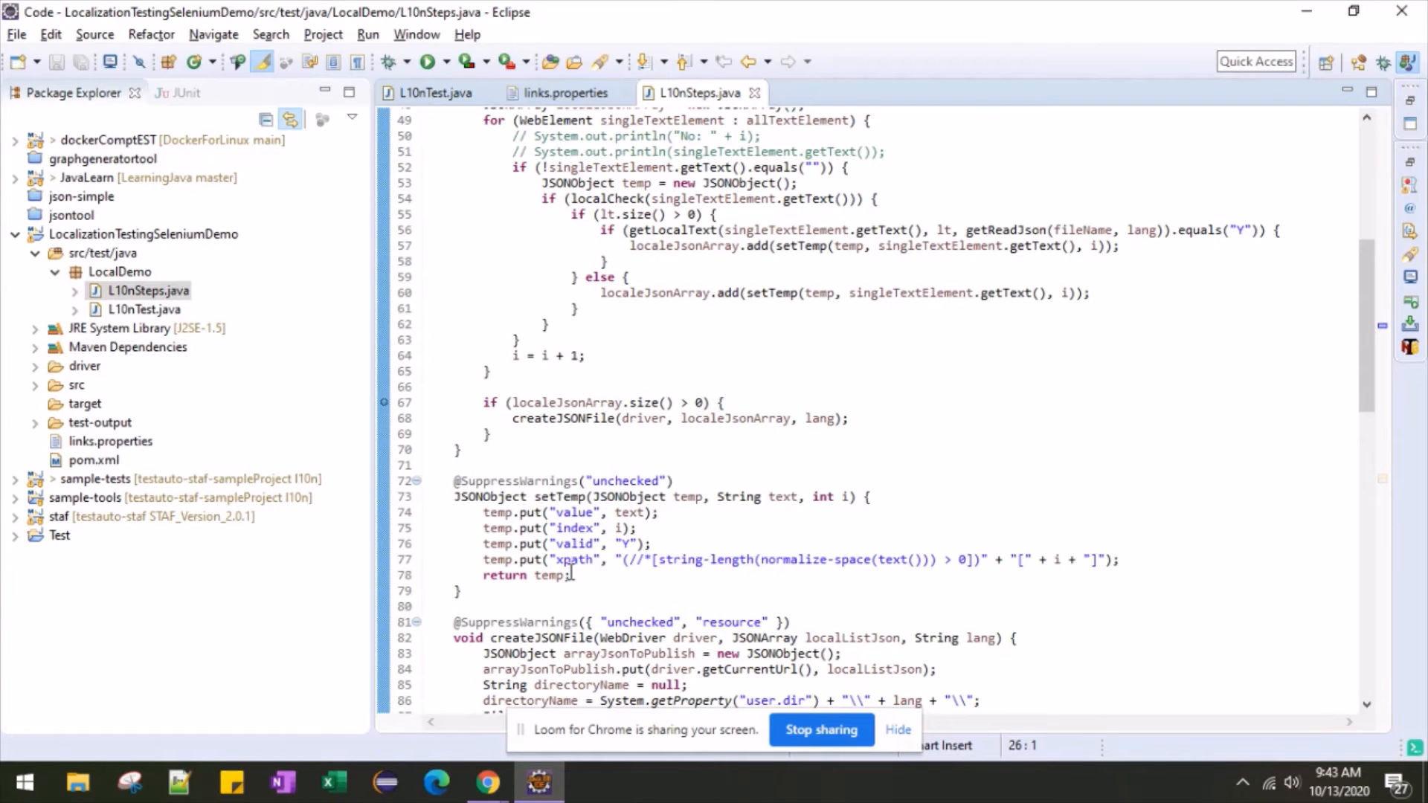
{"action": "scroll", "scroll_direction": "down", "scroll_amount": 3}
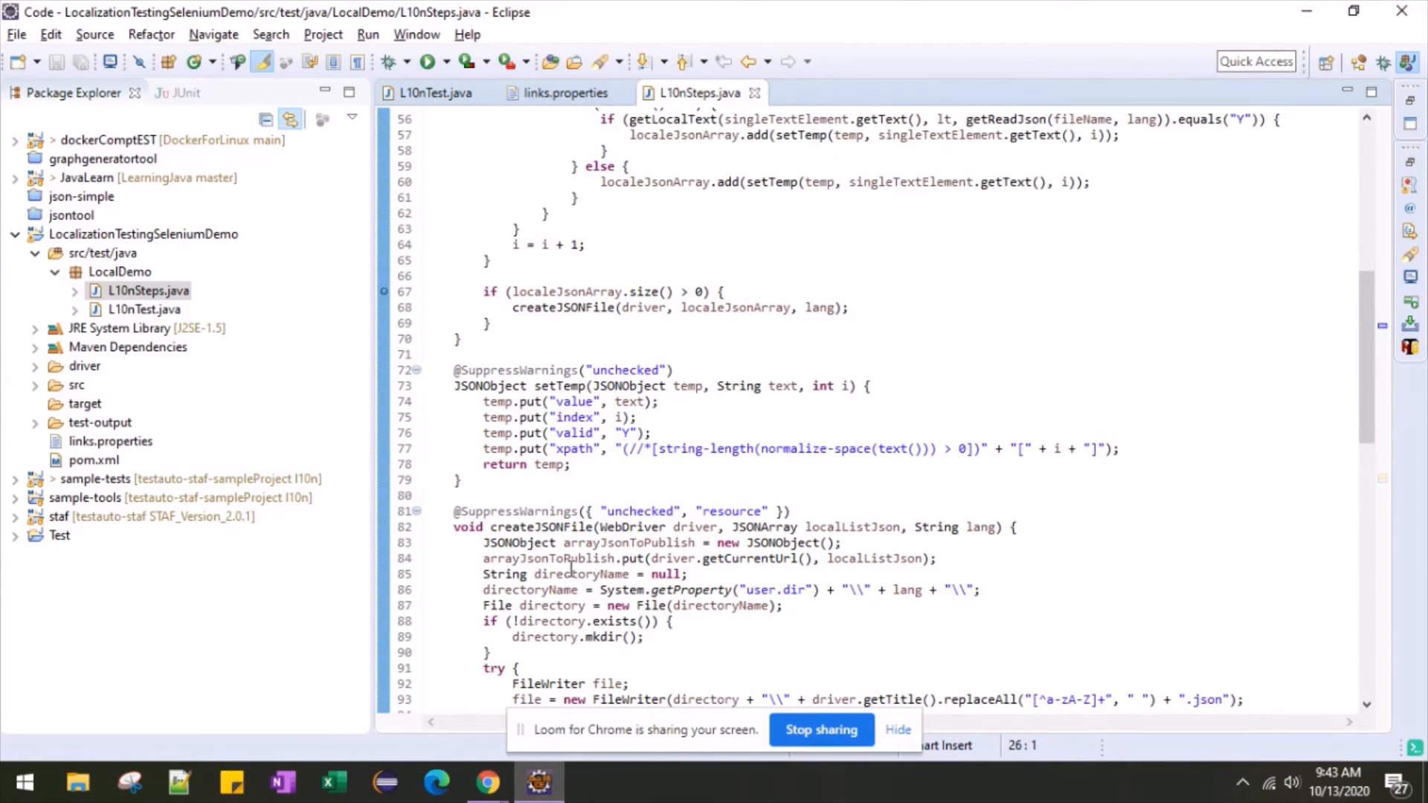
{"action": "scroll", "scroll_direction": "down", "scroll_amount": 3}
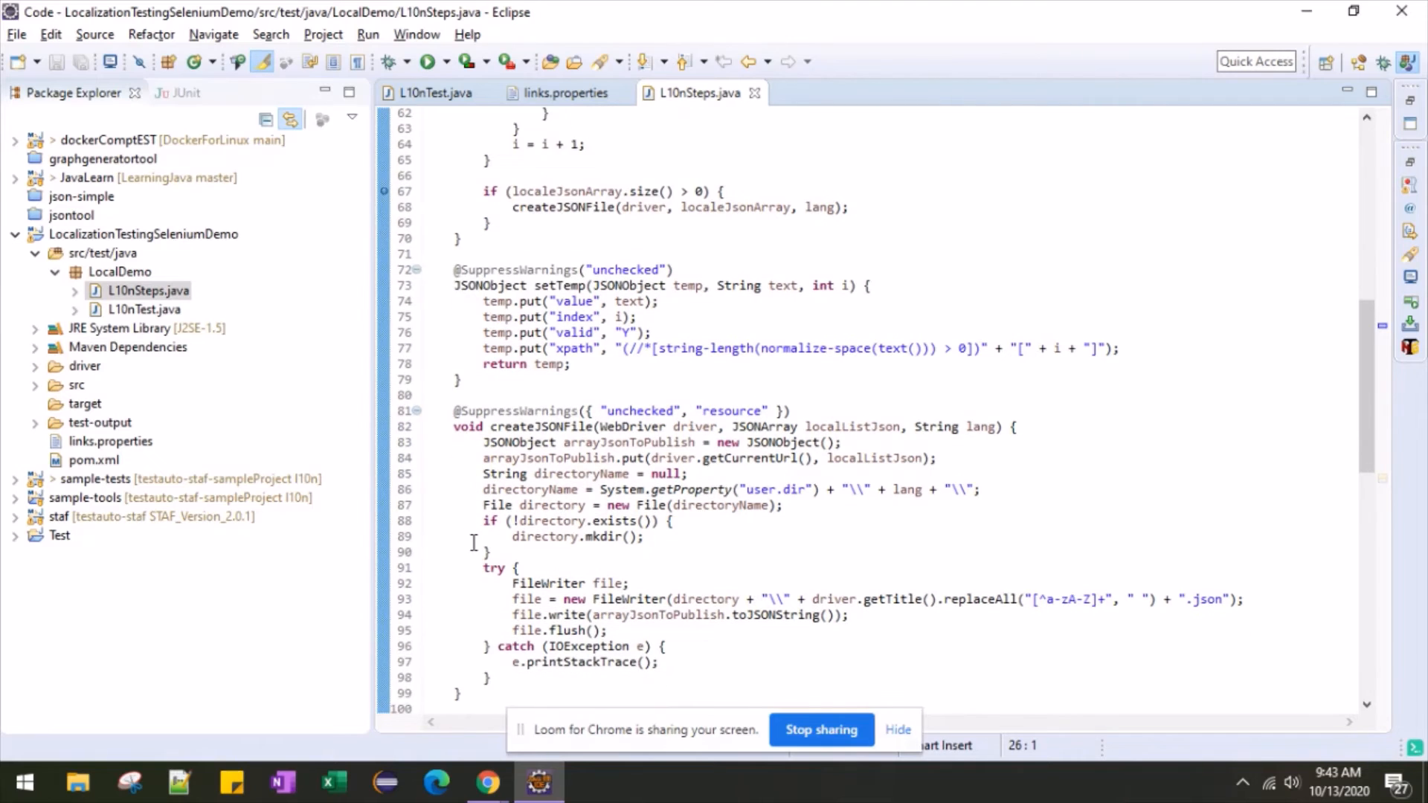
{"action": "scroll", "scroll_direction": "down", "scroll_amount": 3}
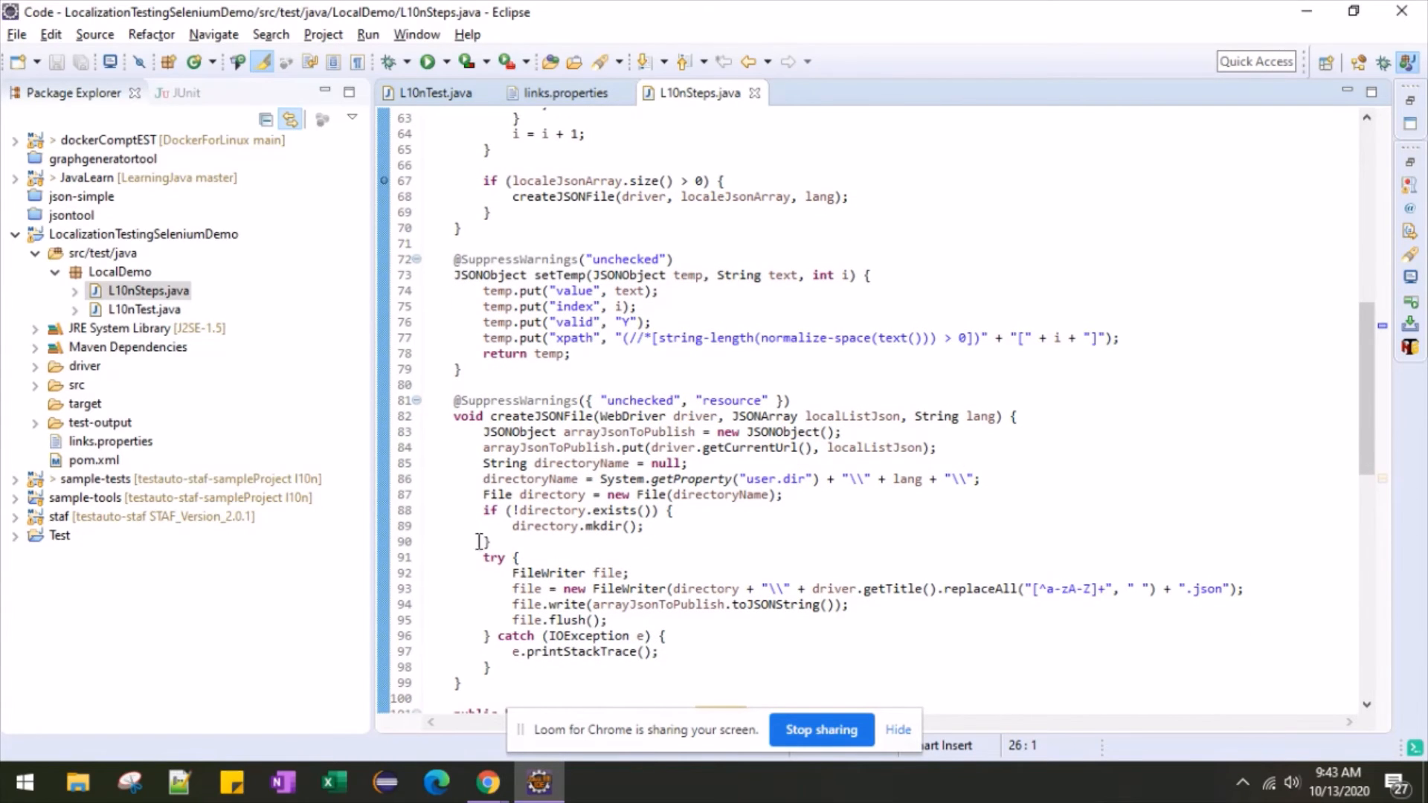
{"action": "scroll", "scroll_direction": "down", "scroll_amount": 3}
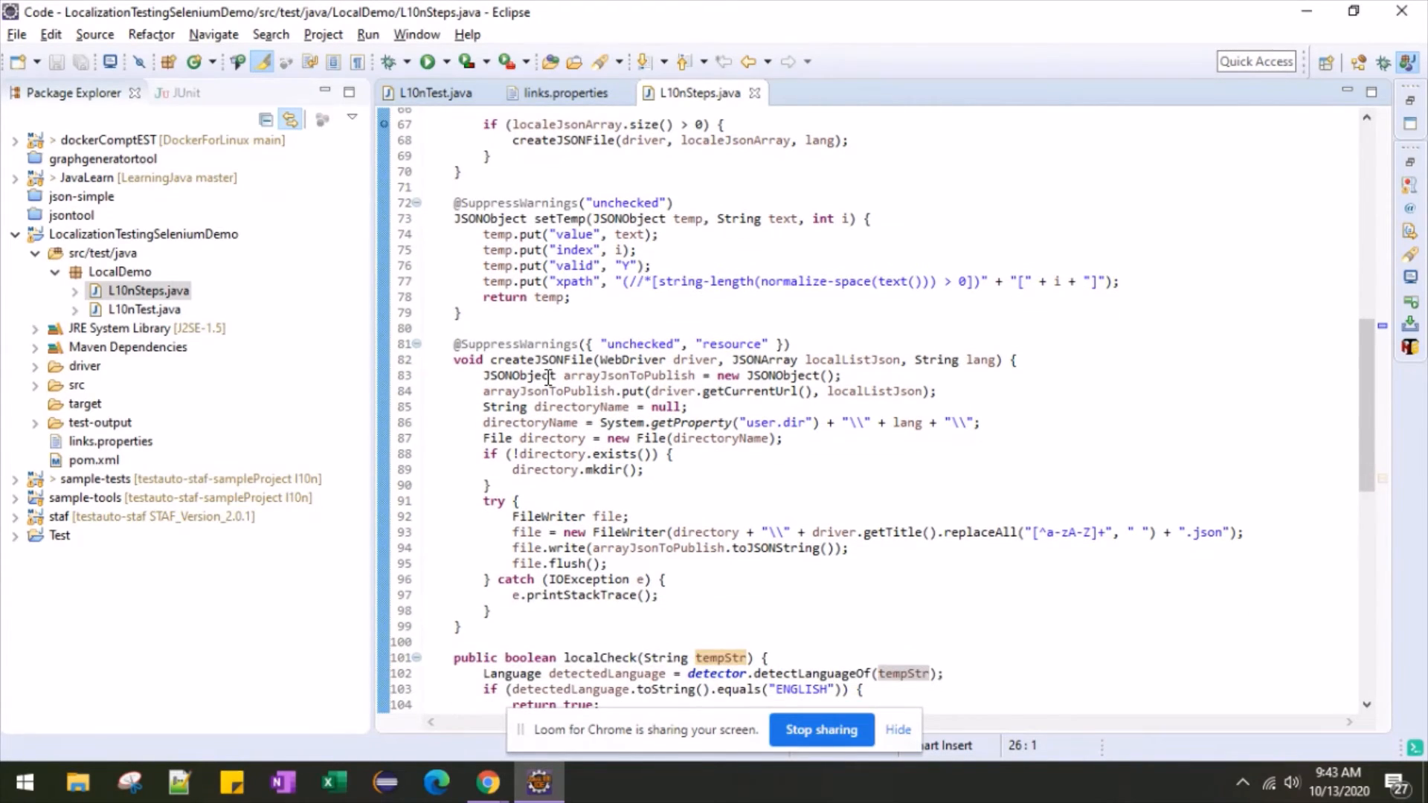
{"action": "scroll", "scroll_direction": "down", "scroll_amount": 3}
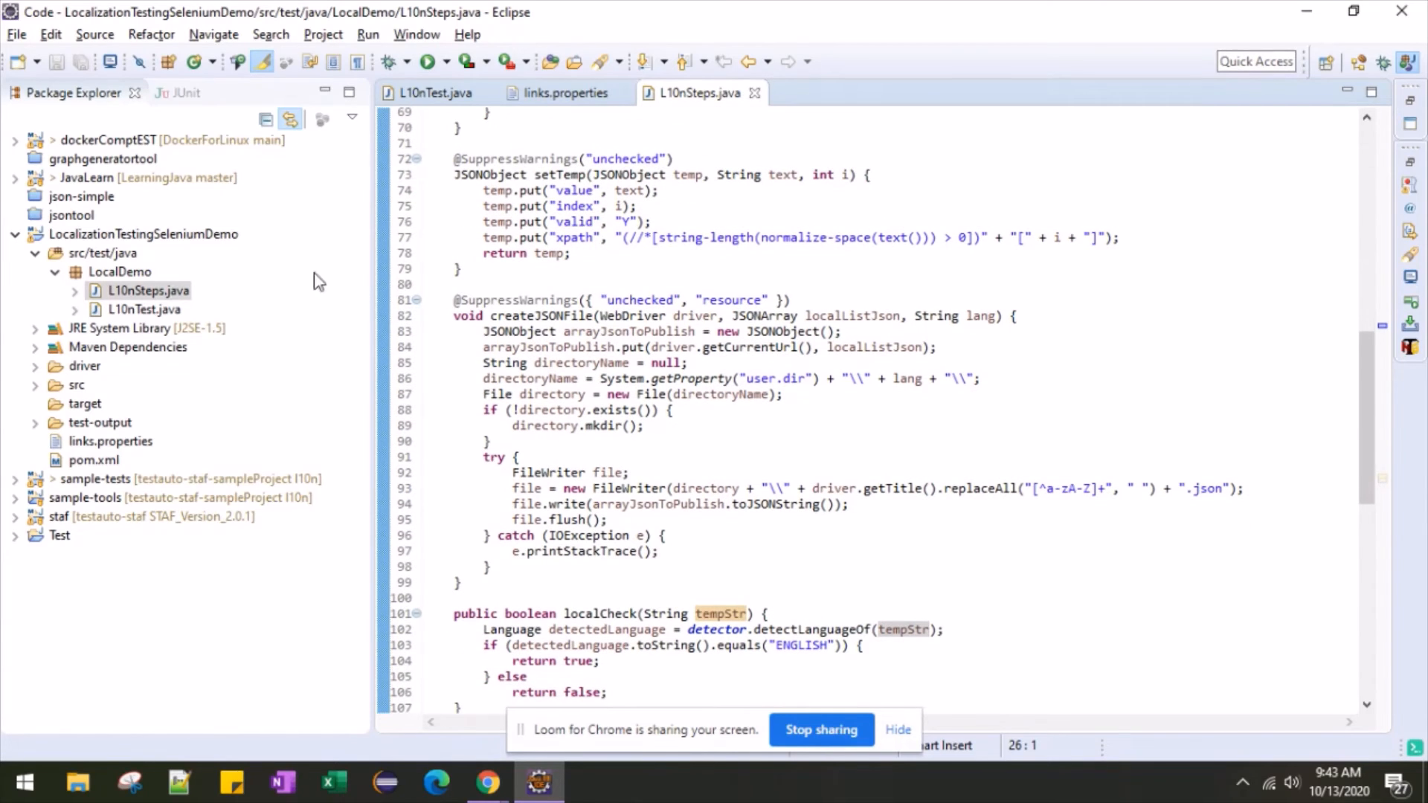
- Run L10nTest.java as a TestNG test for es-us and show the Console view
{"action": "left_click", "coordinate": [436, 93]}
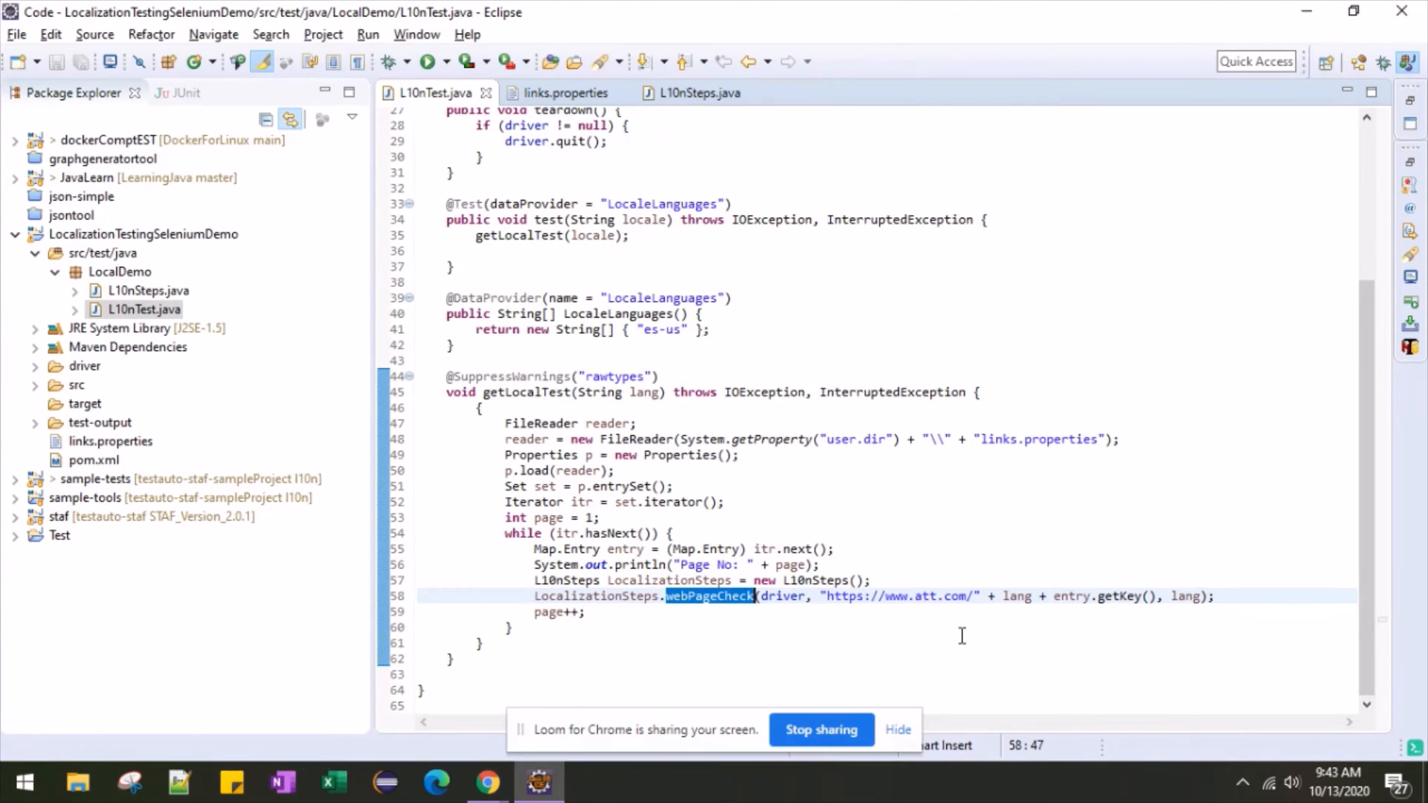
{"action": "left_click", "coordinate": [421, 61]}
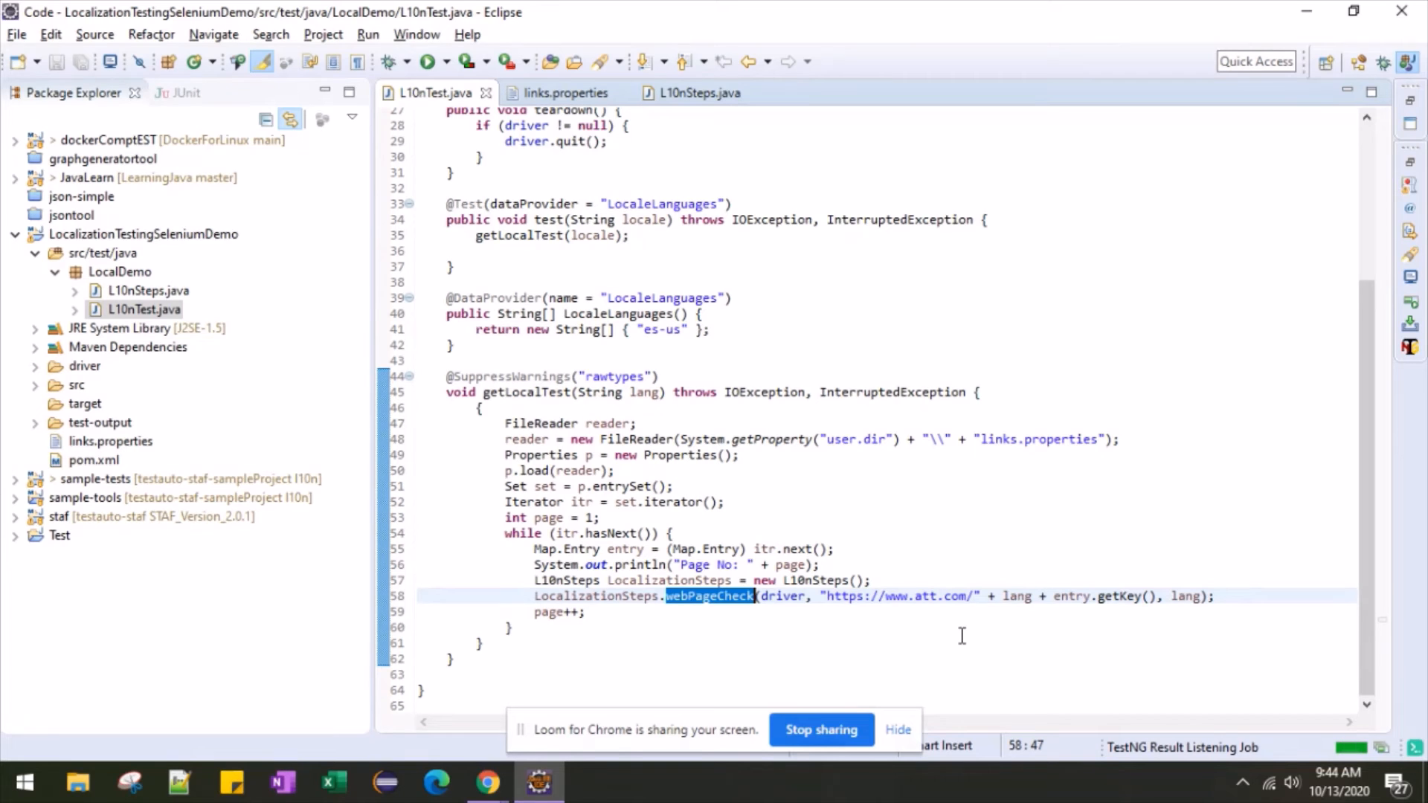
{"action": "left_click", "coordinate": [1083, 92]}
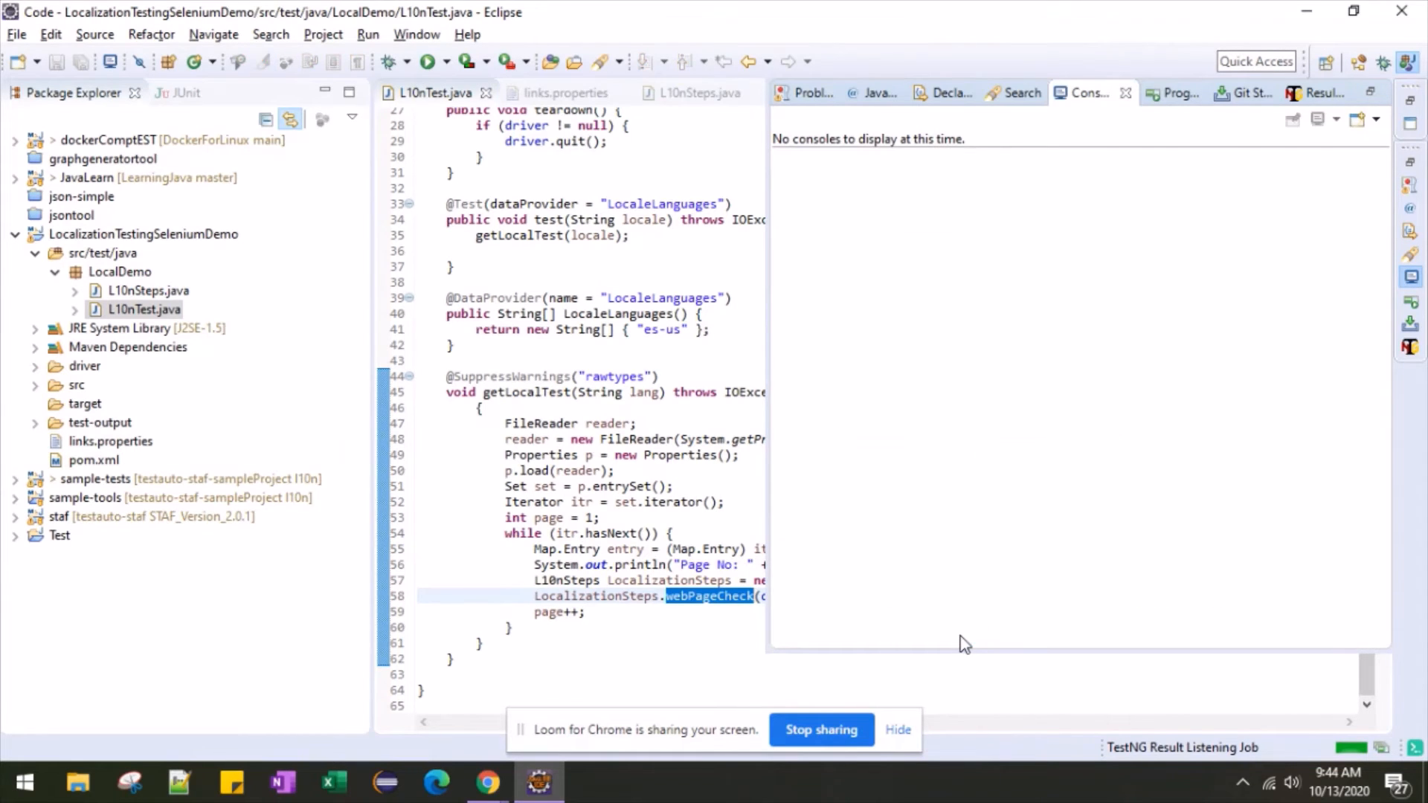
{"action": "left_click", "coordinate": [424, 61]}
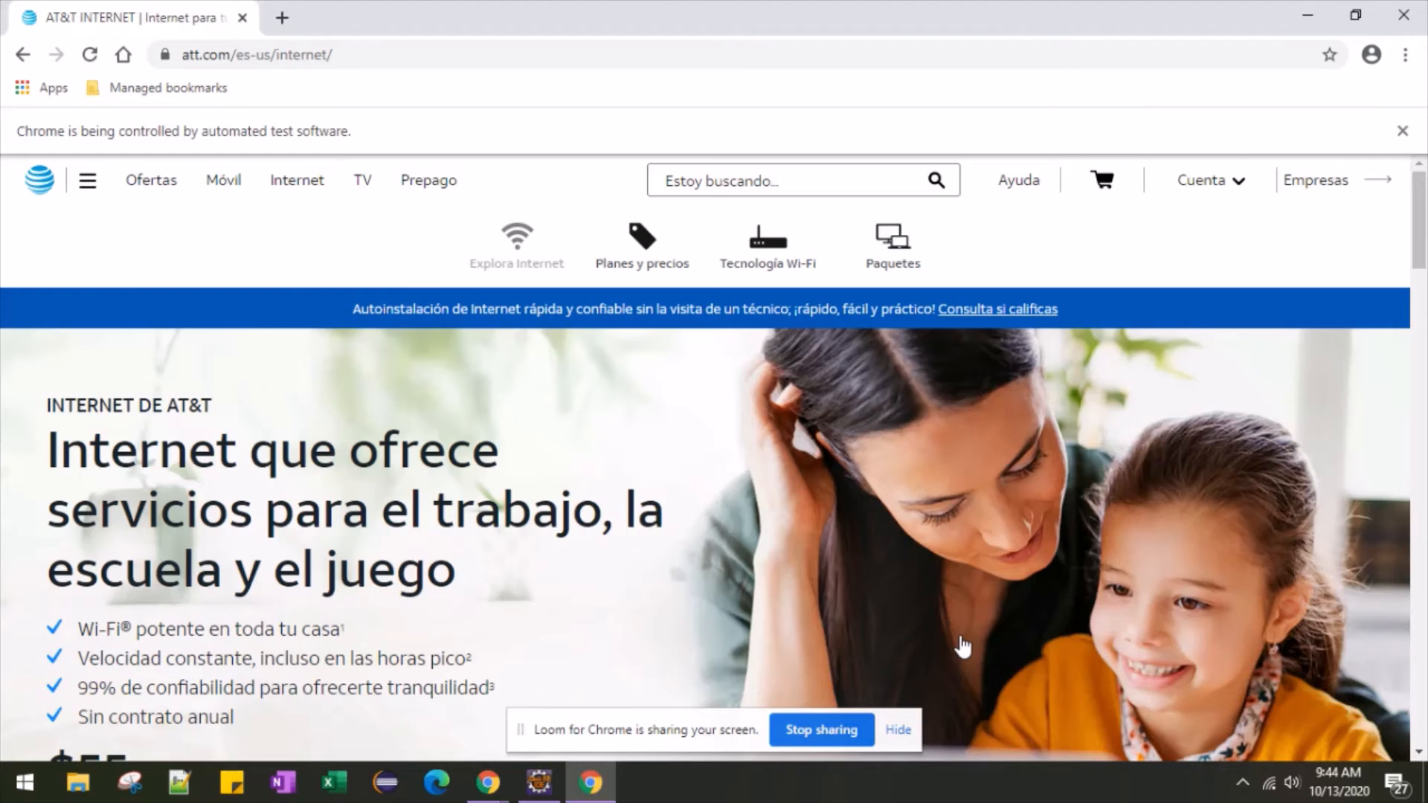
- Let the Selenium Chrome session scroll att.com/es-us/internet/ to the footer, then return to Eclipse
{"action": "scroll", "scroll_direction": "down", "scroll_amount": 3}
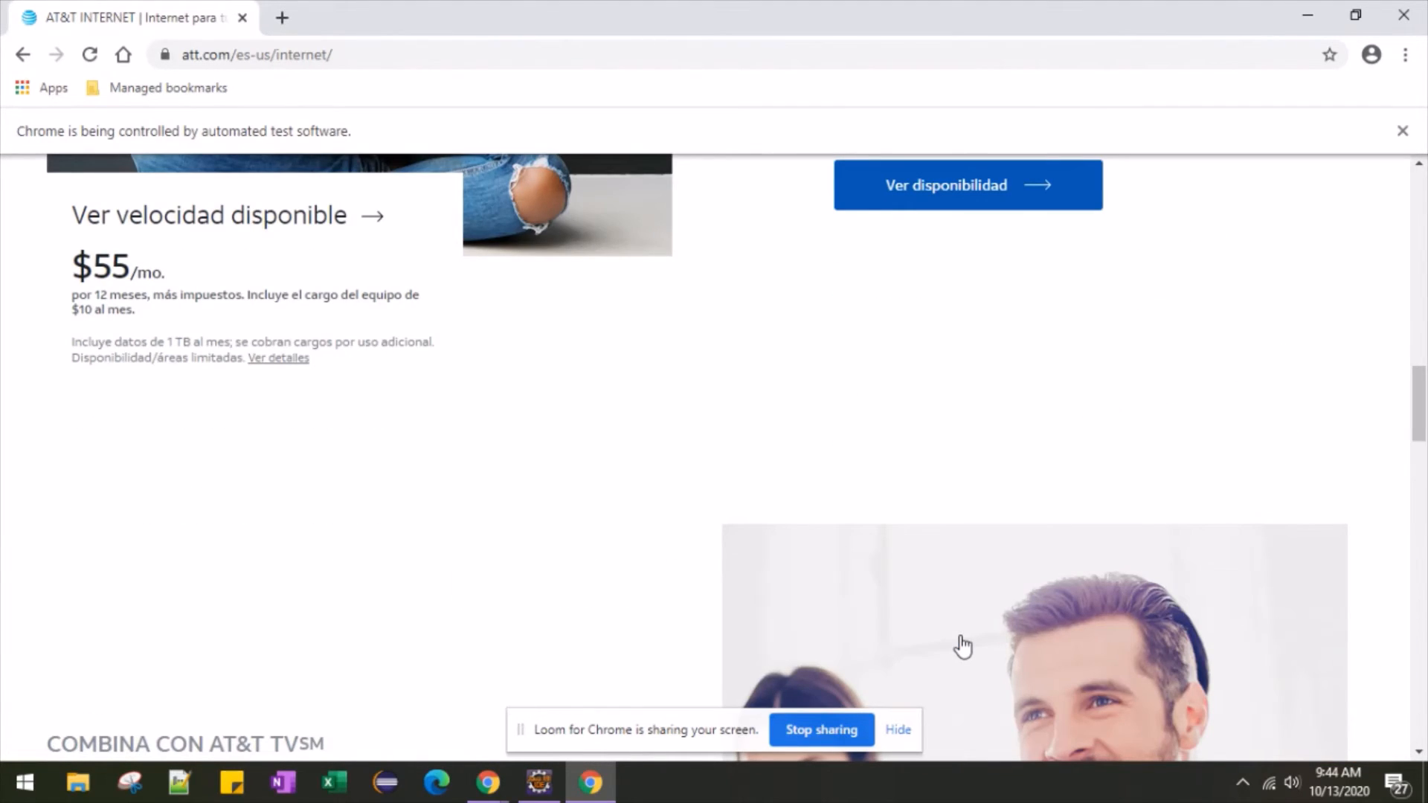
{"action": "scroll", "scroll_direction": "down", "scroll_amount": 3}
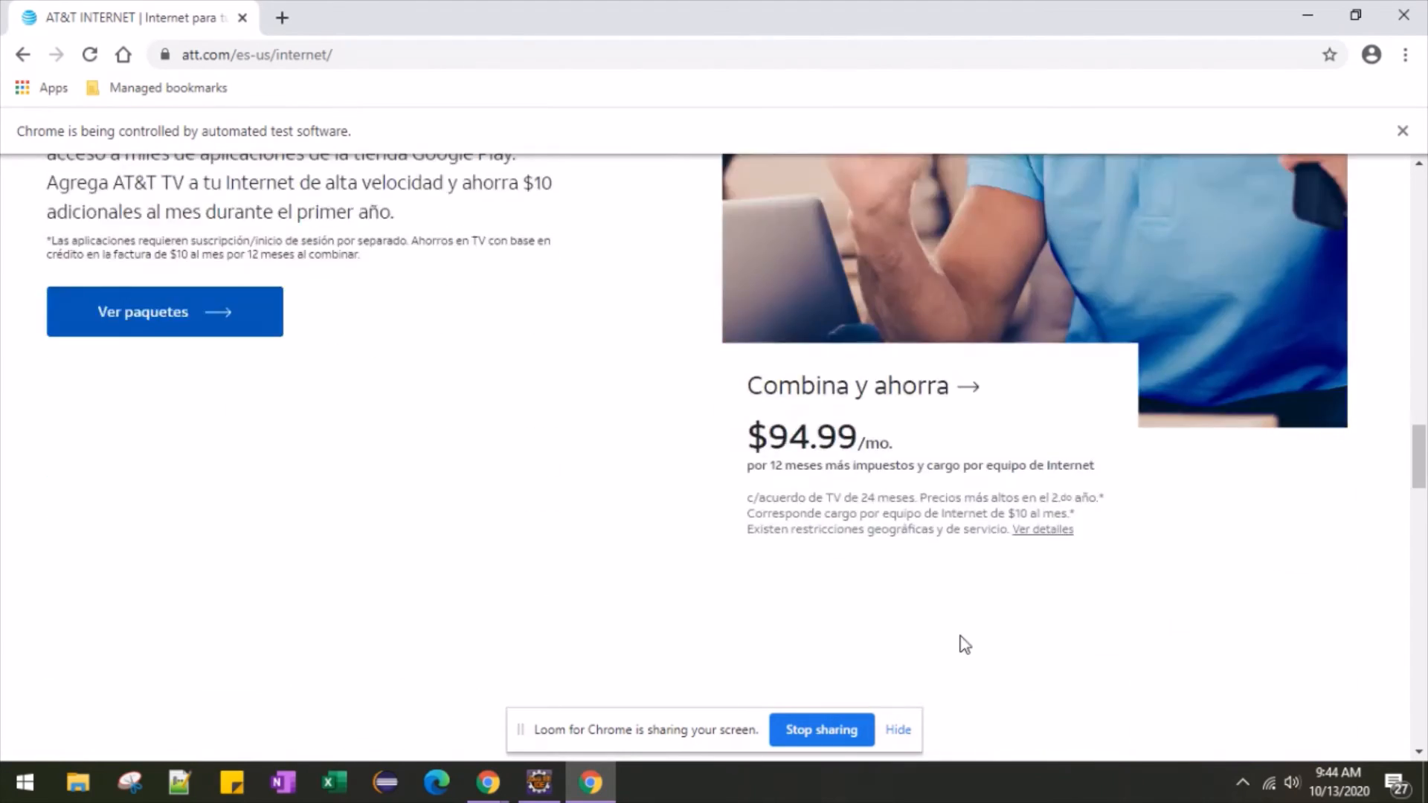
{"action": "scroll", "scroll_direction": "down", "scroll_amount": 3}
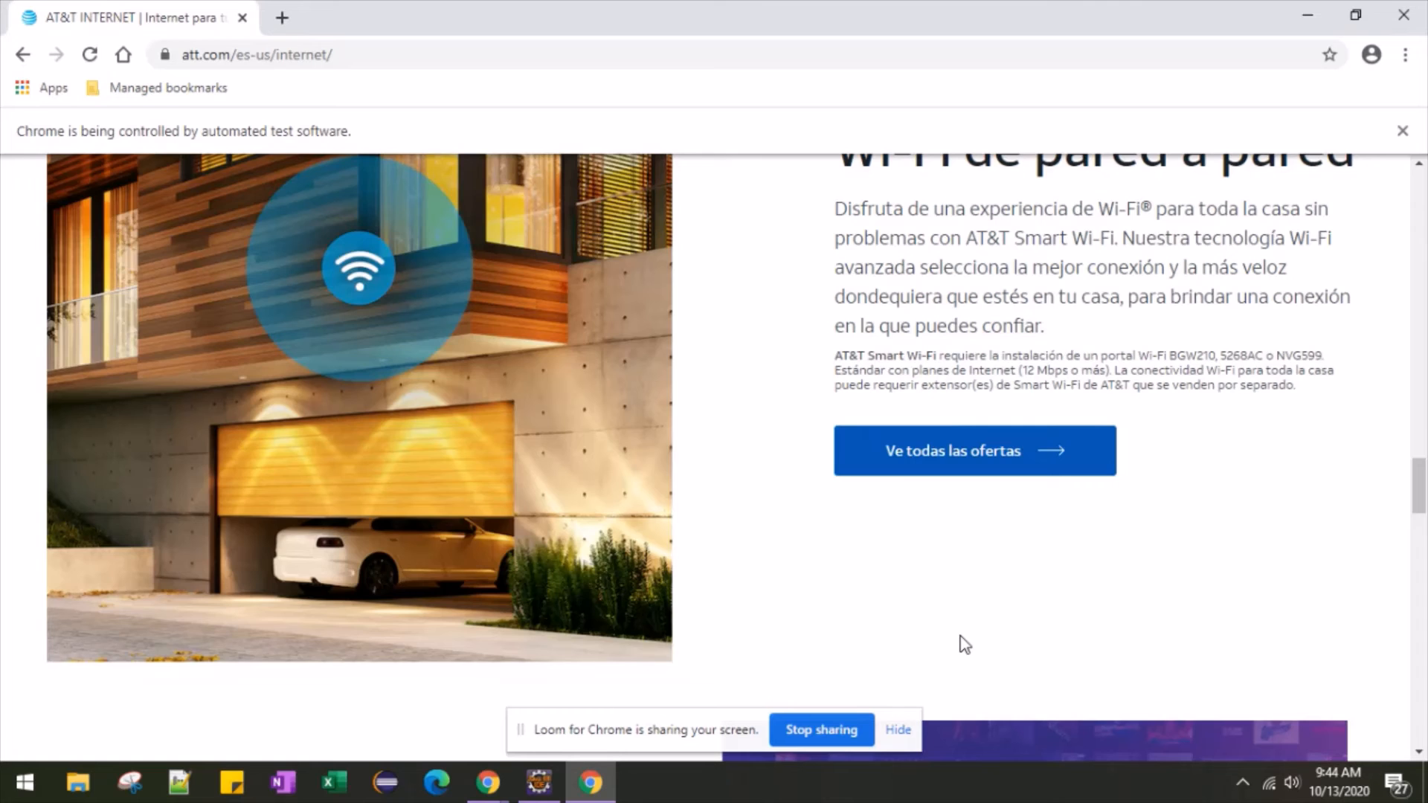
{"action": "scroll", "scroll_direction": "down", "scroll_amount": 3}
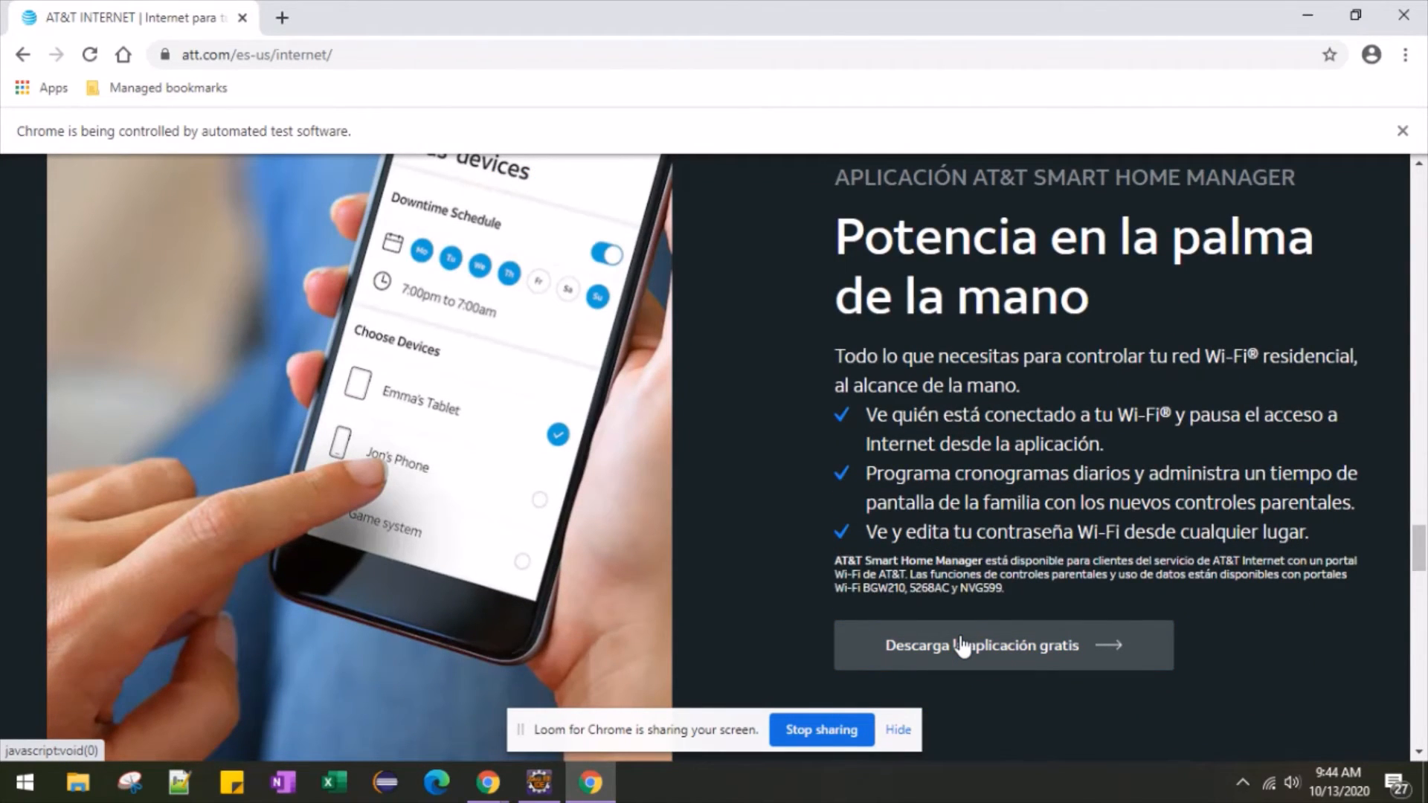
{"action": "scroll", "scroll_direction": "down", "scroll_amount": 3}
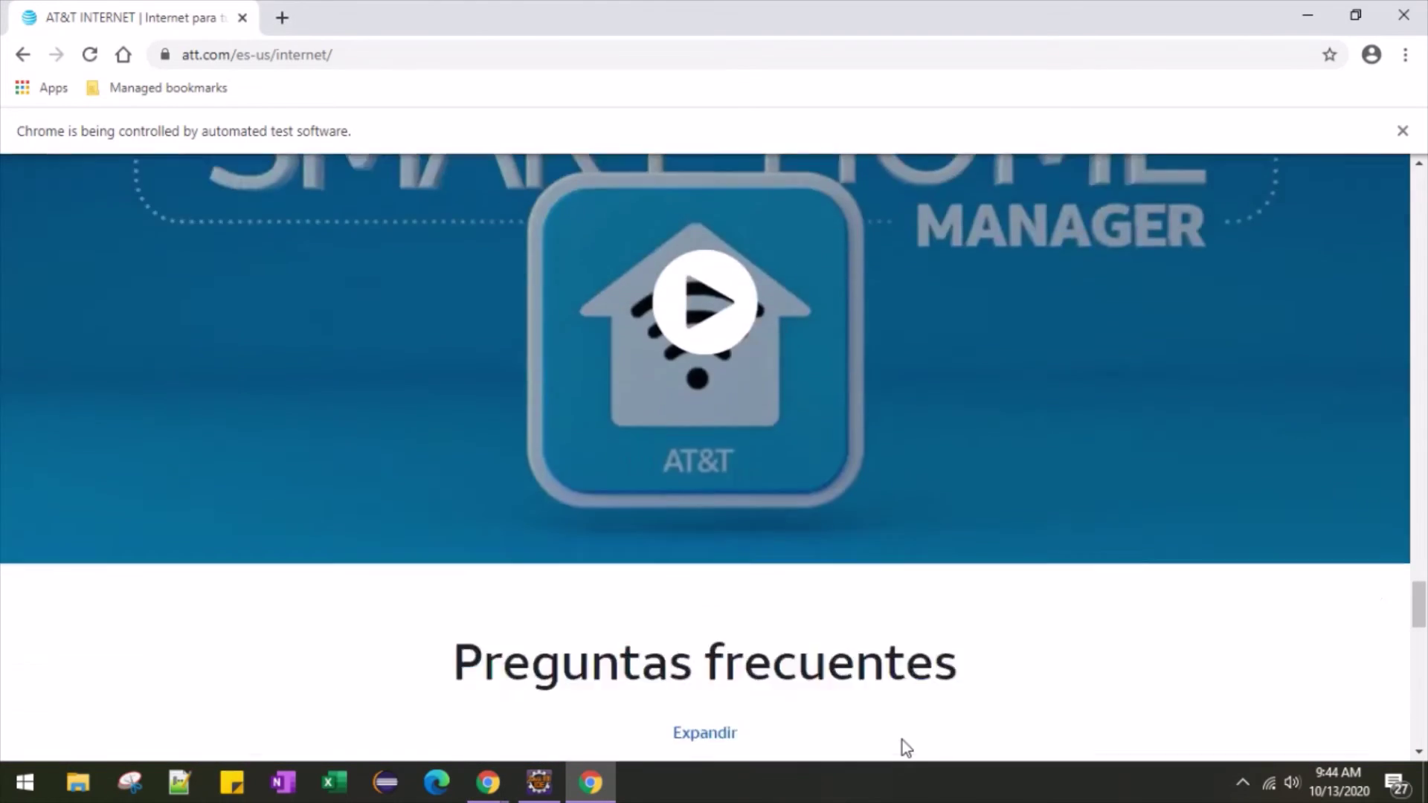
{"action": "scroll", "scroll_direction": "down", "scroll_amount": 3}
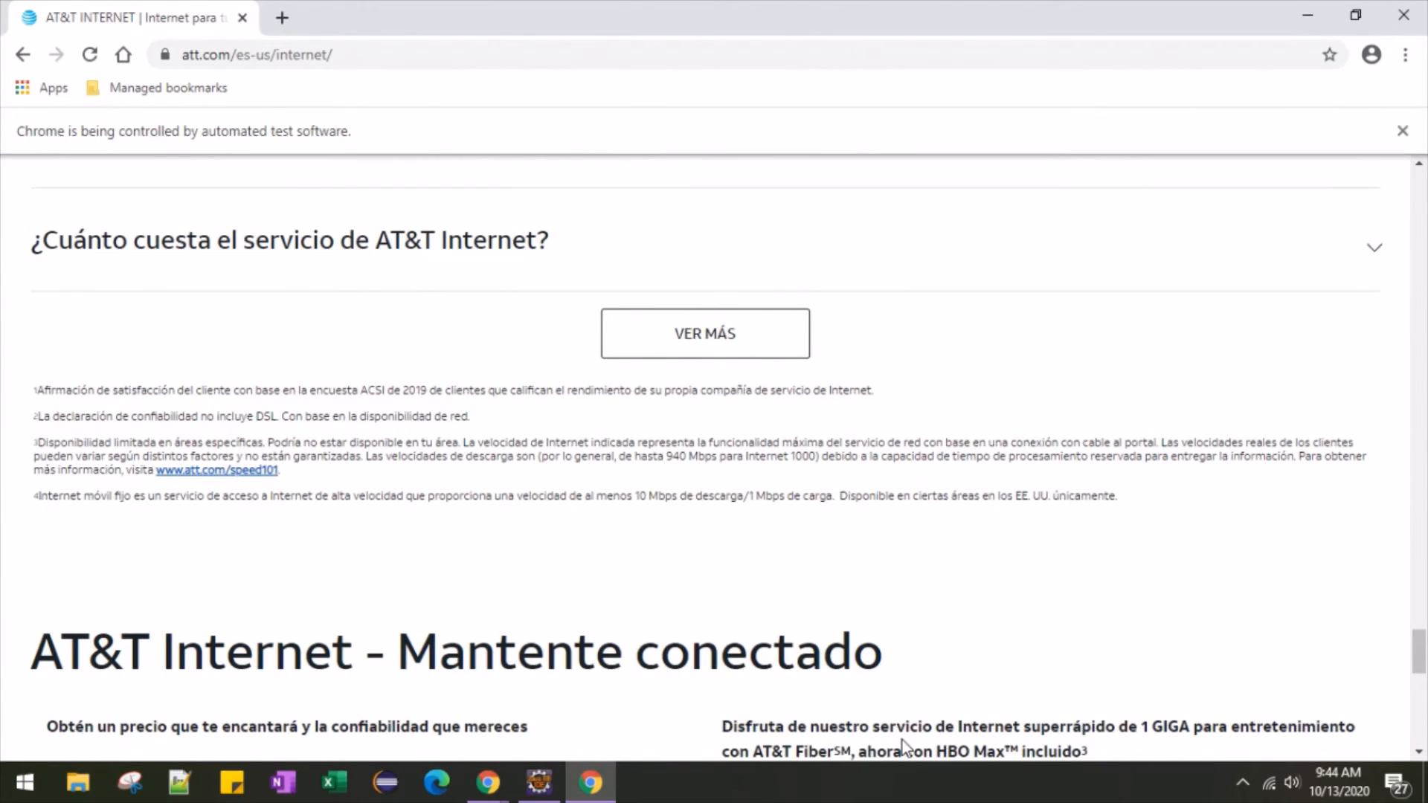
{"action": "scroll", "scroll_direction": "down", "scroll_amount": 3}
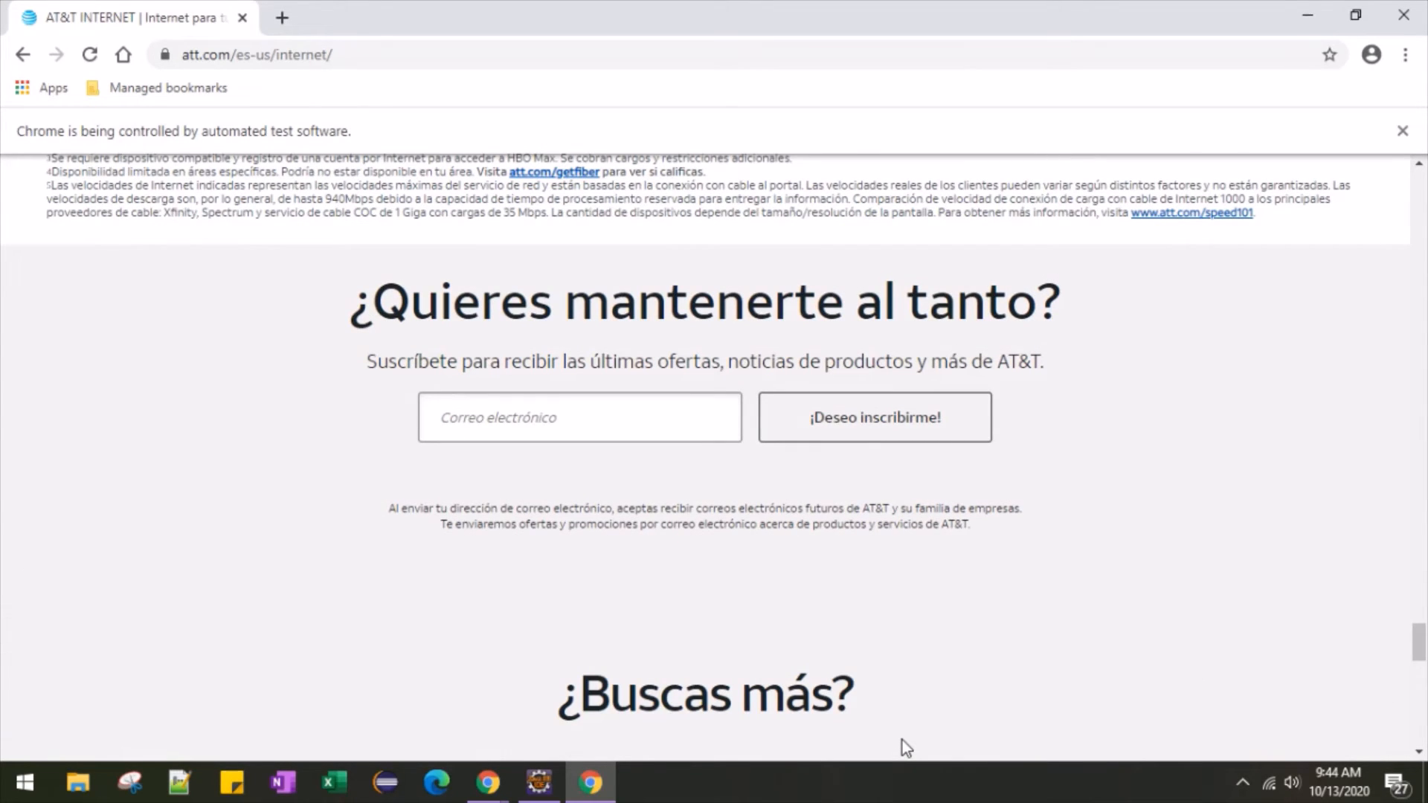
{"action": "scroll", "scroll_direction": "down", "scroll_amount": 3}
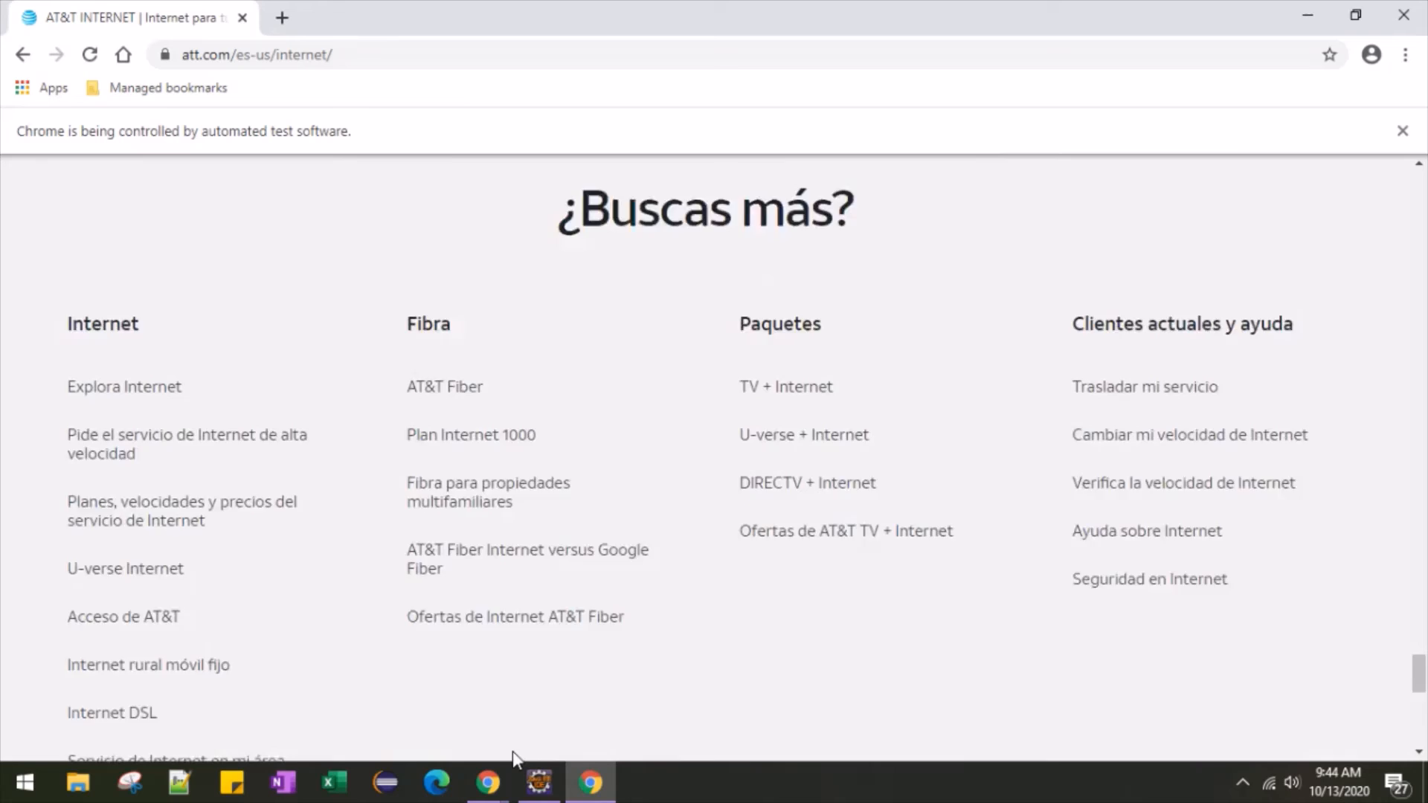
{"action": "left_click", "coordinate": [539, 781]}
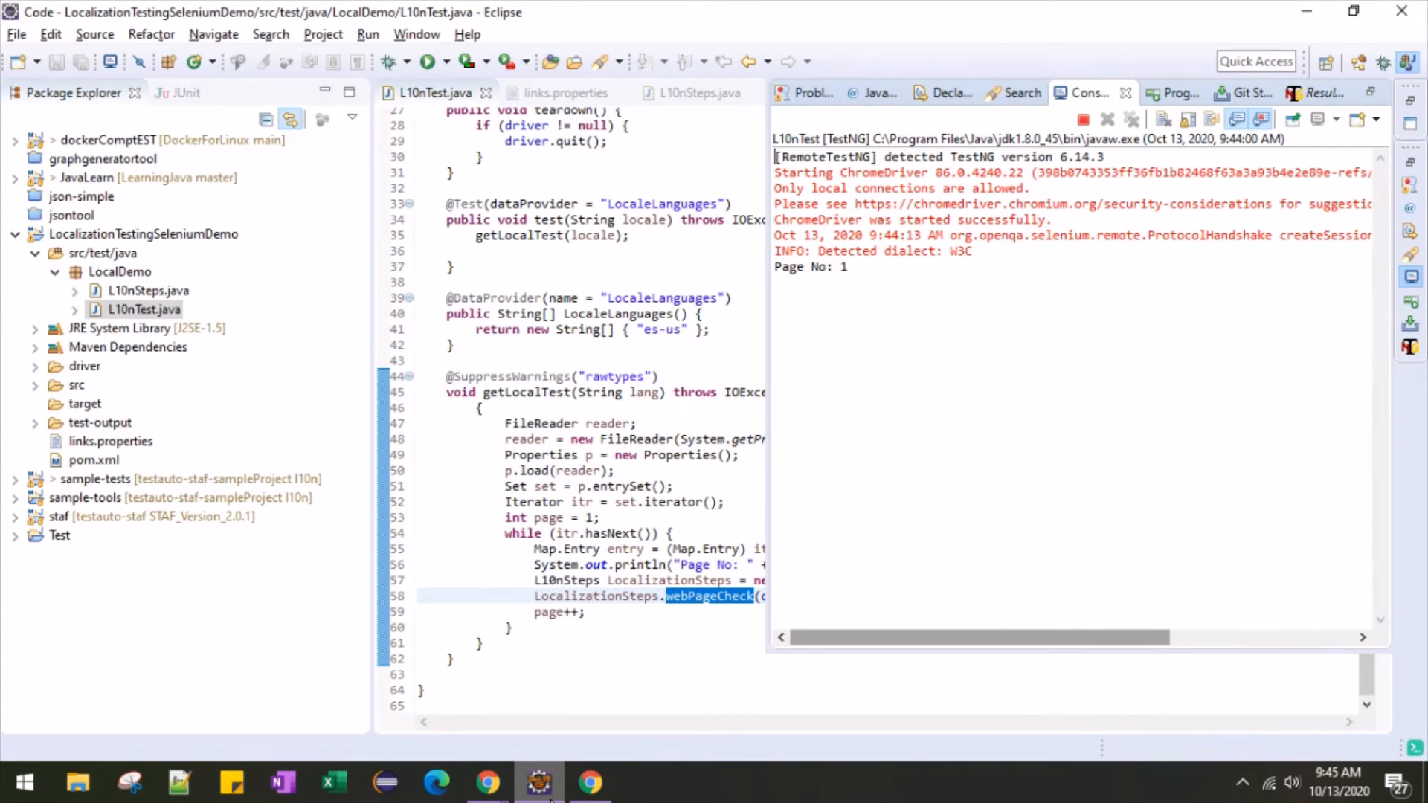
{"action": "mouse_move", "coordinate": [607, 653]}
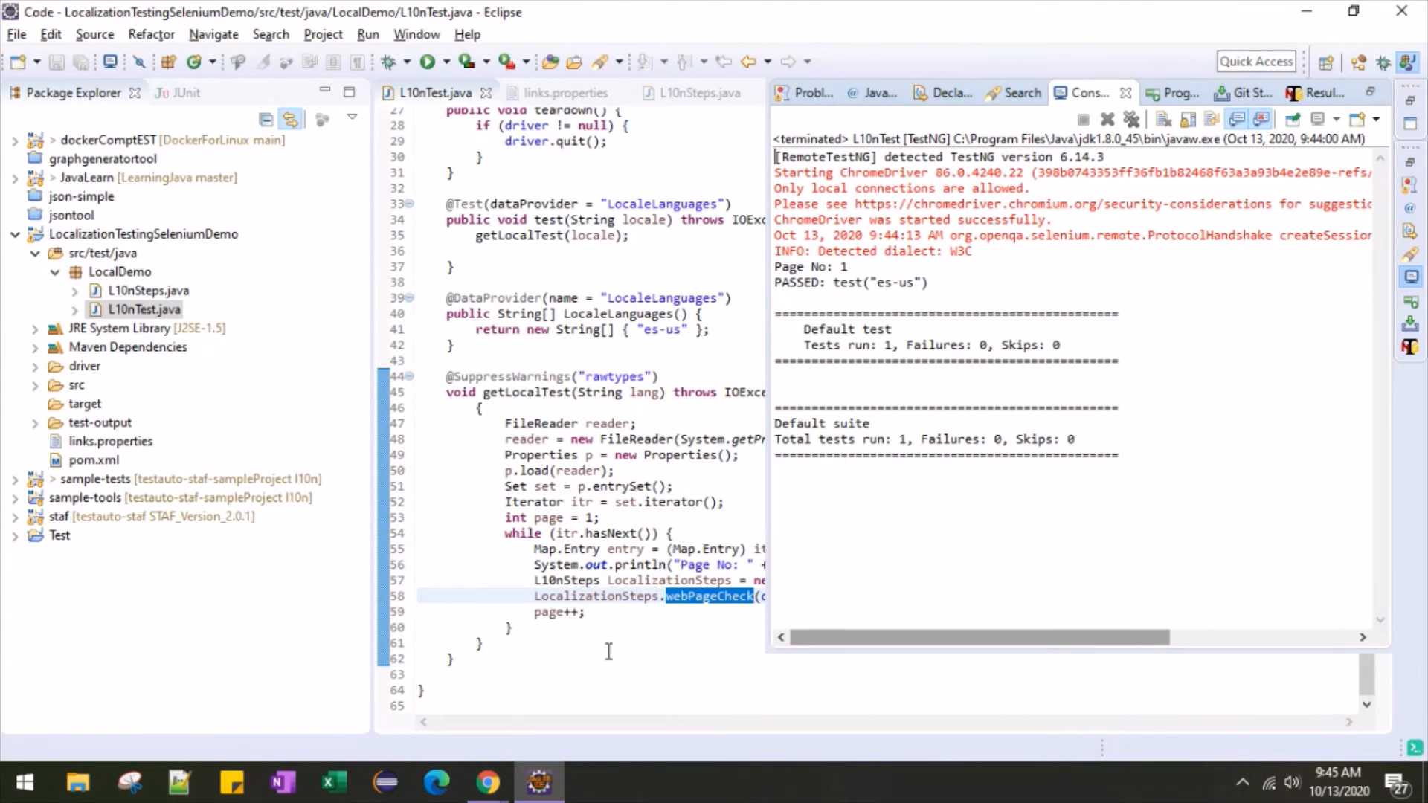
{"action": "mouse_move", "coordinate": [150, 253]}
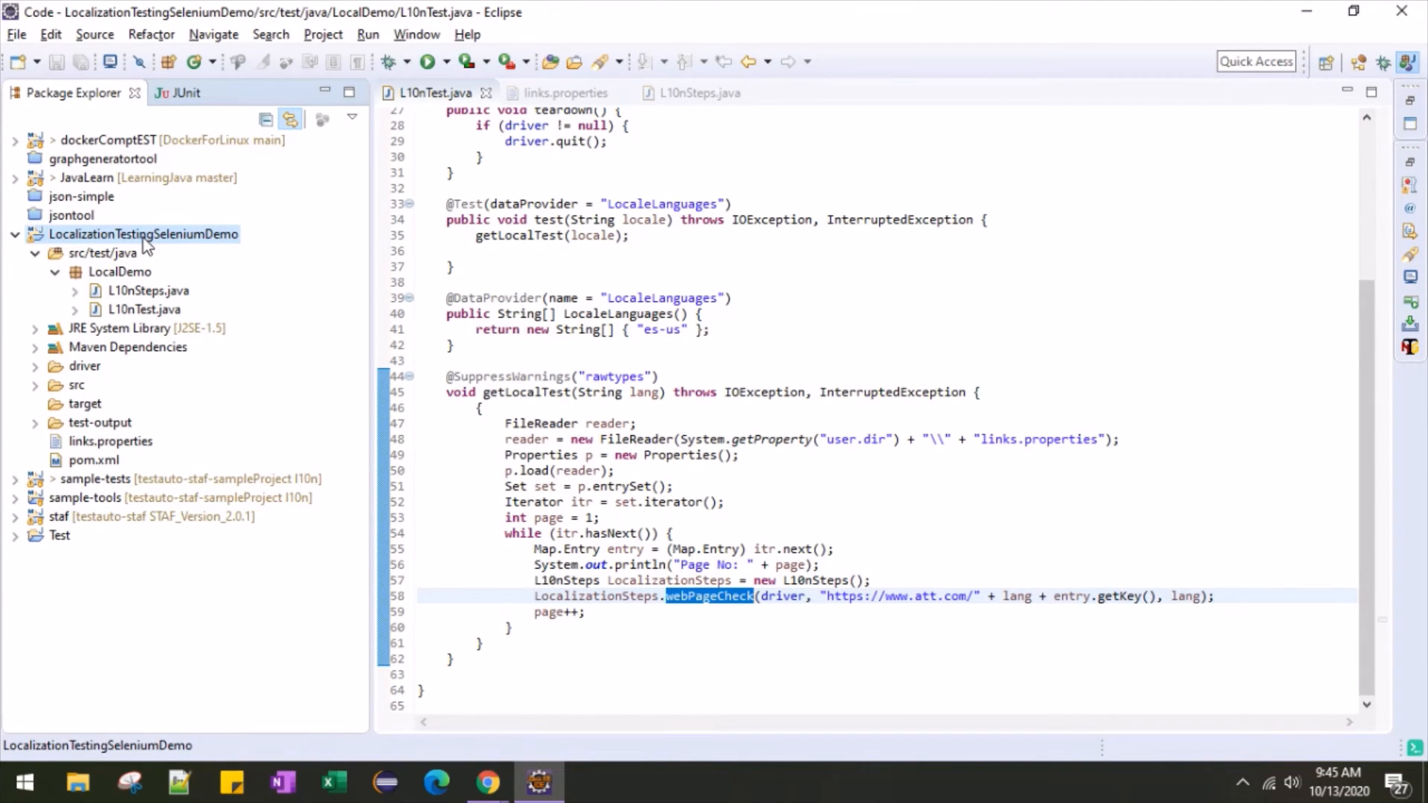
- After TestNG reports es-us PASSED with 0 failures, bring up the project's context menu
{"action": "right_click", "coordinate": [143, 233]}
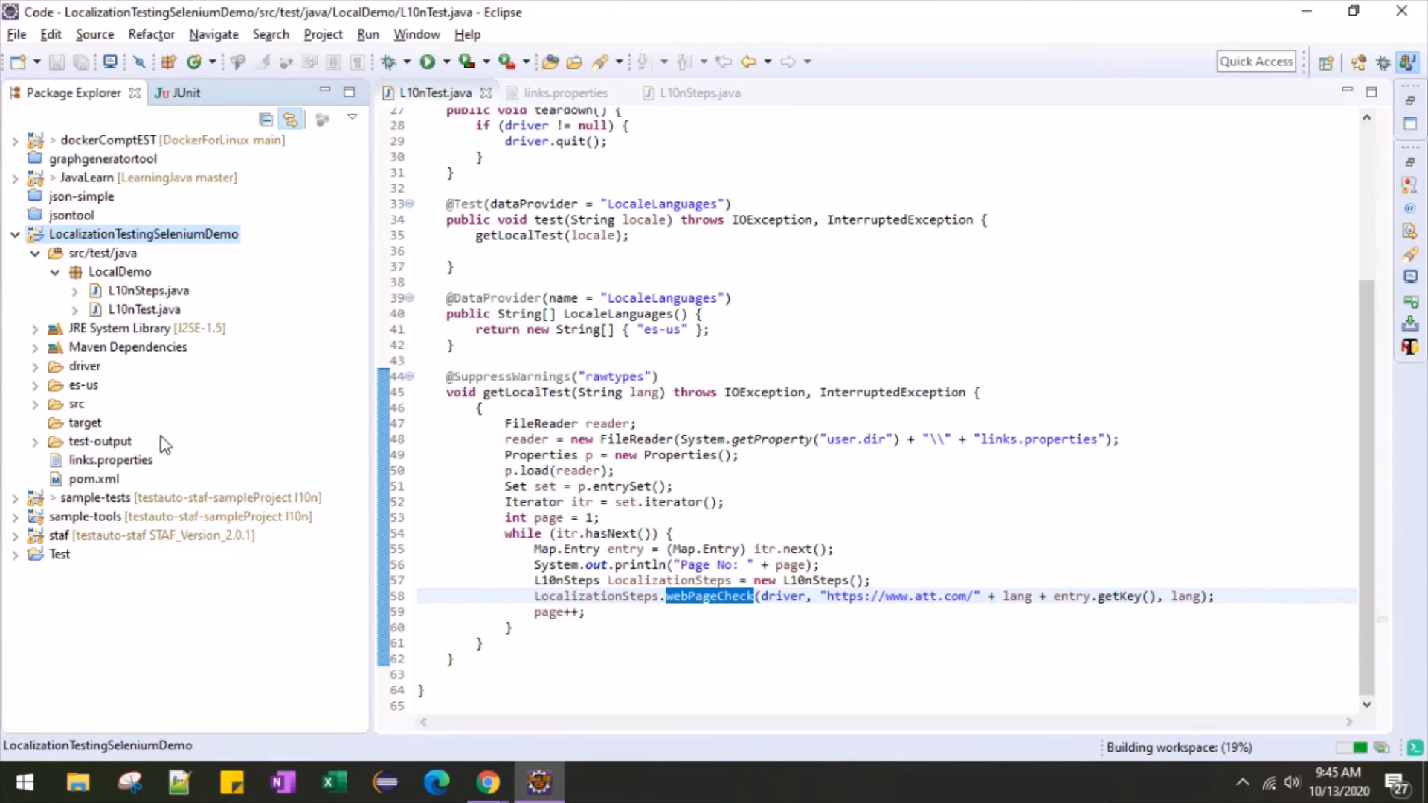
- Expand the refreshed es-us folder and open the generated AT T INTERNET JSON file
{"action": "left_click", "coordinate": [34, 384]}
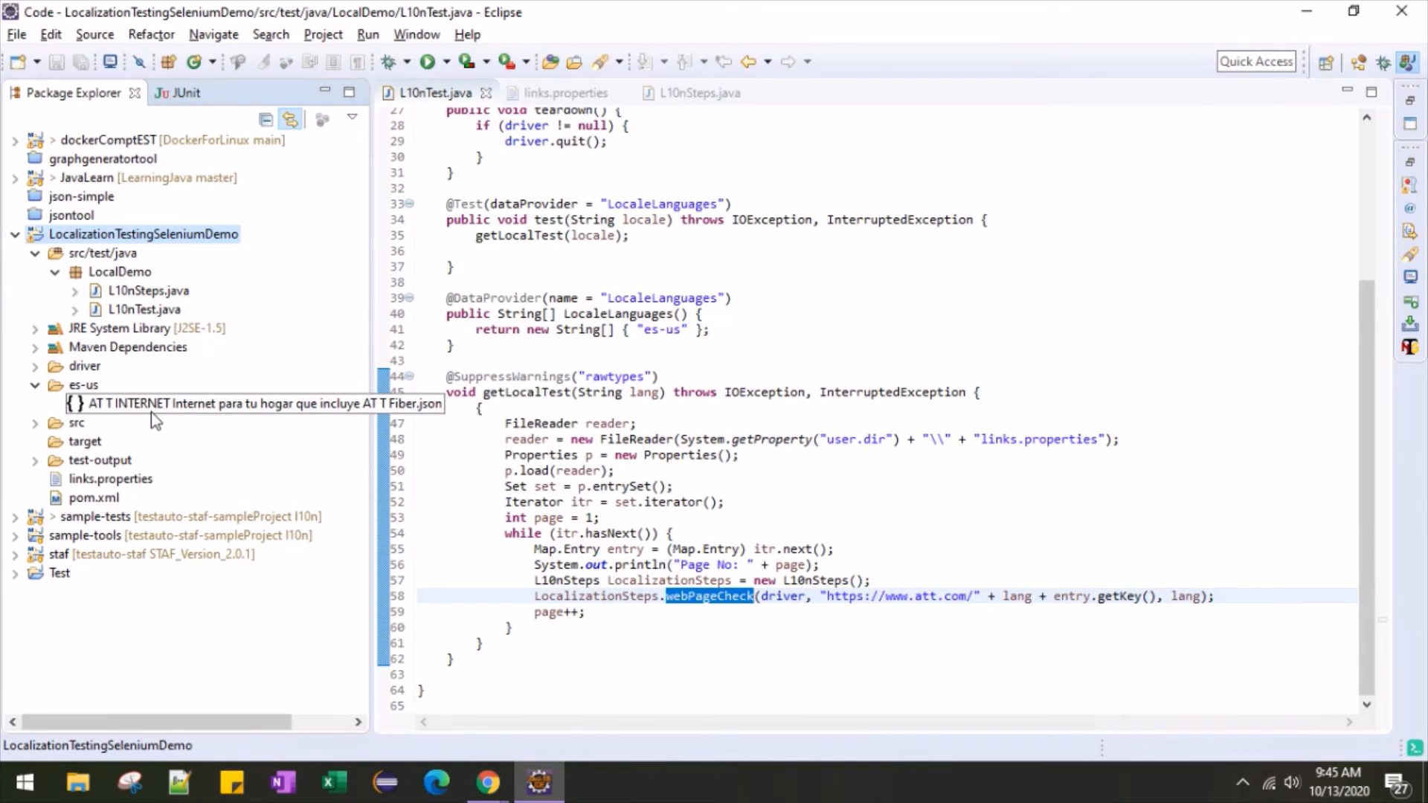
{"action": "mouse_move", "coordinate": [116, 415]}
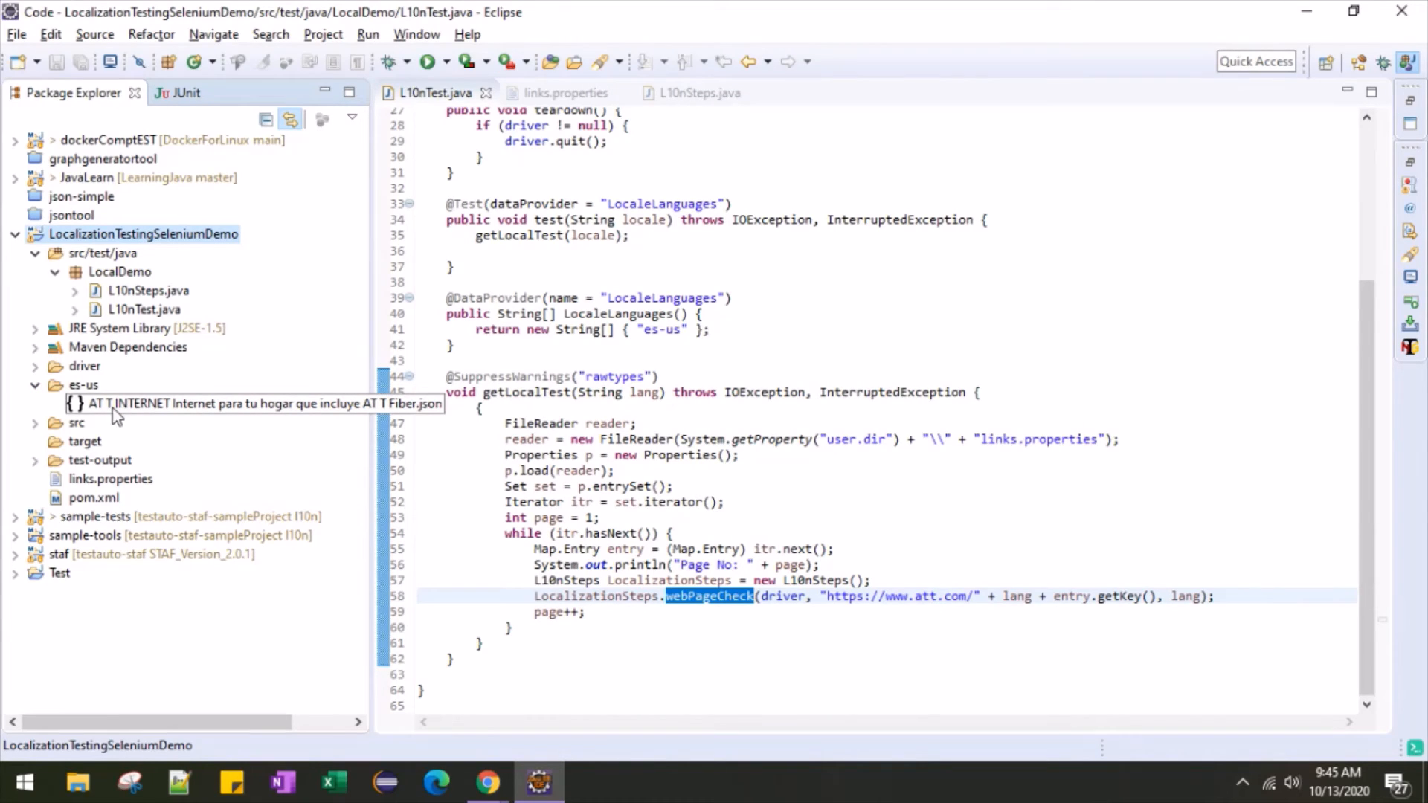
{"action": "mouse_move", "coordinate": [151, 412]}
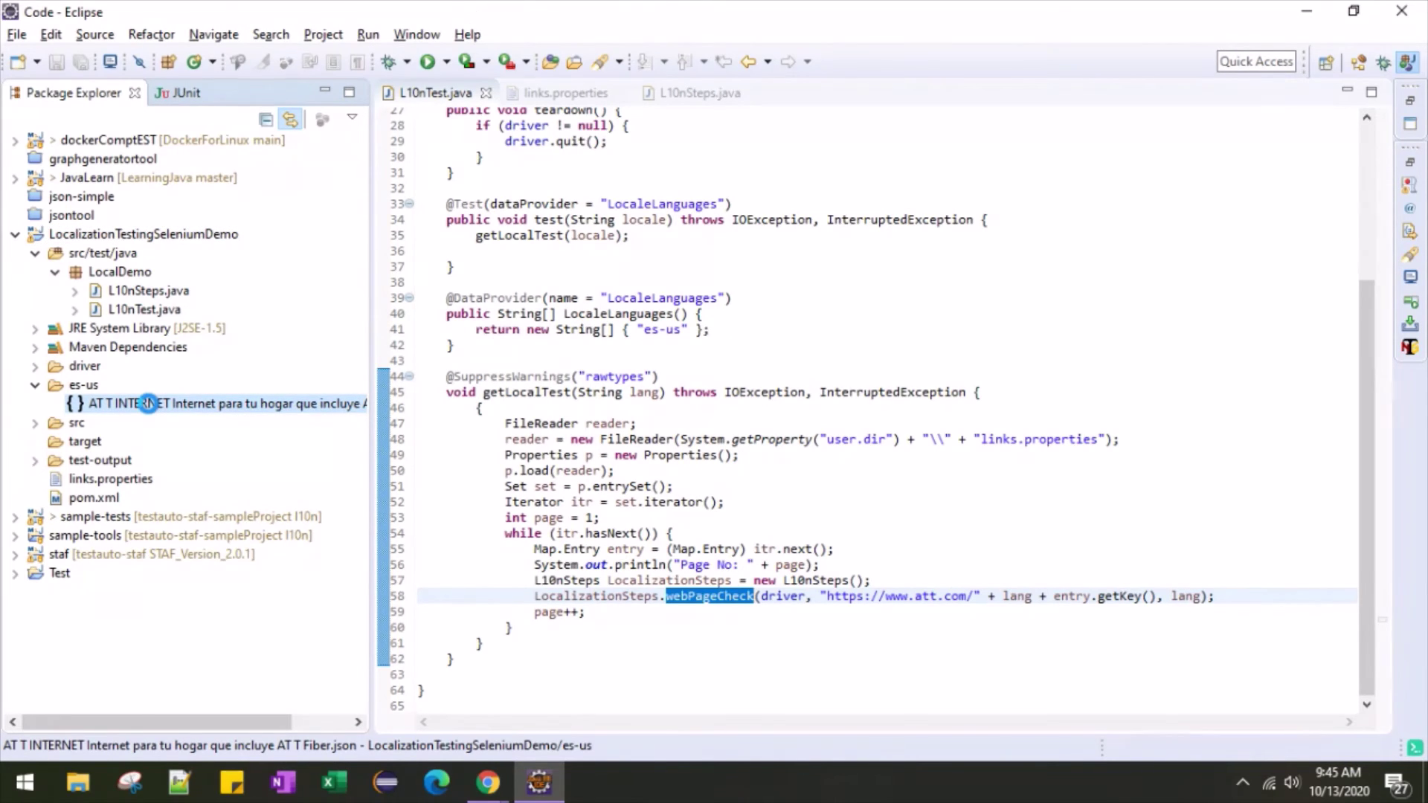
{"action": "double_click", "coordinate": [223, 403]}
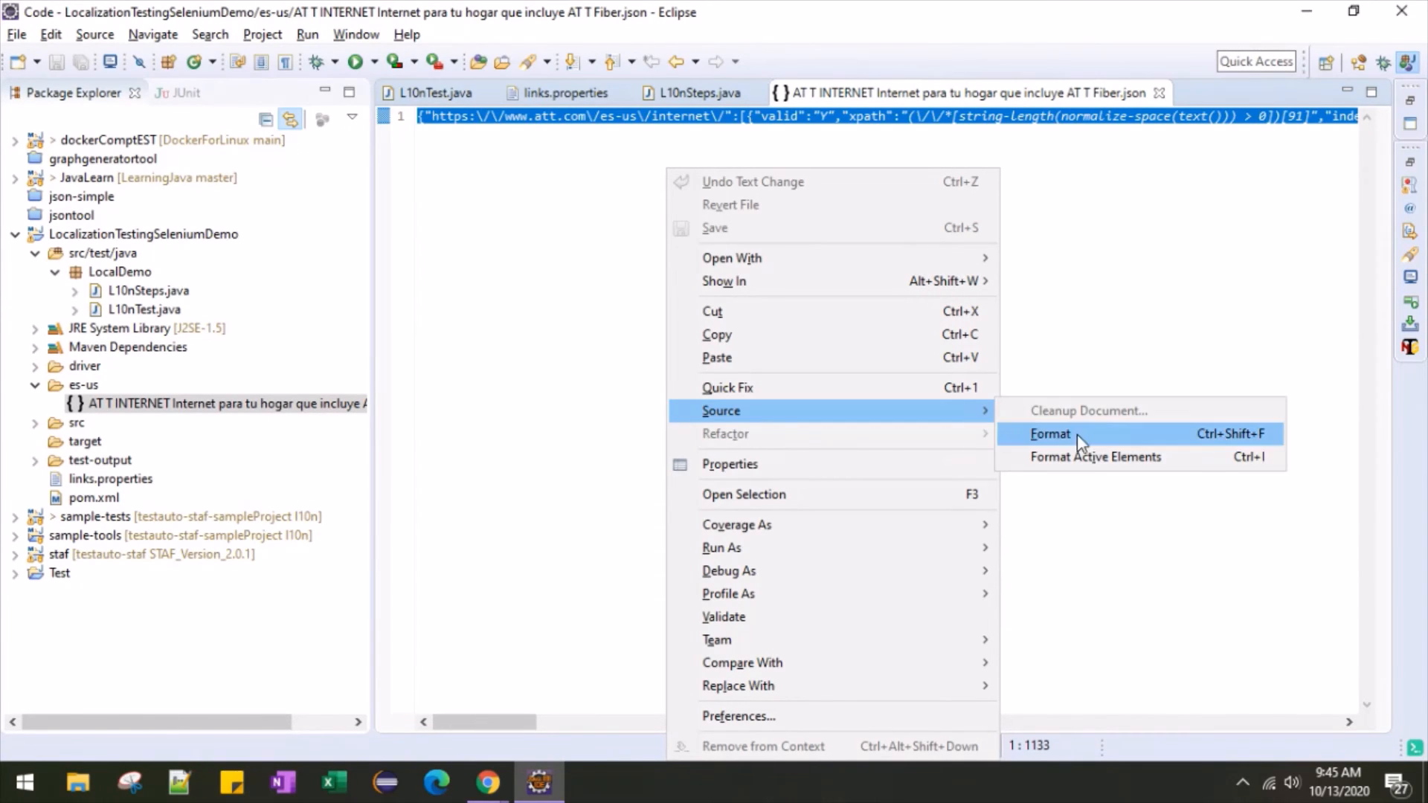
{"action": "left_click", "coordinate": [1049, 433]}
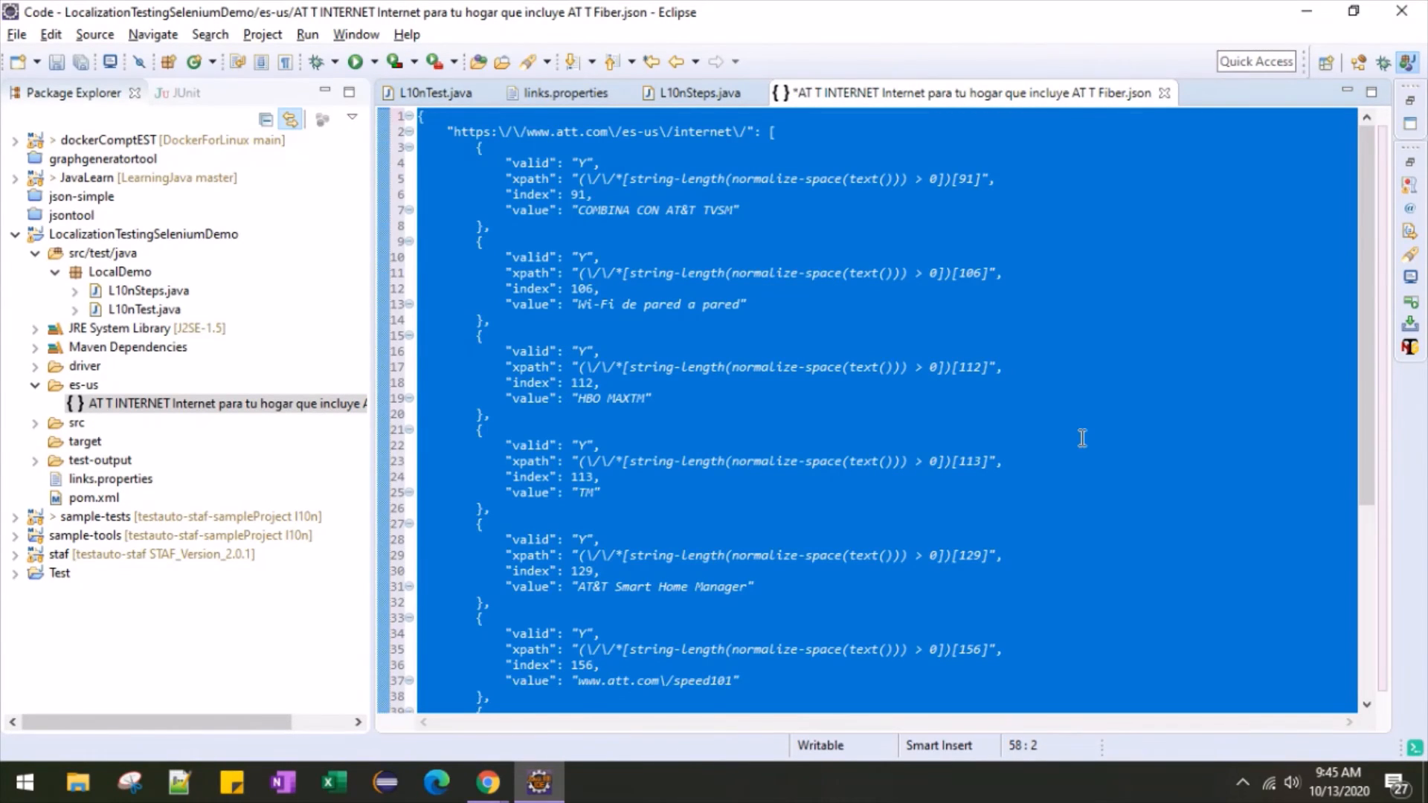
{"action": "left_click", "coordinate": [857, 351]}
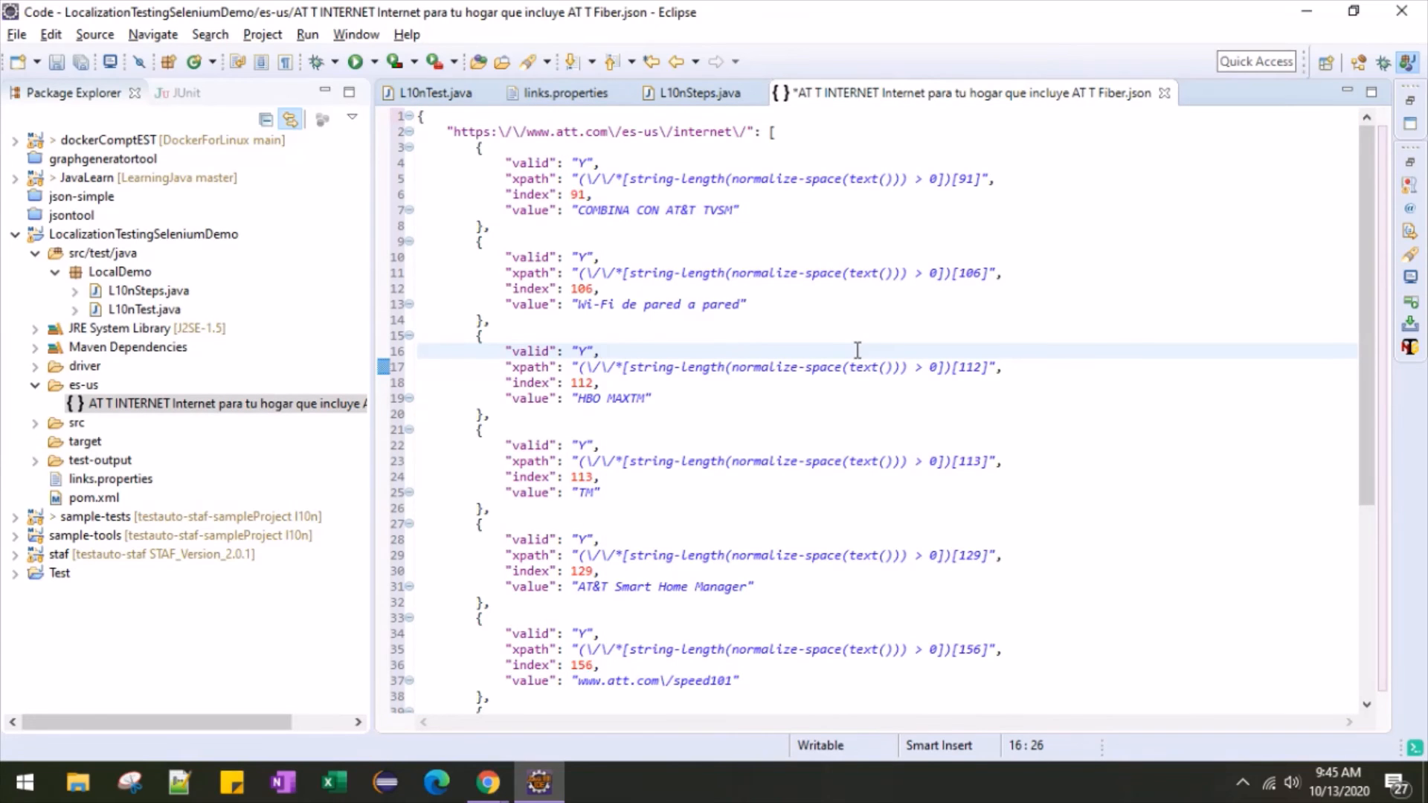
{"action": "scroll", "scroll_direction": "down", "scroll_amount": 3}
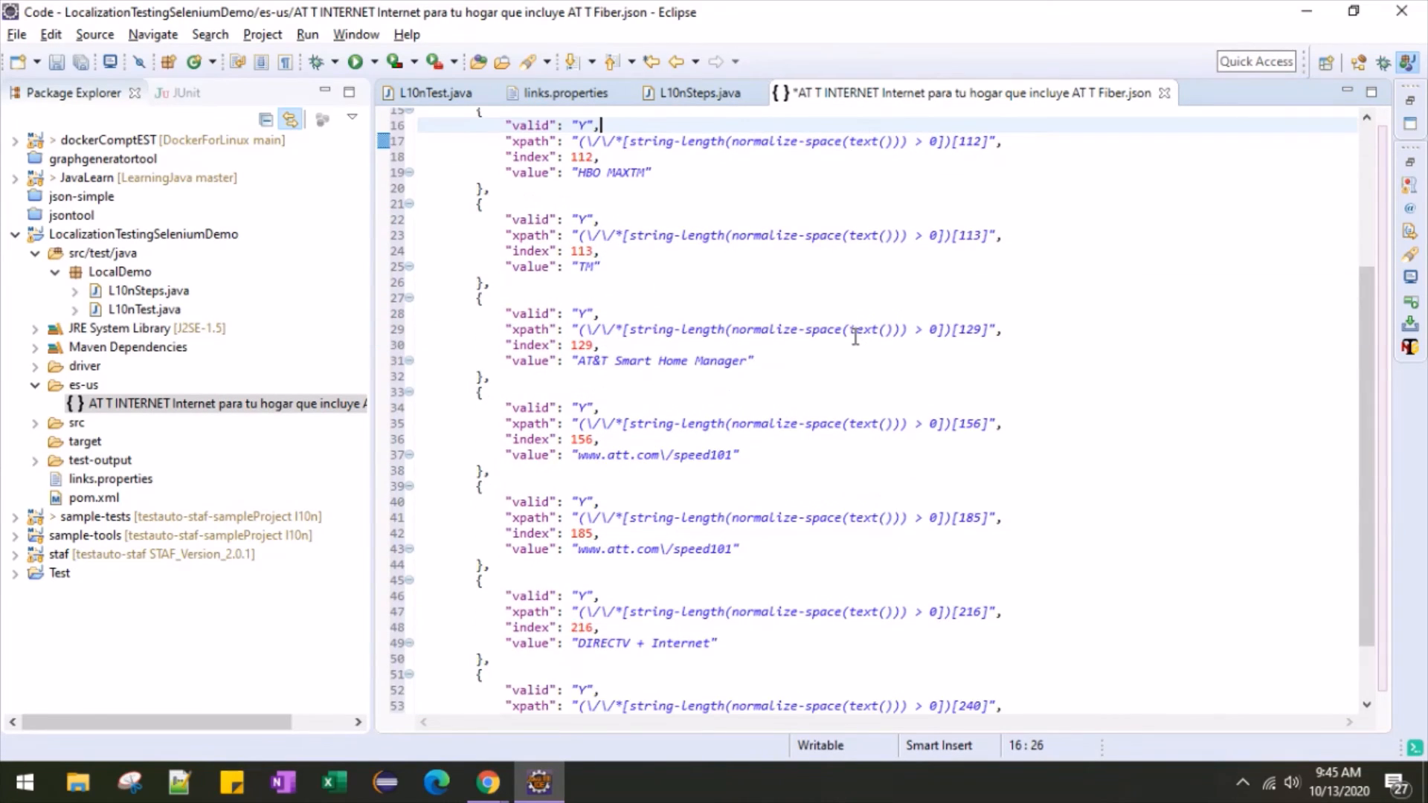
{"action": "scroll", "scroll_direction": "down", "scroll_amount": 3}
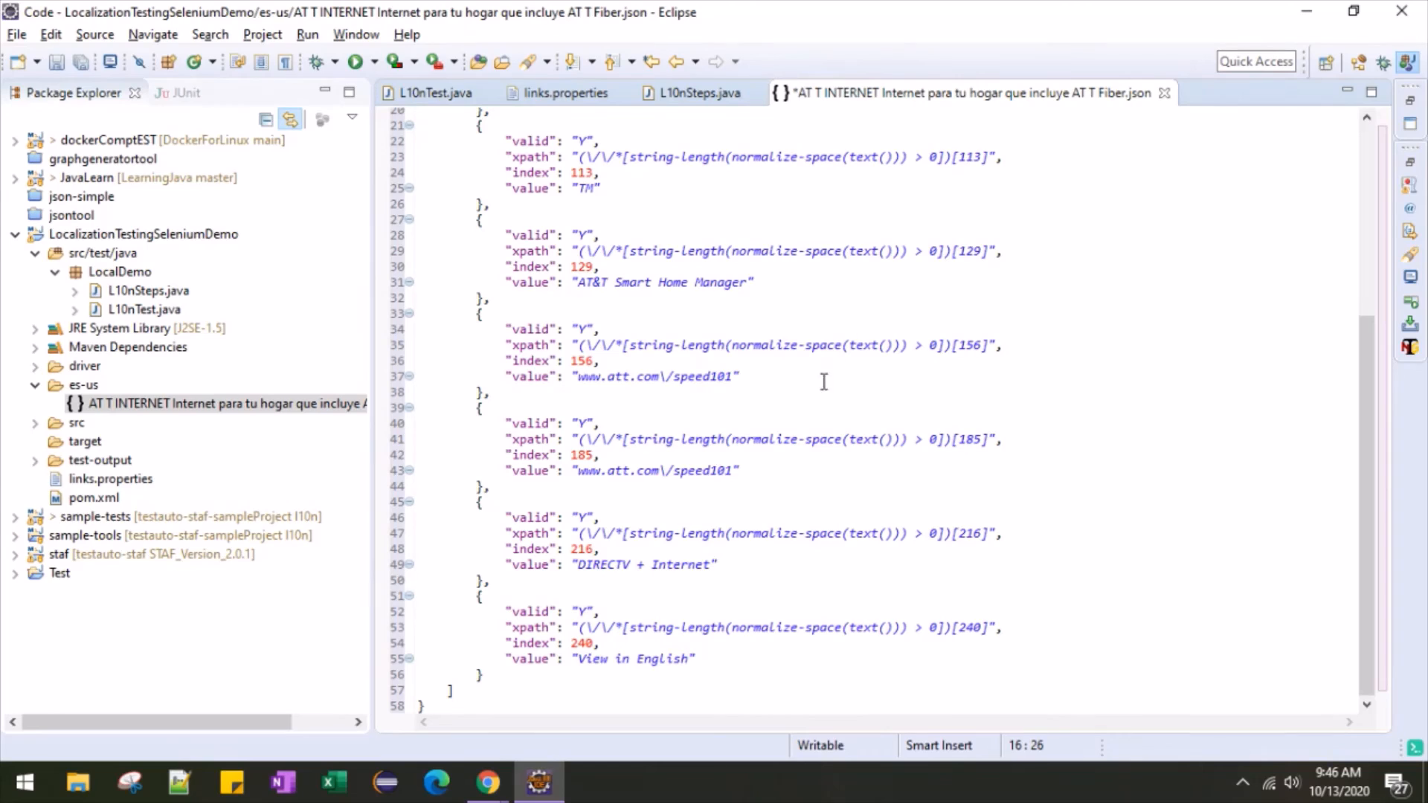
{"action": "mouse_move", "coordinate": [802, 461]}
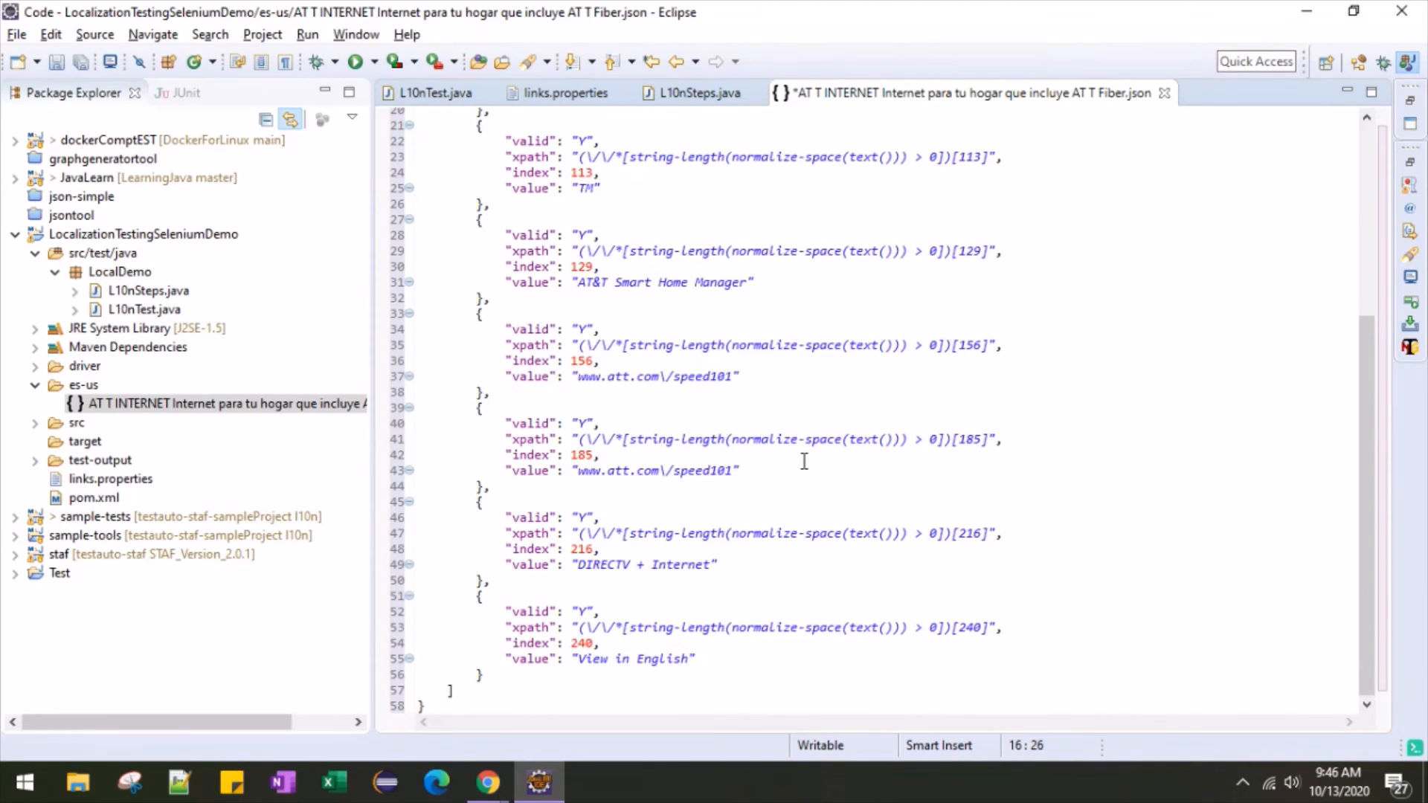
{"action": "mouse_move", "coordinate": [739, 507]}
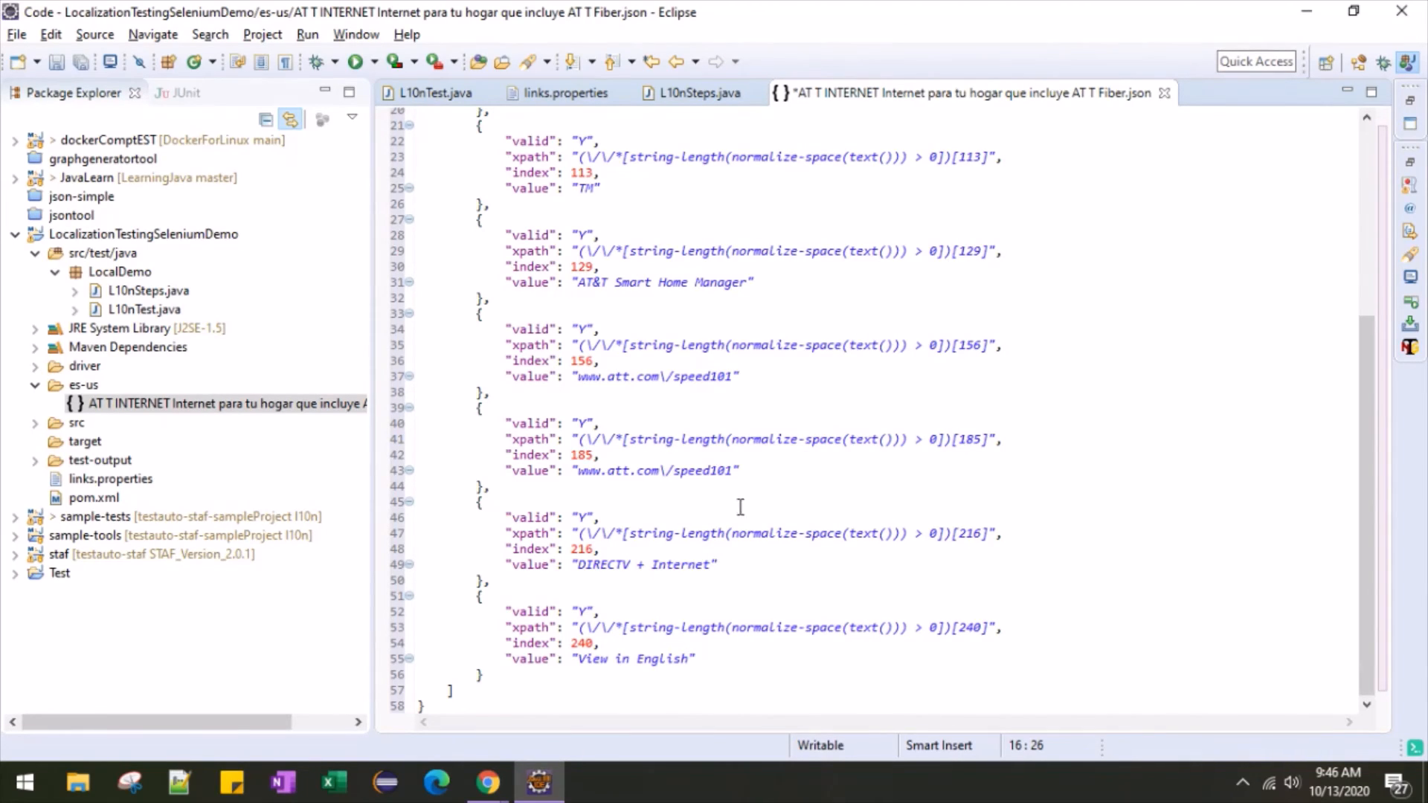
{"action": "left_click", "coordinate": [723, 566]}
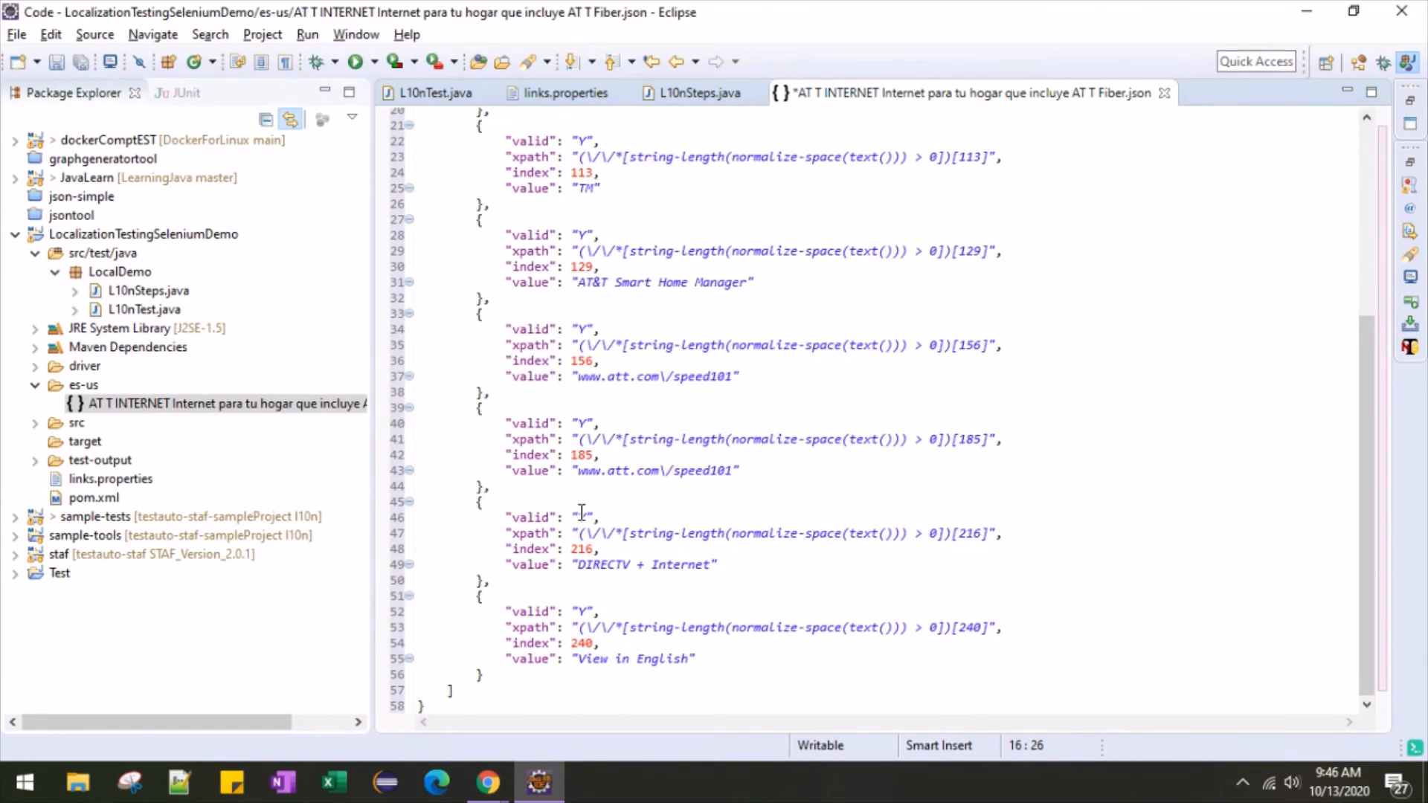
{"action": "mouse_move", "coordinate": [583, 517]}
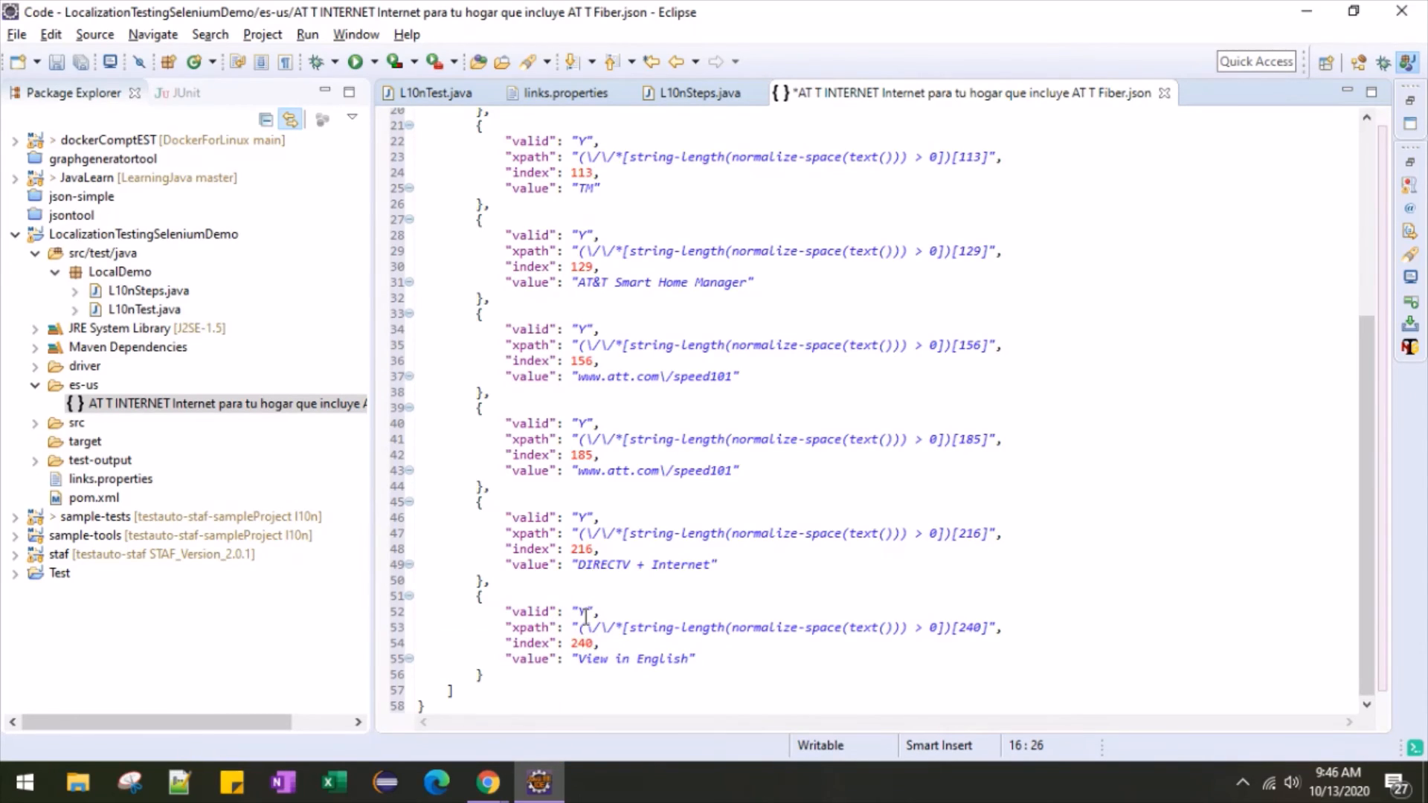
{"action": "left_click", "coordinate": [142, 234]}
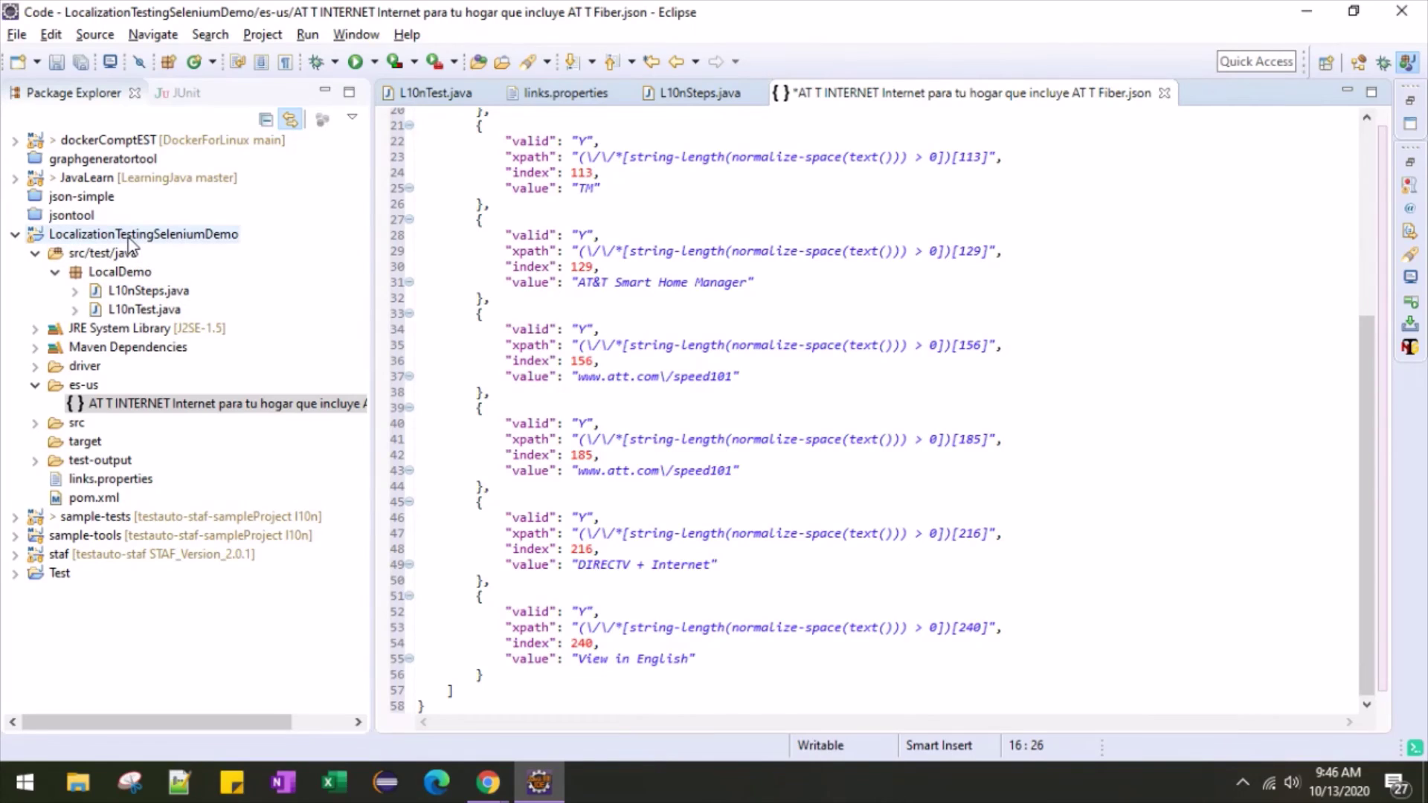
- Create a new folder named input_es-us in the LocalizationTestingSeleniumDemo project
{"action": "right_click", "coordinate": [142, 234]}
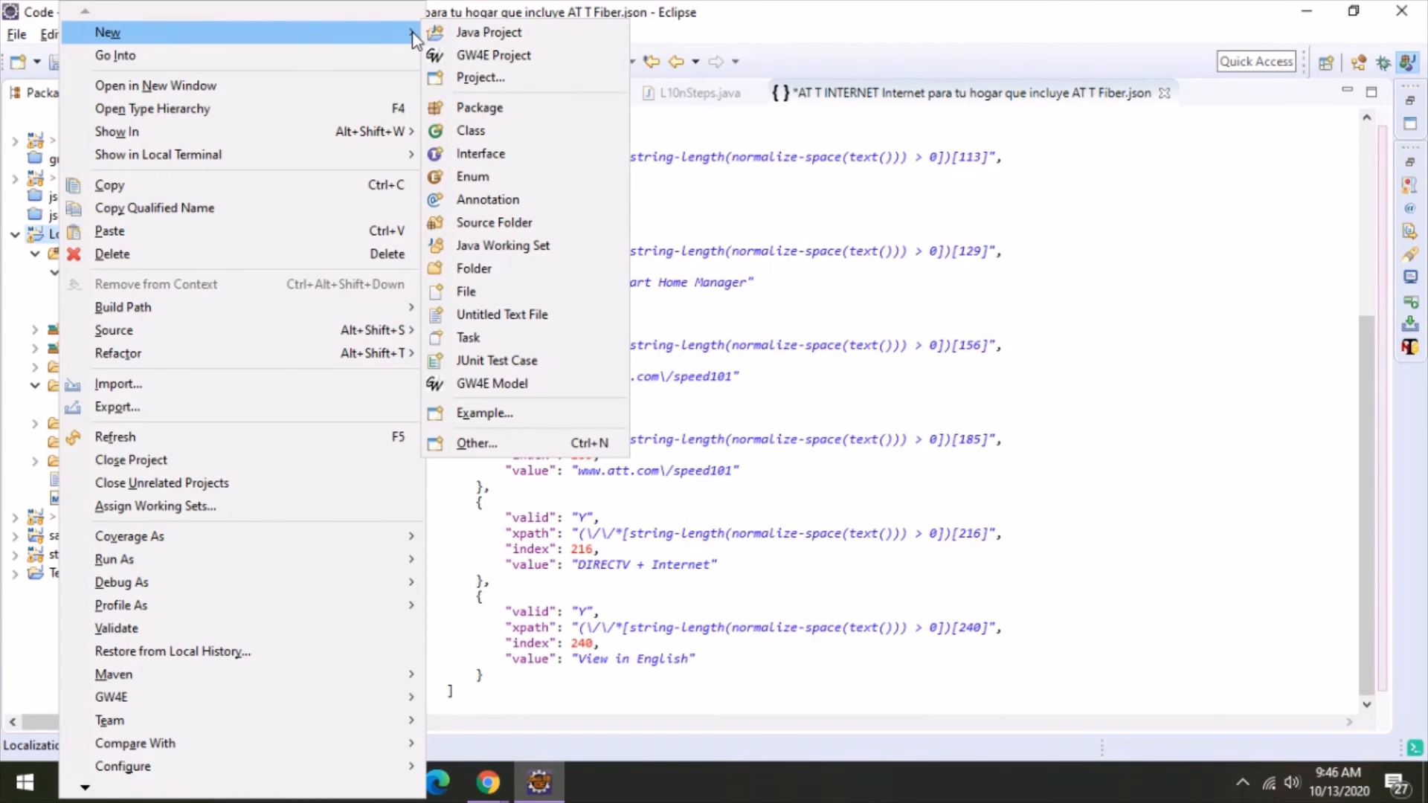
{"action": "left_click", "coordinate": [473, 268]}
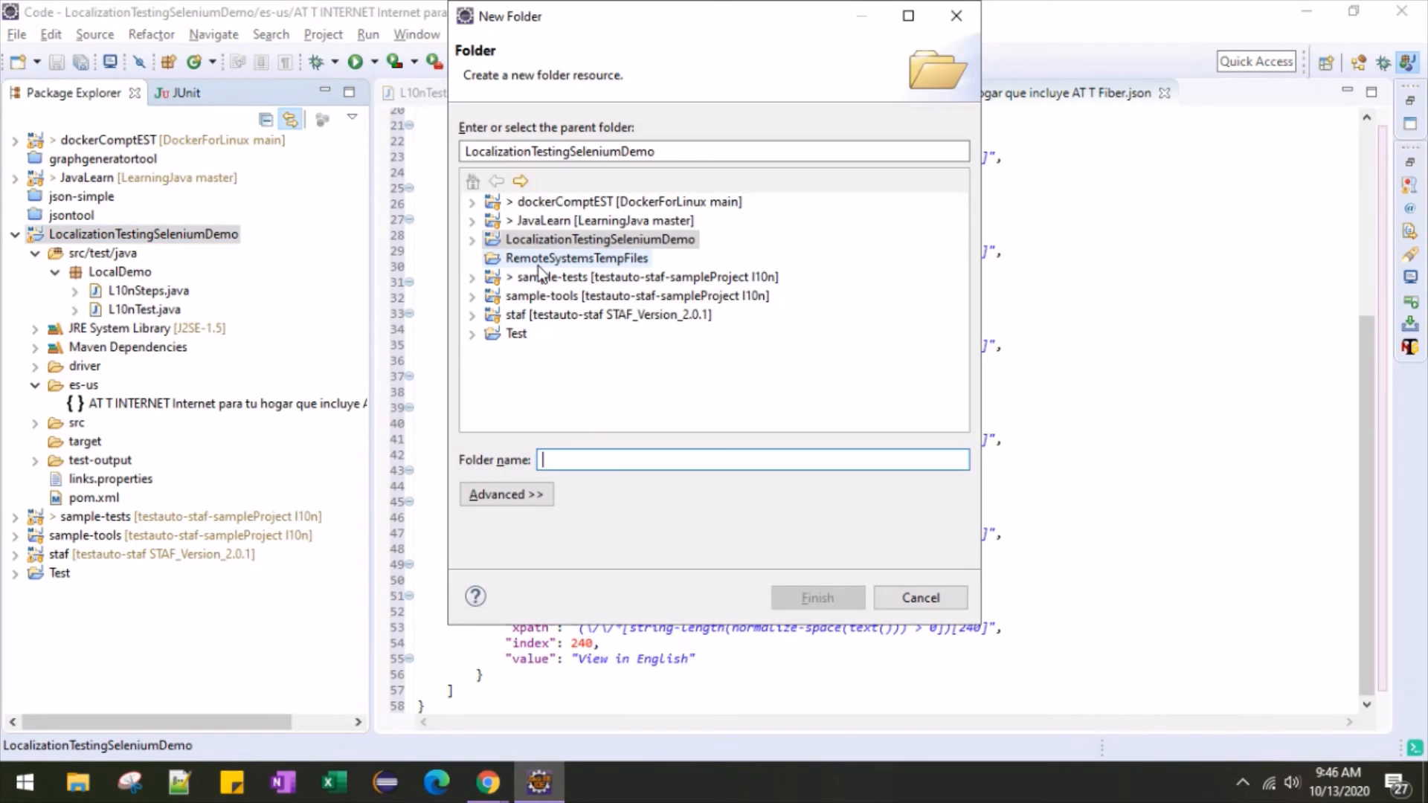
{"action": "type", "text": "in"}
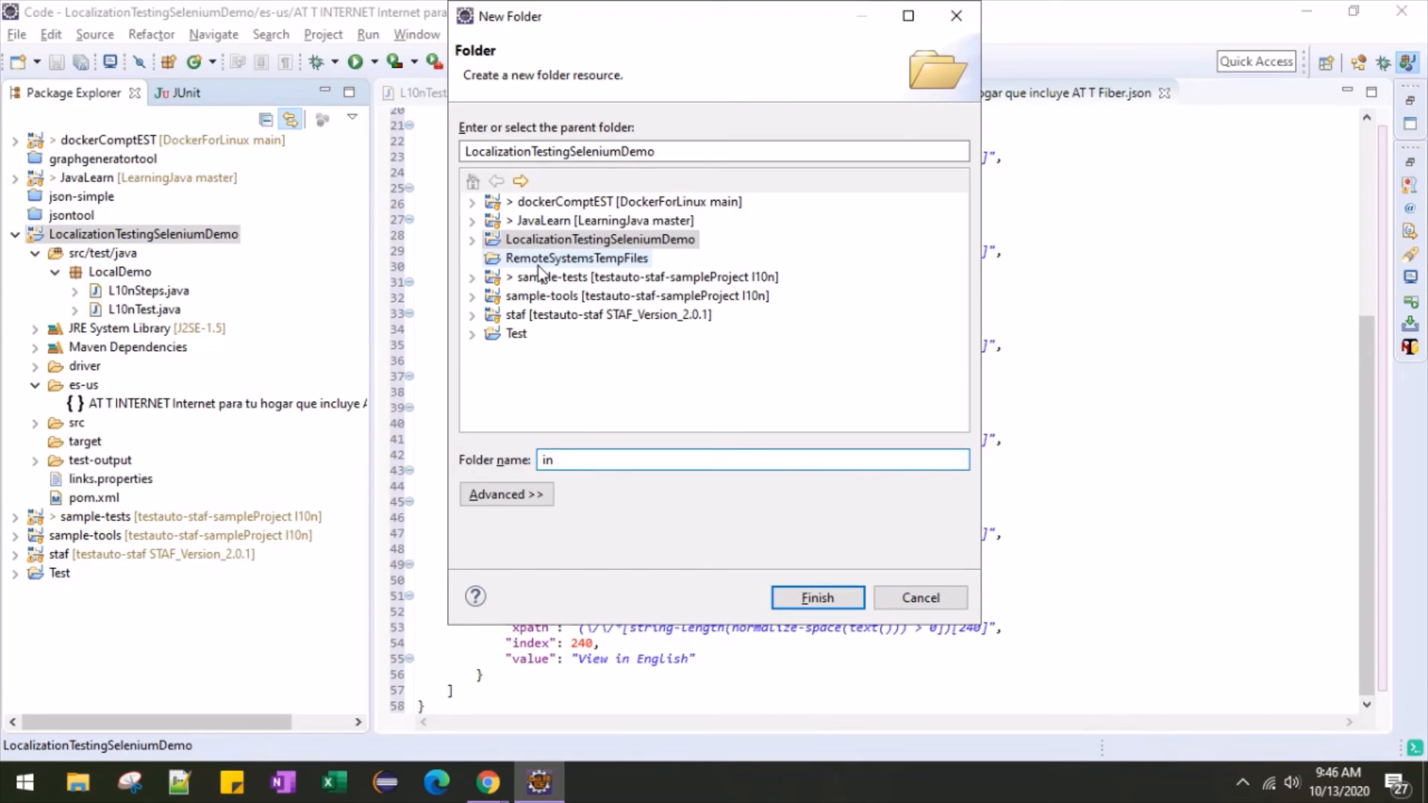
{"action": "type", "text": "put"}
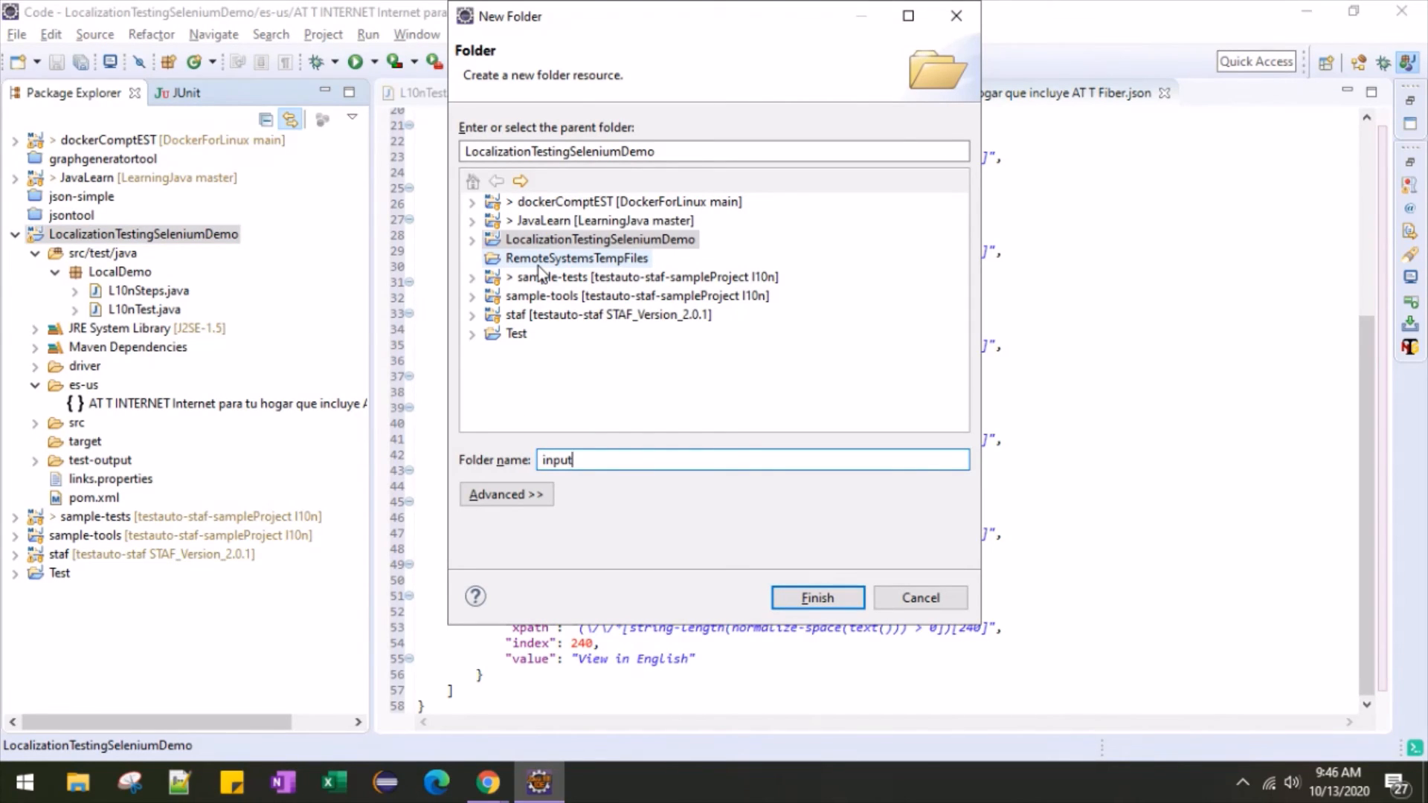
{"action": "type", "text": "_es"}
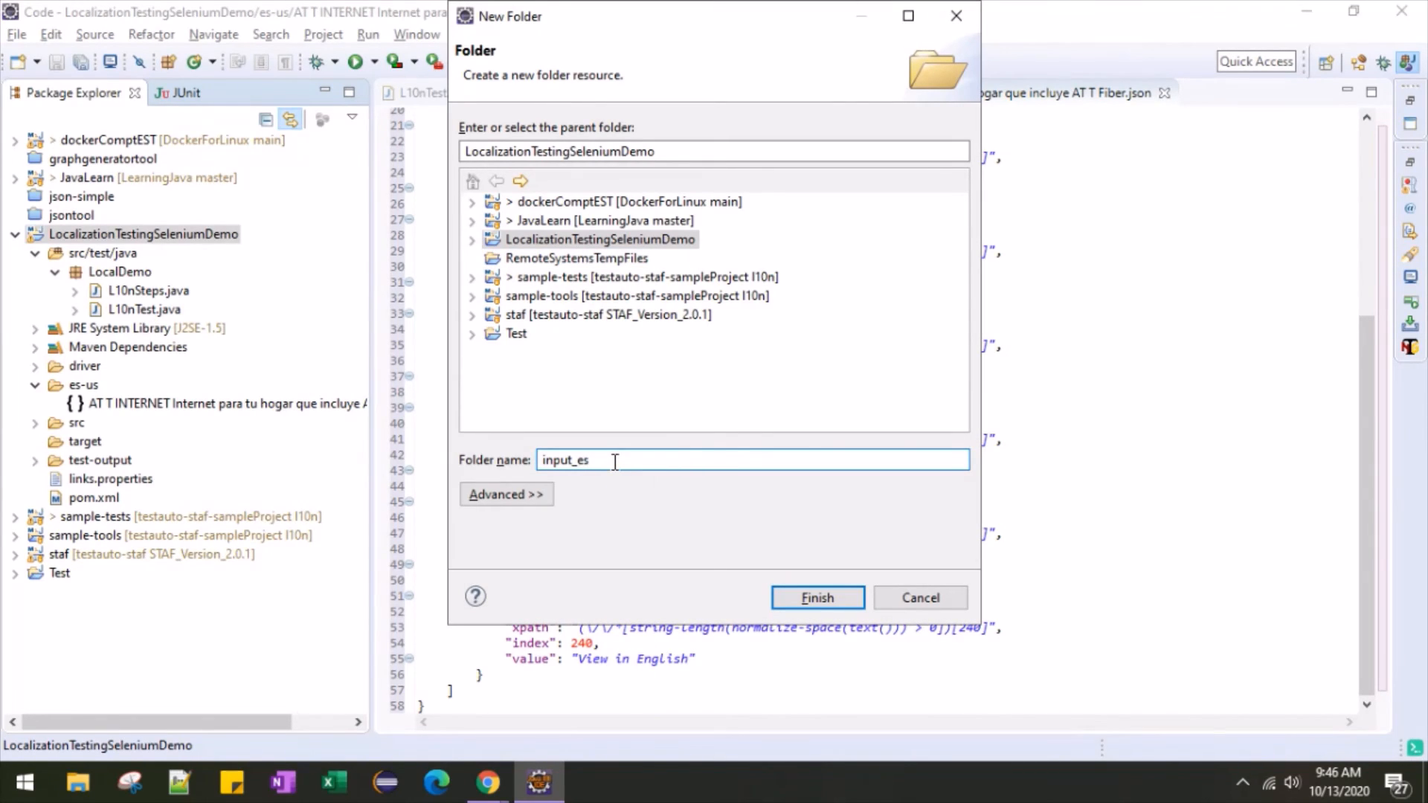
{"action": "type", "text": "-"}
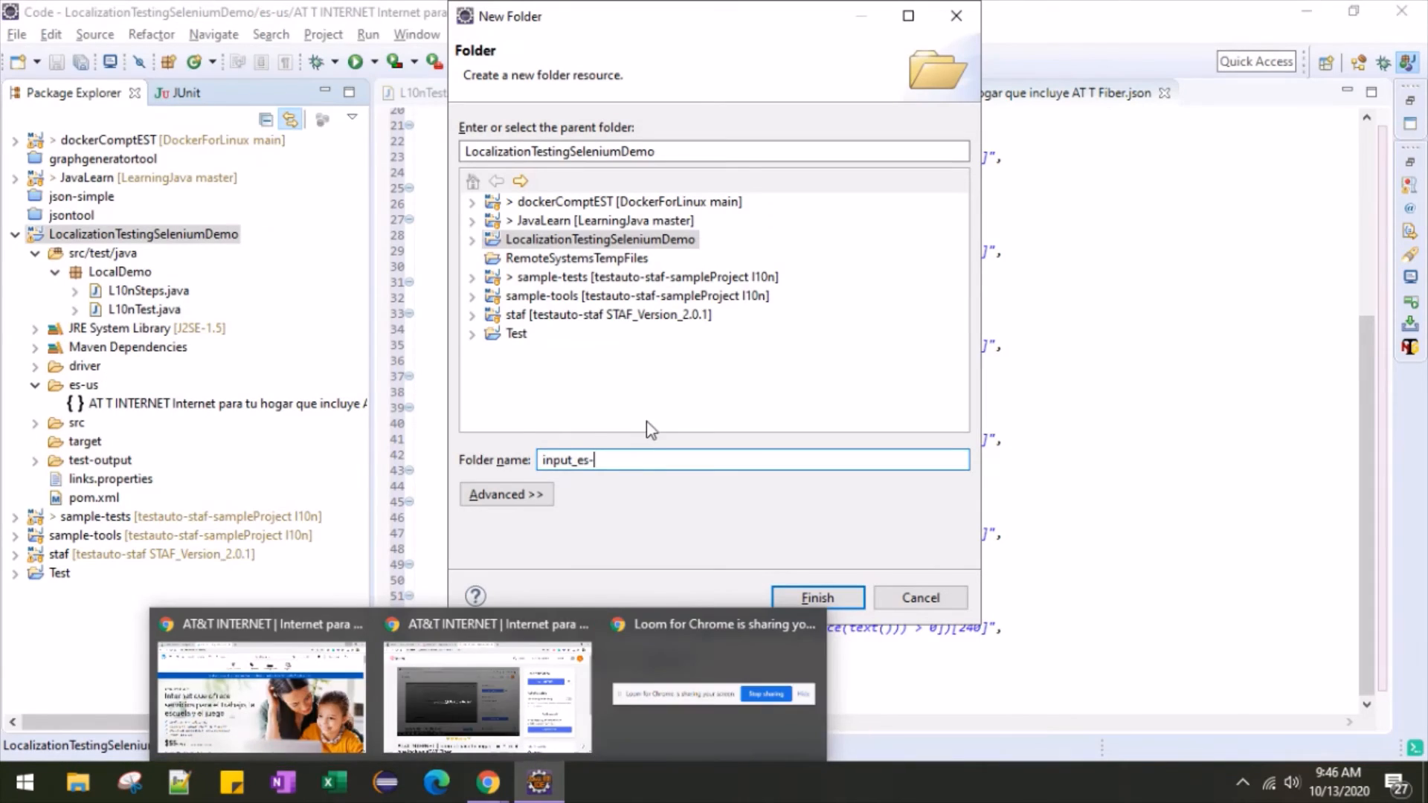
{"action": "type", "text": "us"}
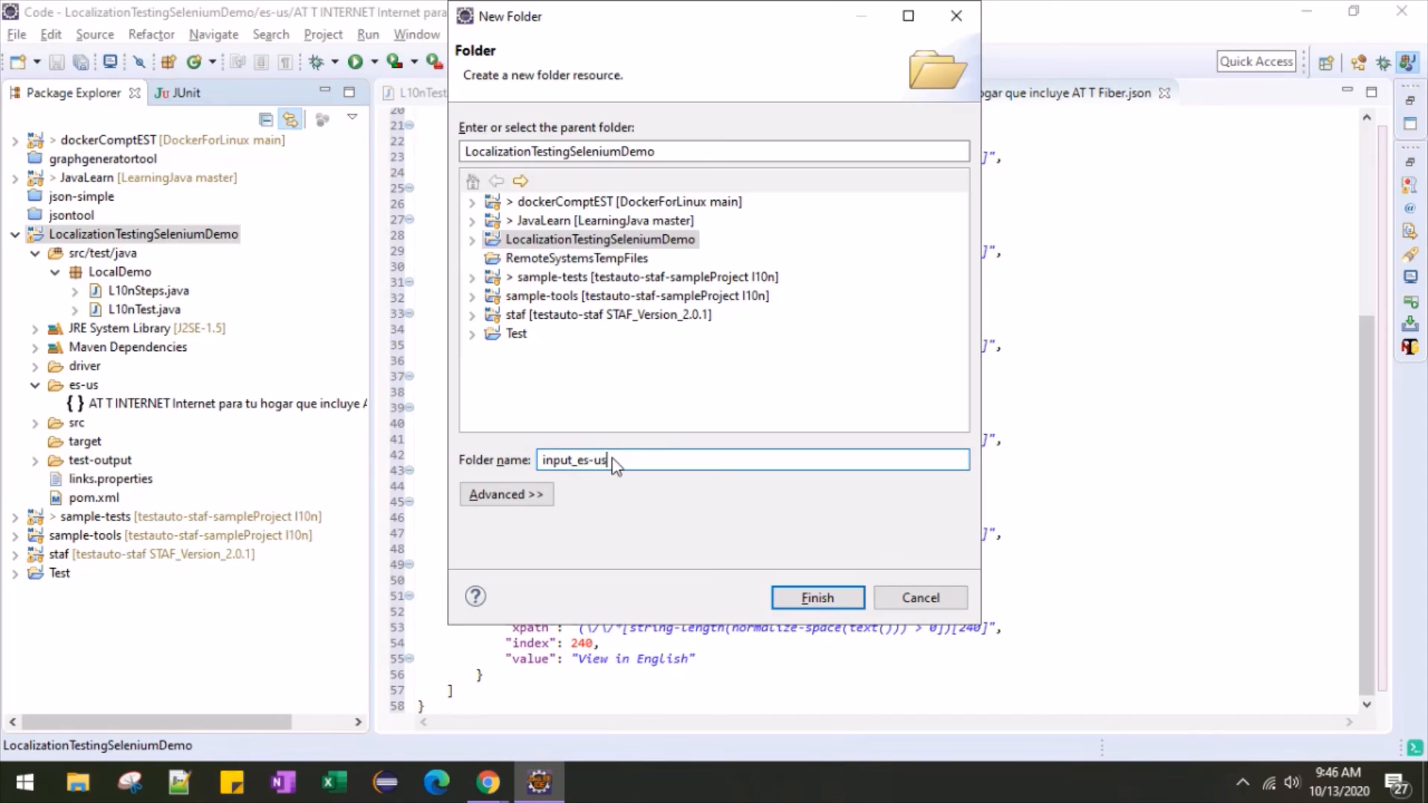
{"action": "left_click", "coordinate": [817, 598]}
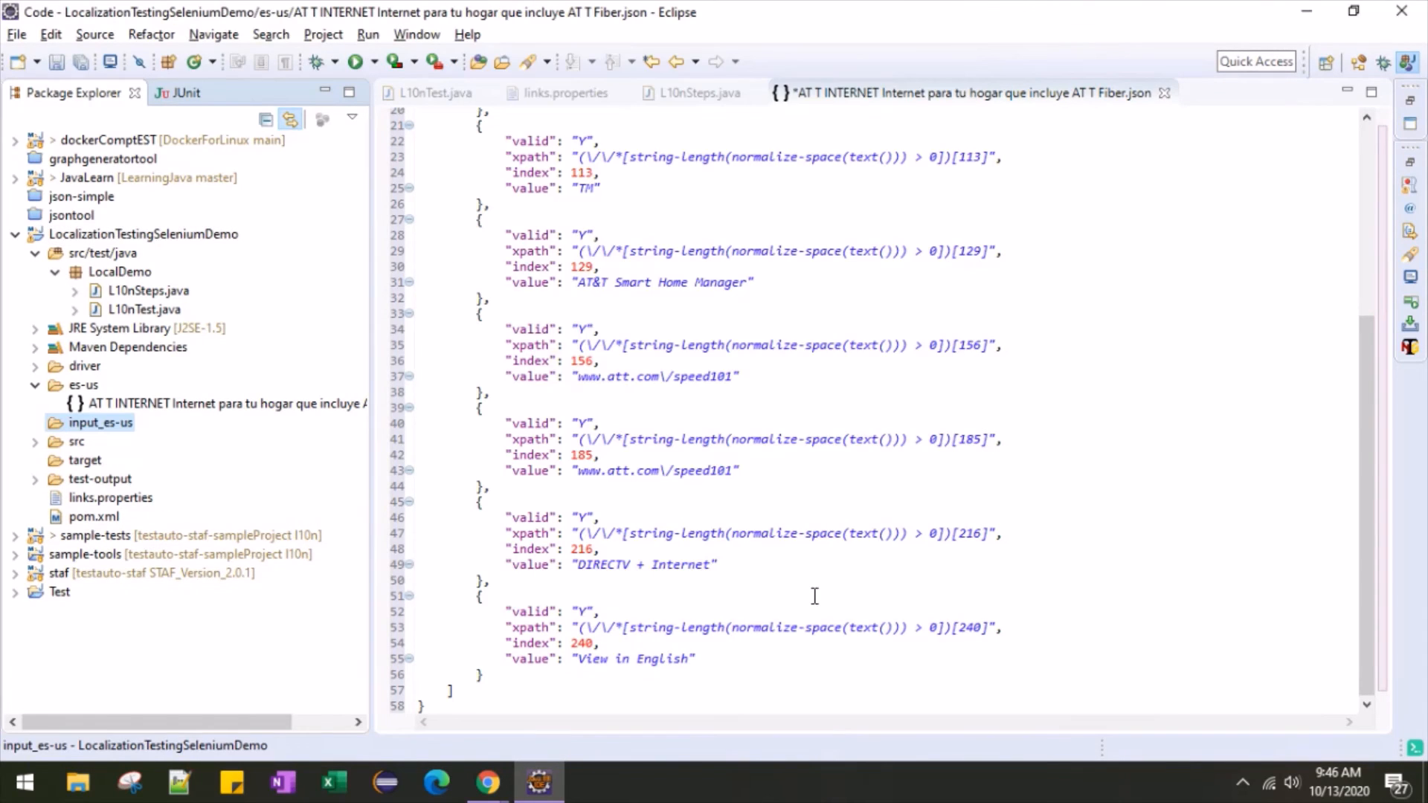
{"action": "mouse_move", "coordinate": [141, 400]}
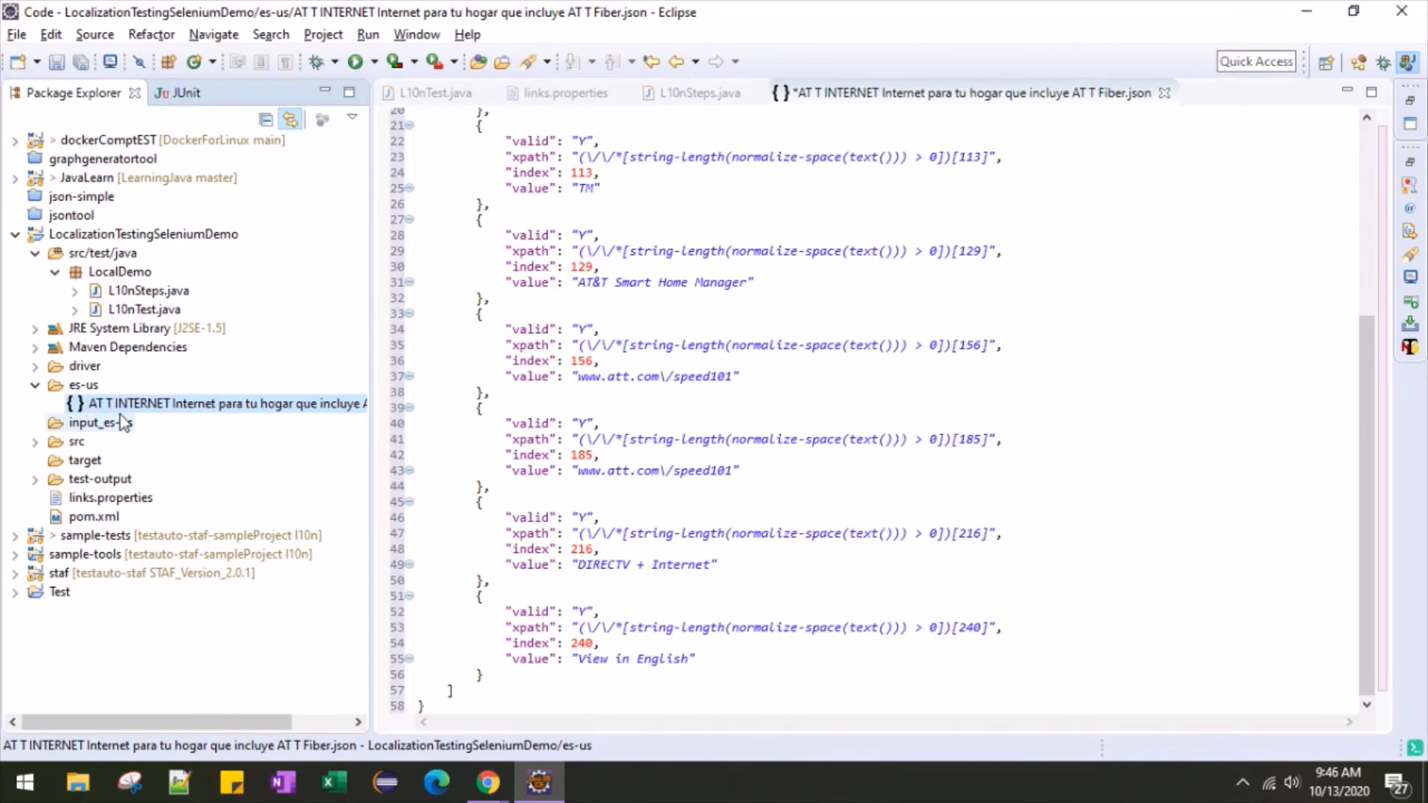
- Paste the AT T INTERNET JSON file into input_es-us, saving it so the copy proceeds
{"action": "right_click", "coordinate": [98, 421]}
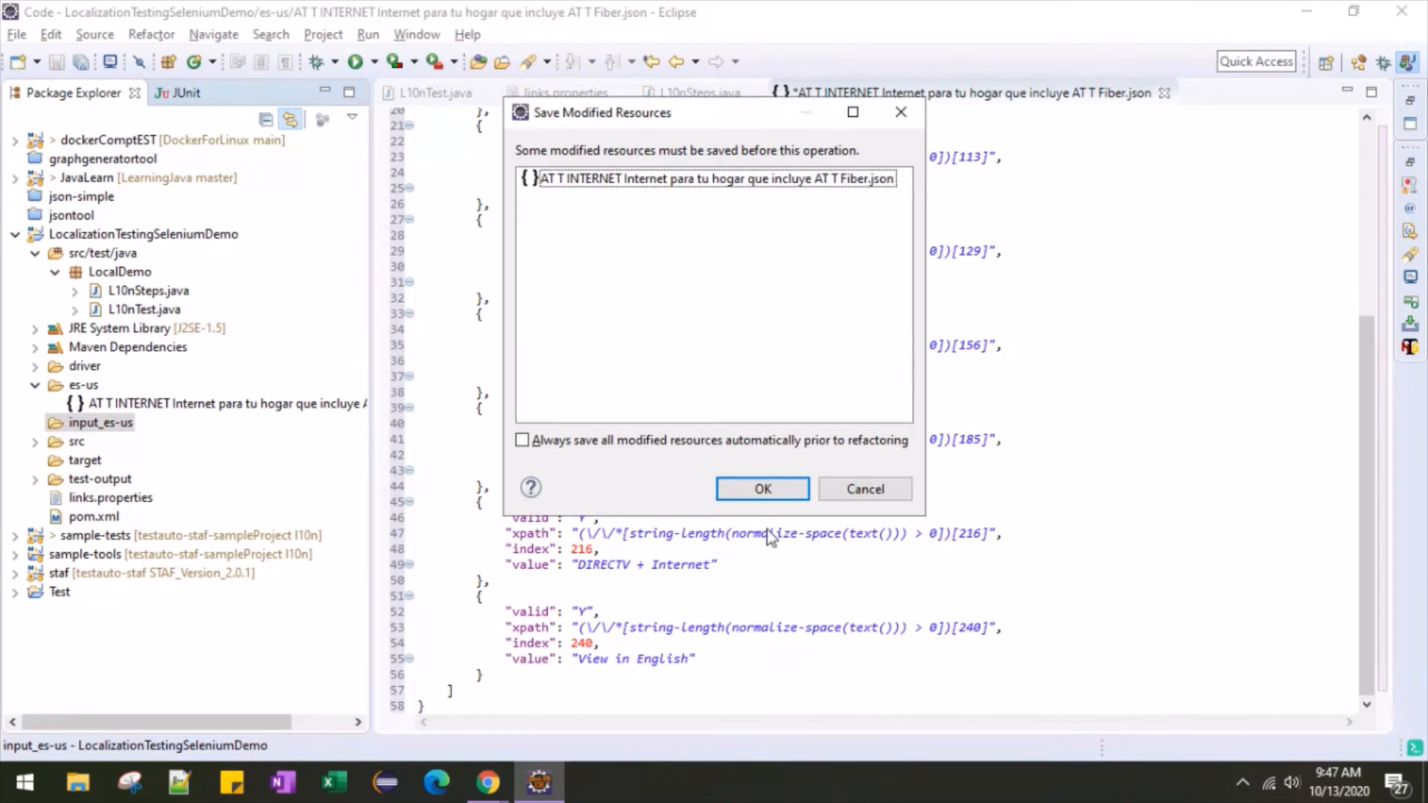
{"action": "left_click", "coordinate": [761, 490]}
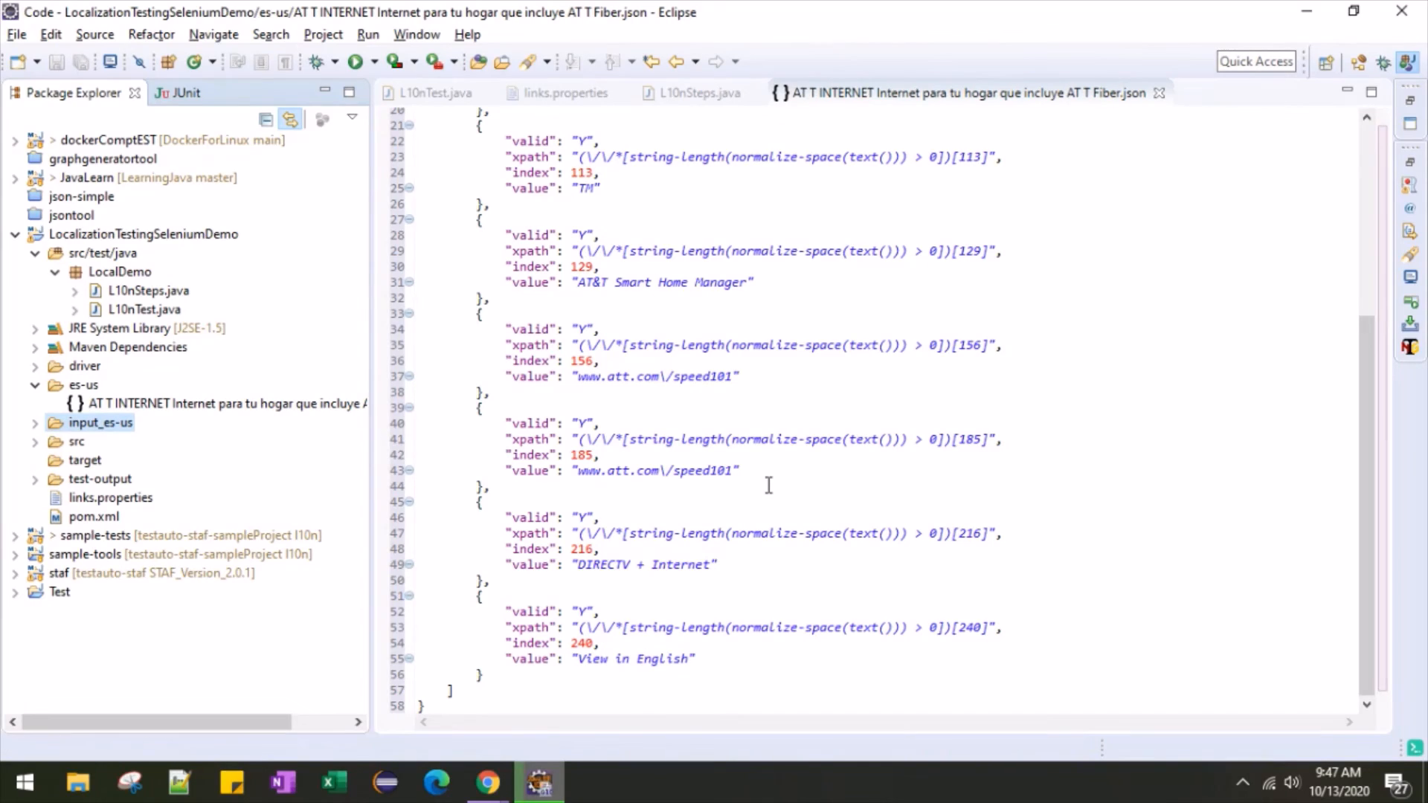
{"action": "left_click", "coordinate": [34, 422]}
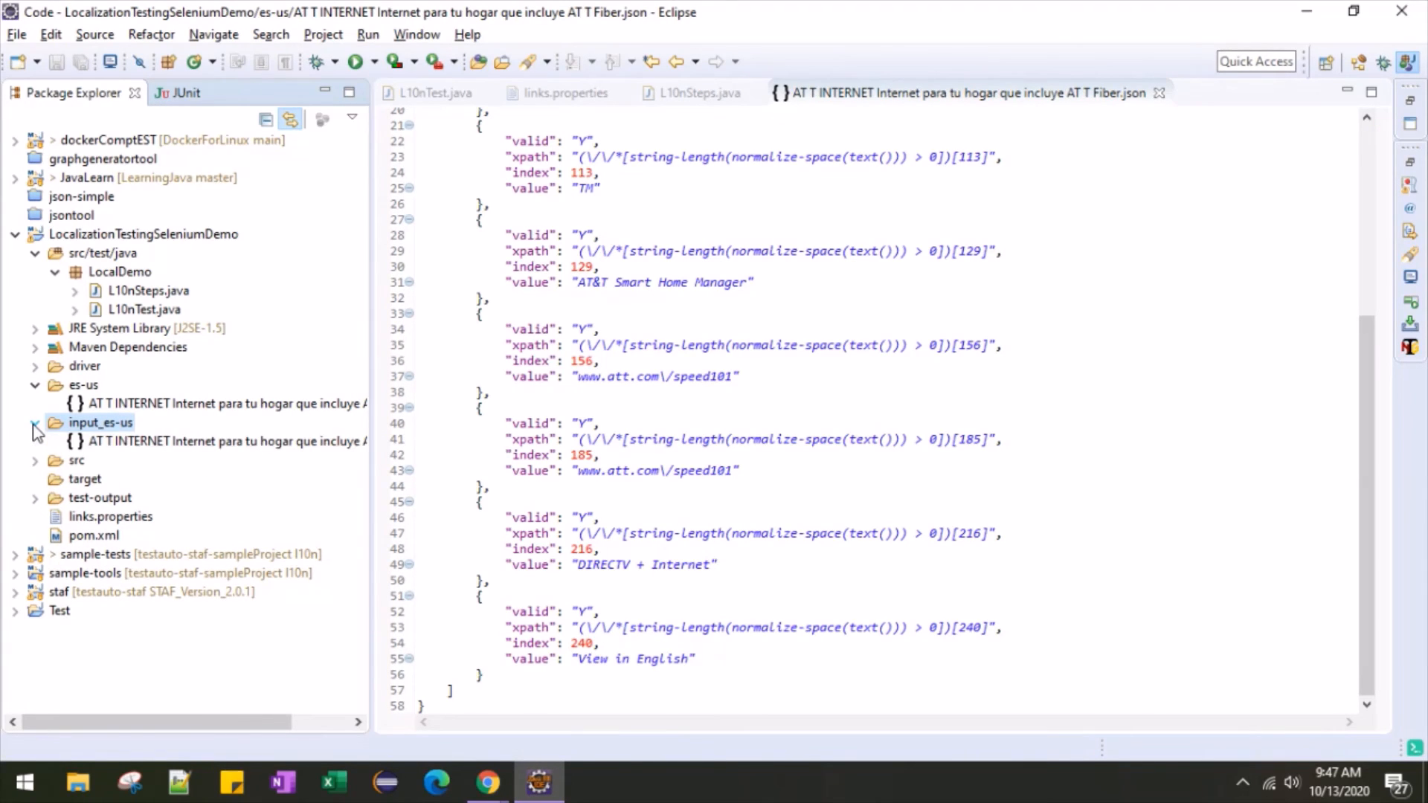
- Delete the original JSON file from the es-us folder and confirm
{"action": "left_click", "coordinate": [225, 403]}
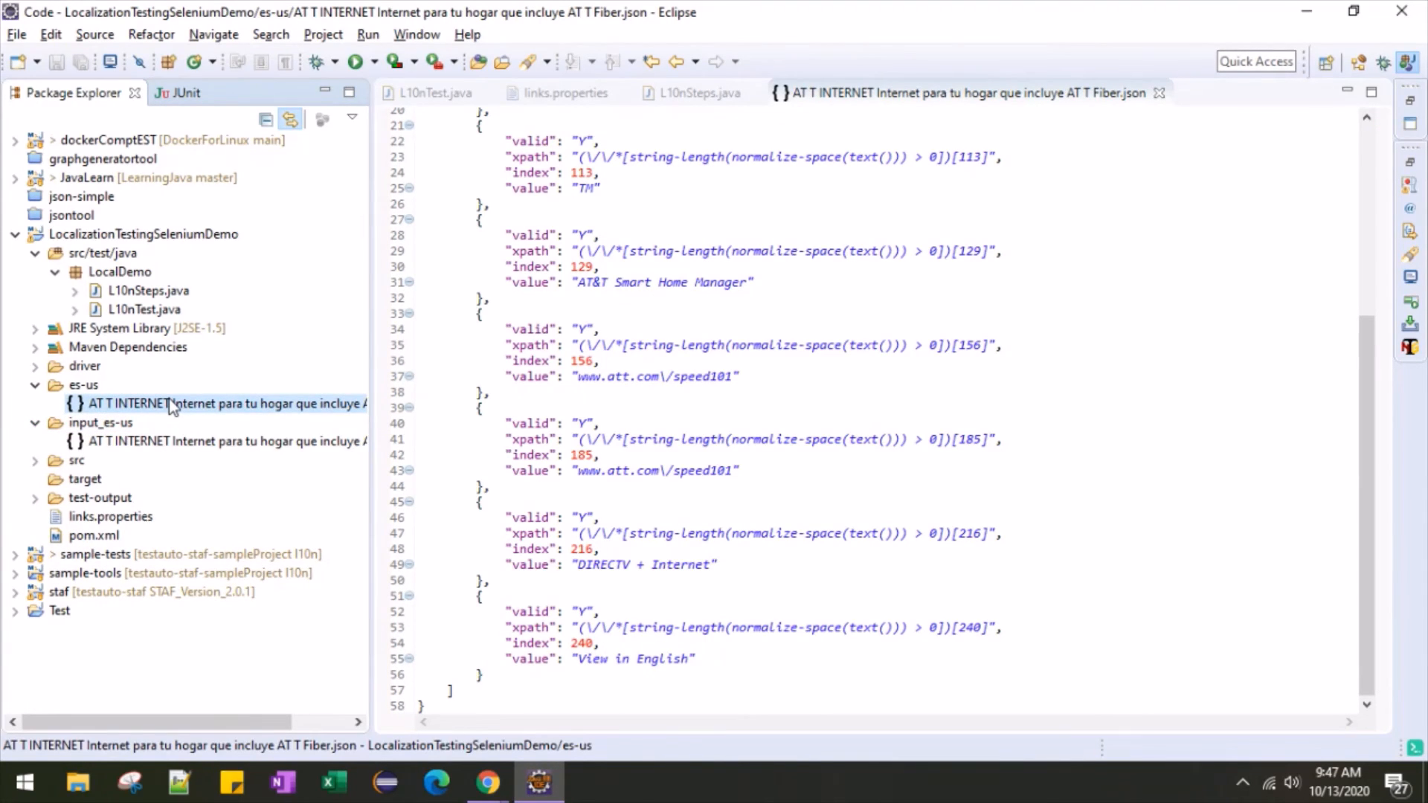
{"action": "key", "text": "Delete"}
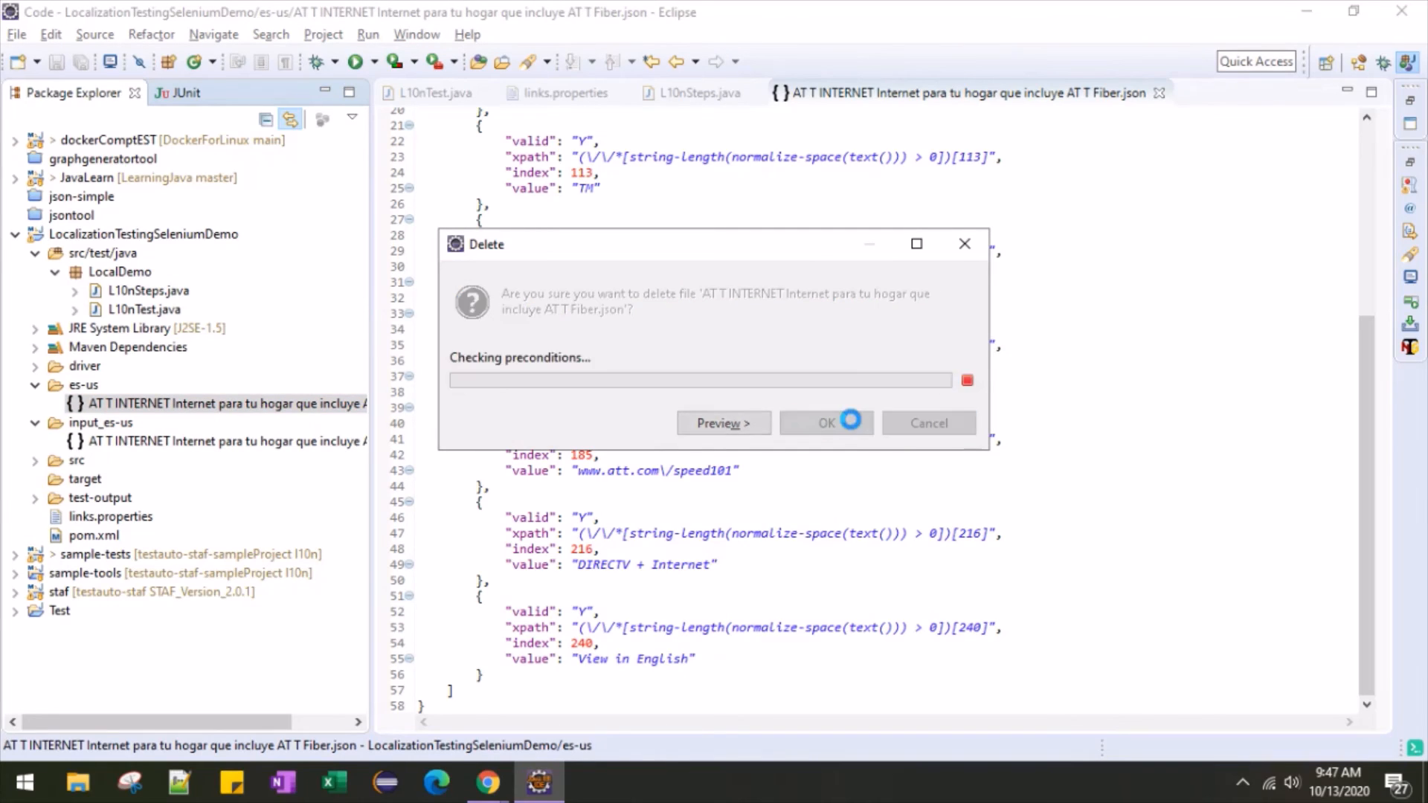
{"action": "left_click", "coordinate": [825, 422]}
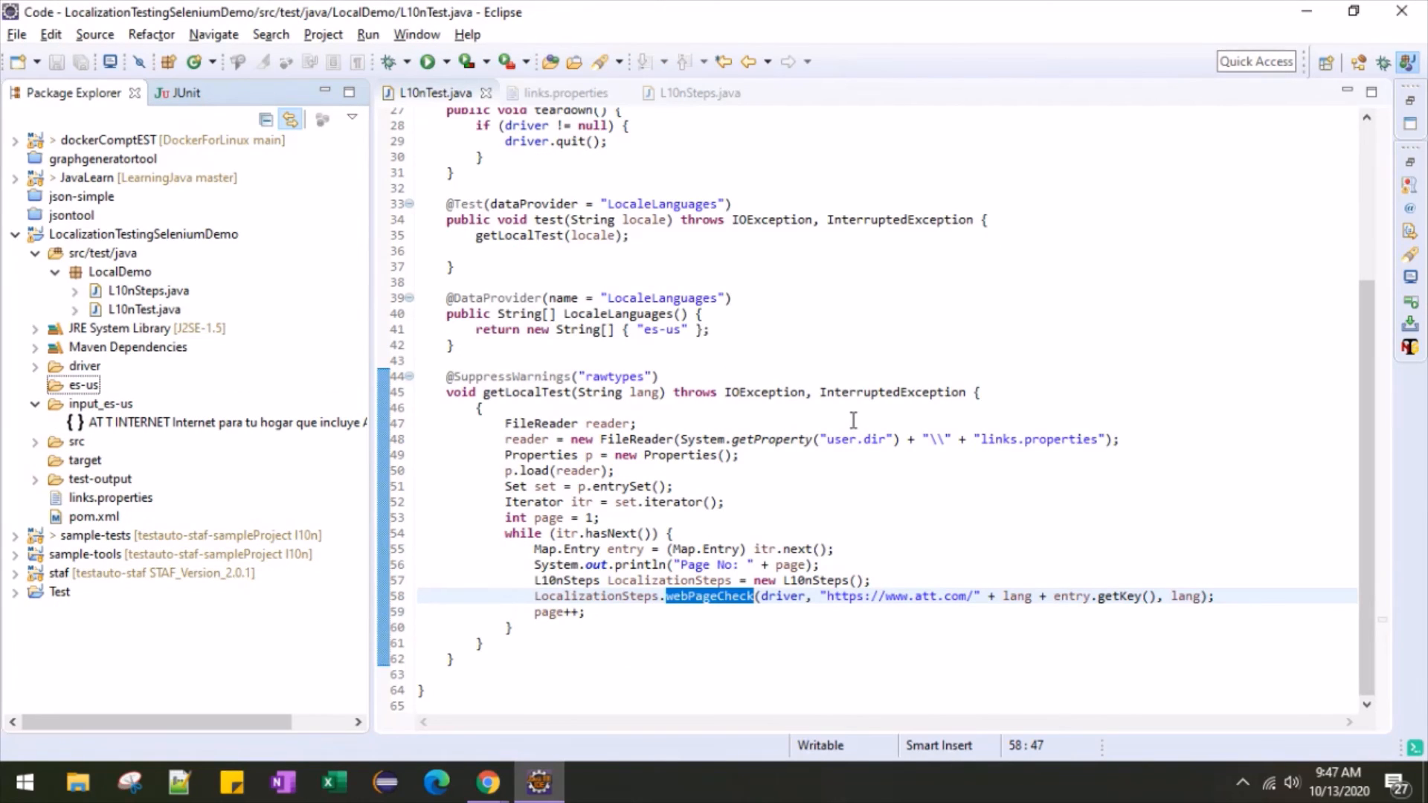
- Open the relocated AT T INTERNET JSON file from input_es-us in the editor
{"action": "double_click", "coordinate": [219, 421]}
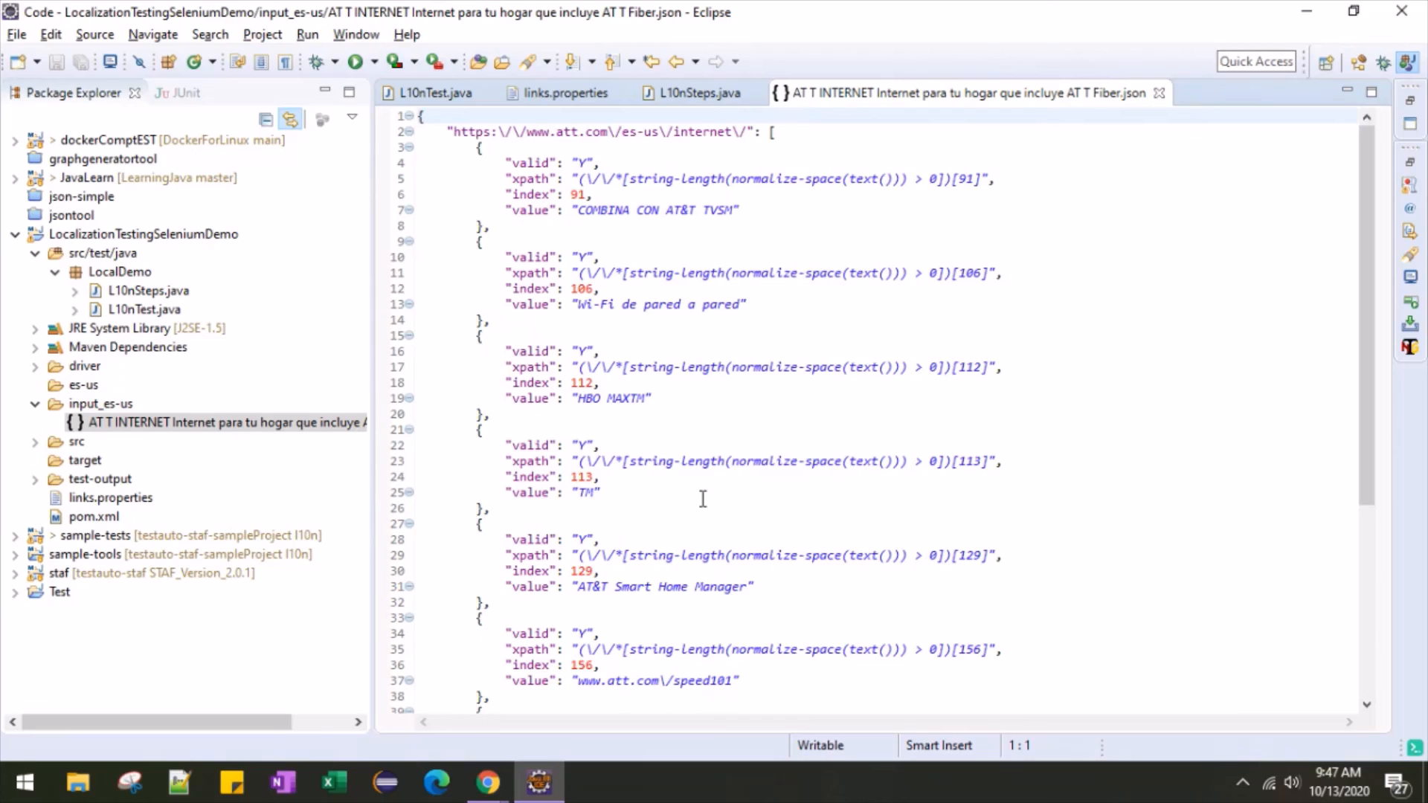
{"action": "left_click", "coordinate": [420, 116]}
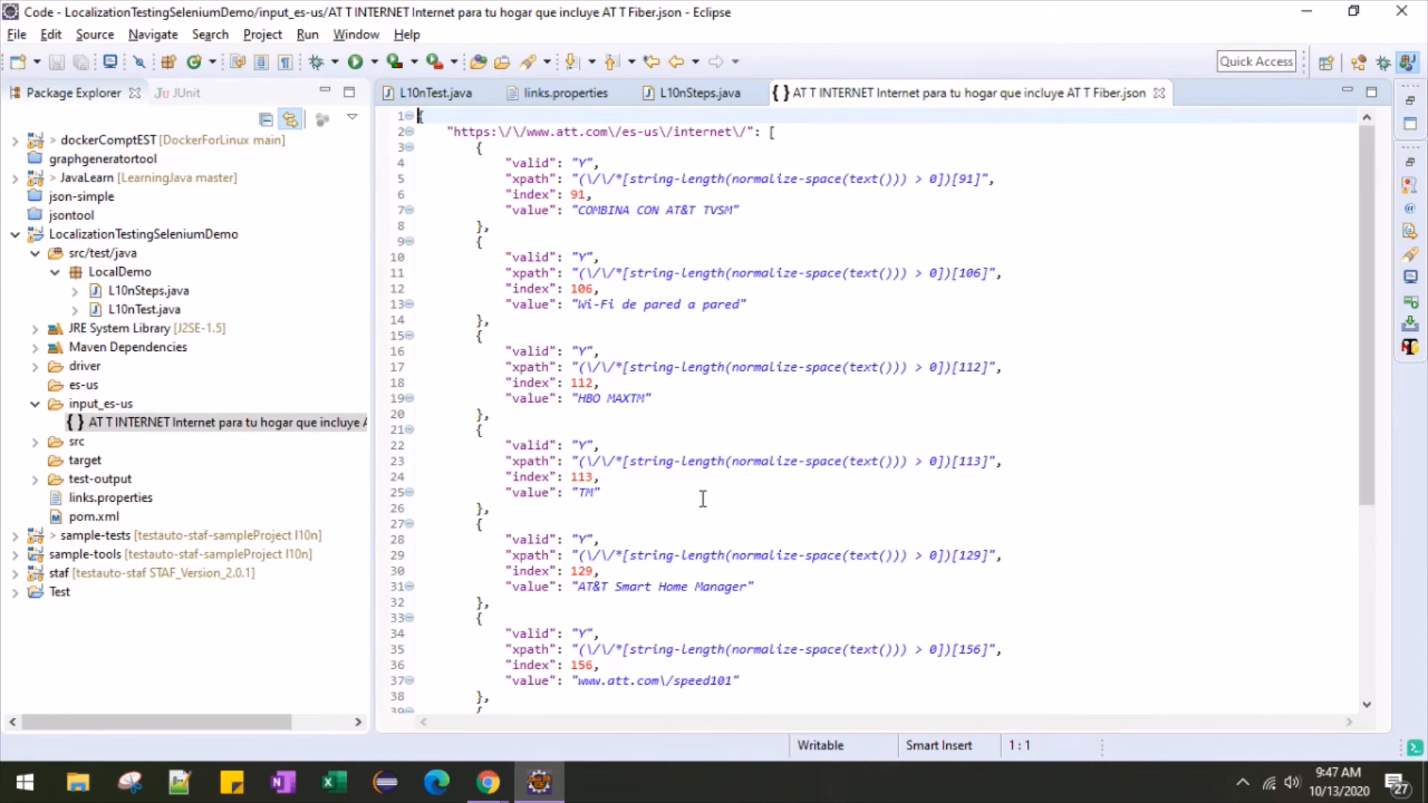
{"action": "mouse_move", "coordinate": [546, 655]}
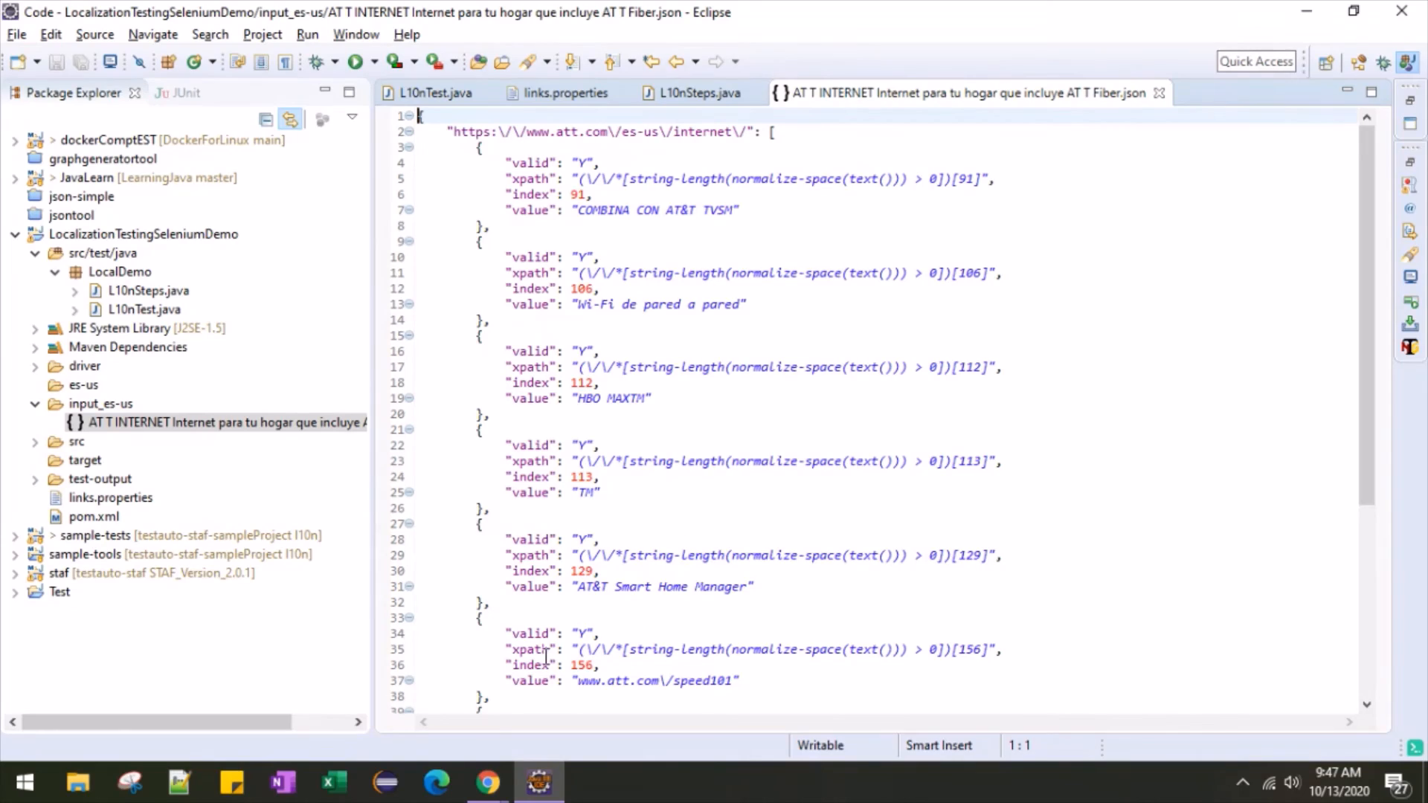